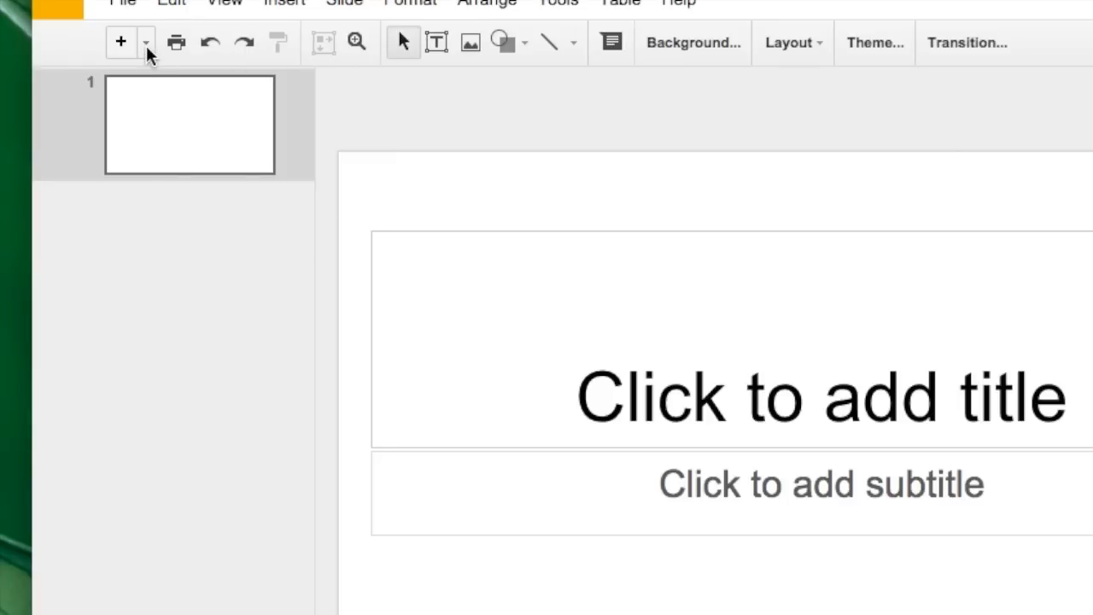
- Add a slide and style the memory quote in white text with a red highlight
left_click(147, 41)
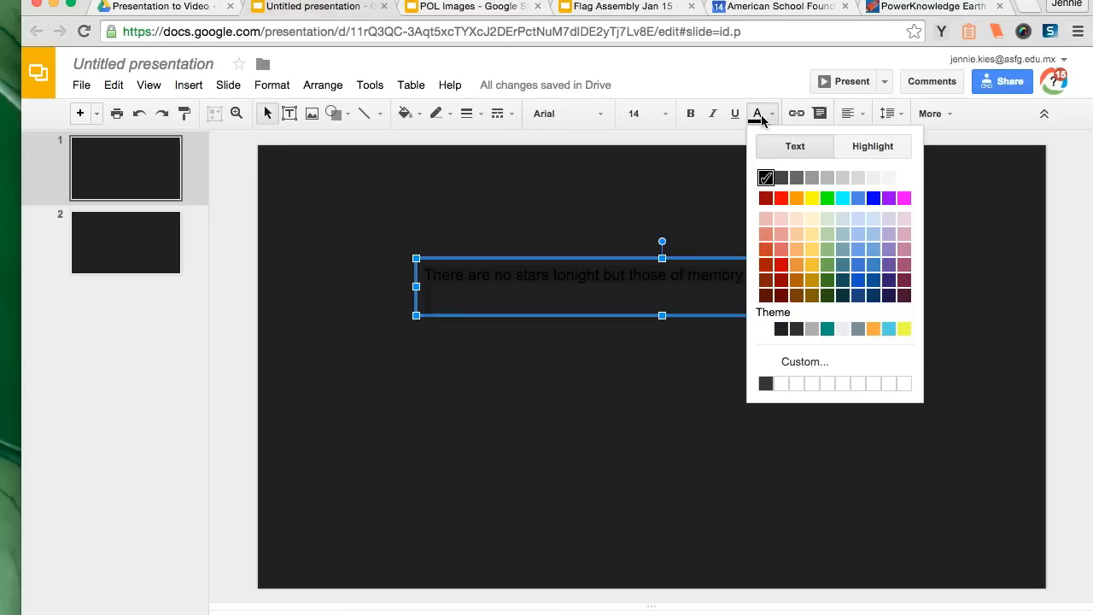
left_click(890, 178)
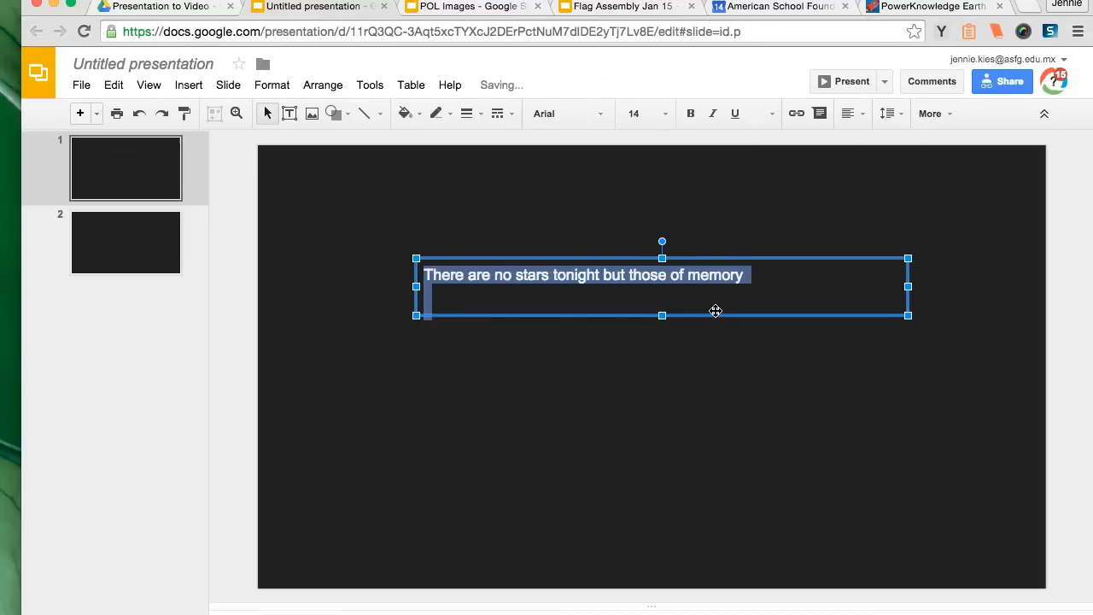
mouse_move(760, 113)
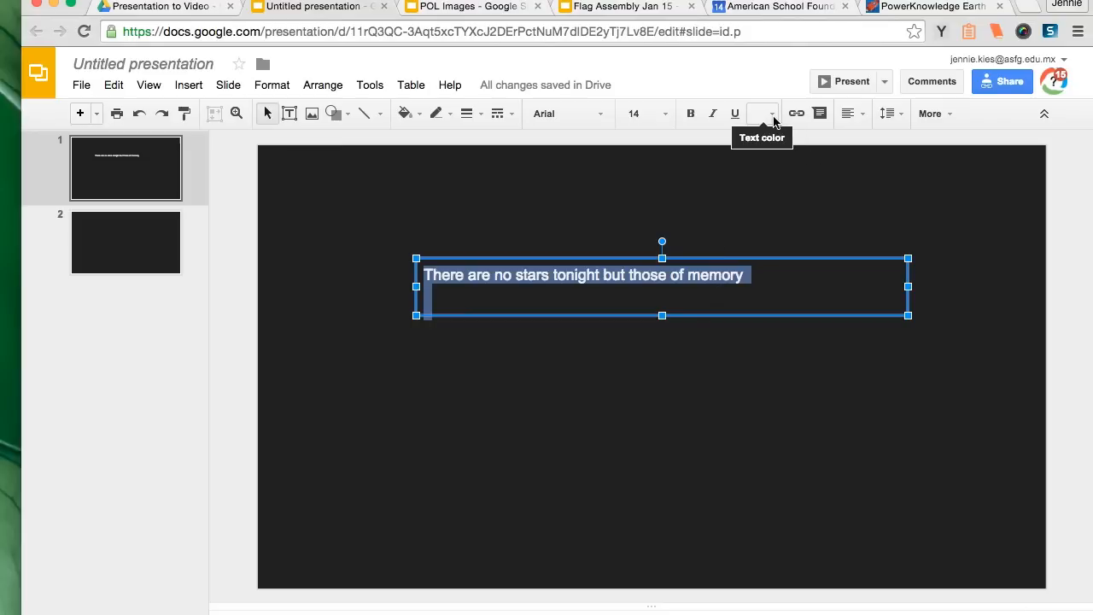
left_click(758, 113)
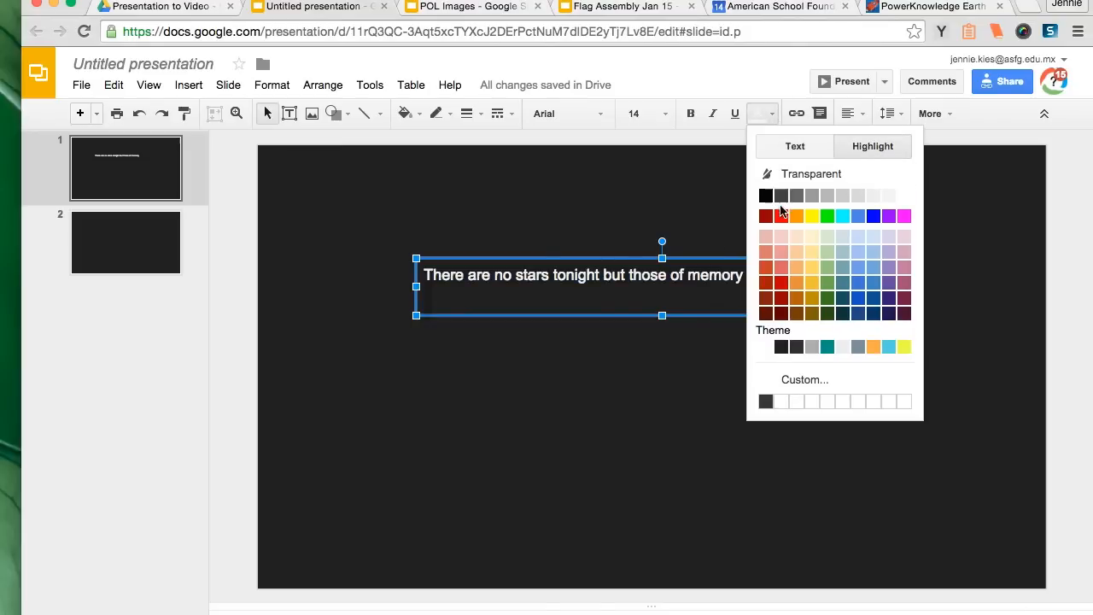
left_click(767, 215)
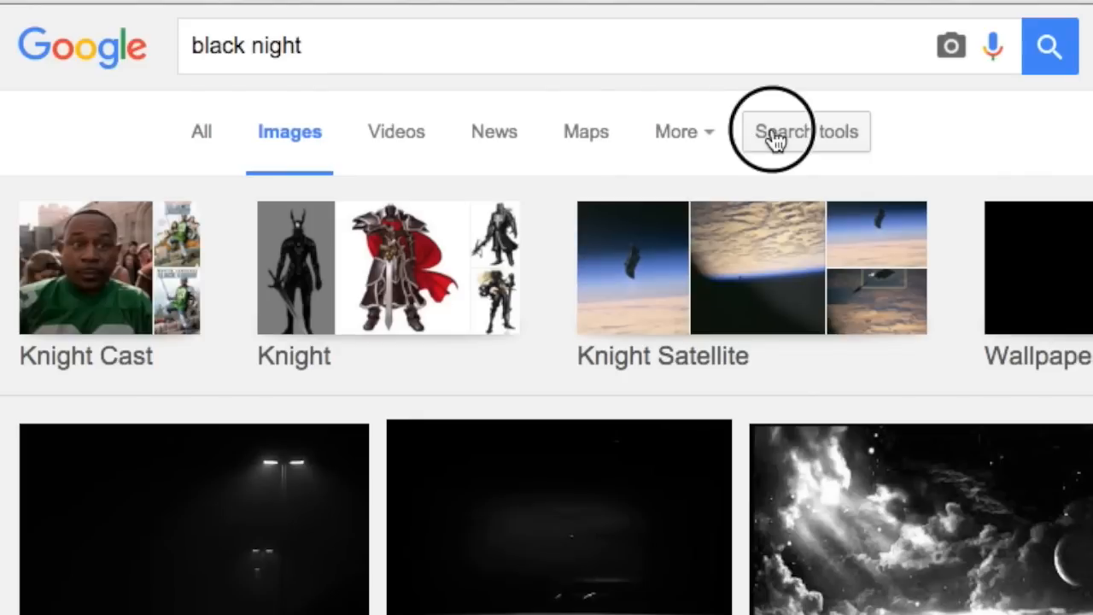
- Filter the 'black night' image results to Labeled for reuse via Search tools > Usage rights
left_click(806, 131)
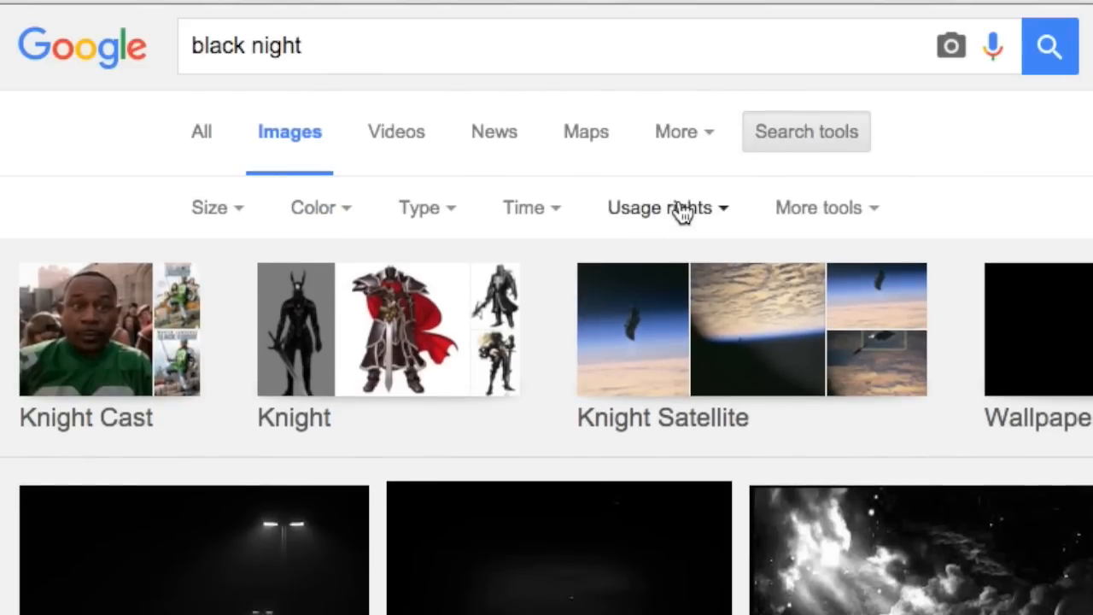
left_click(659, 208)
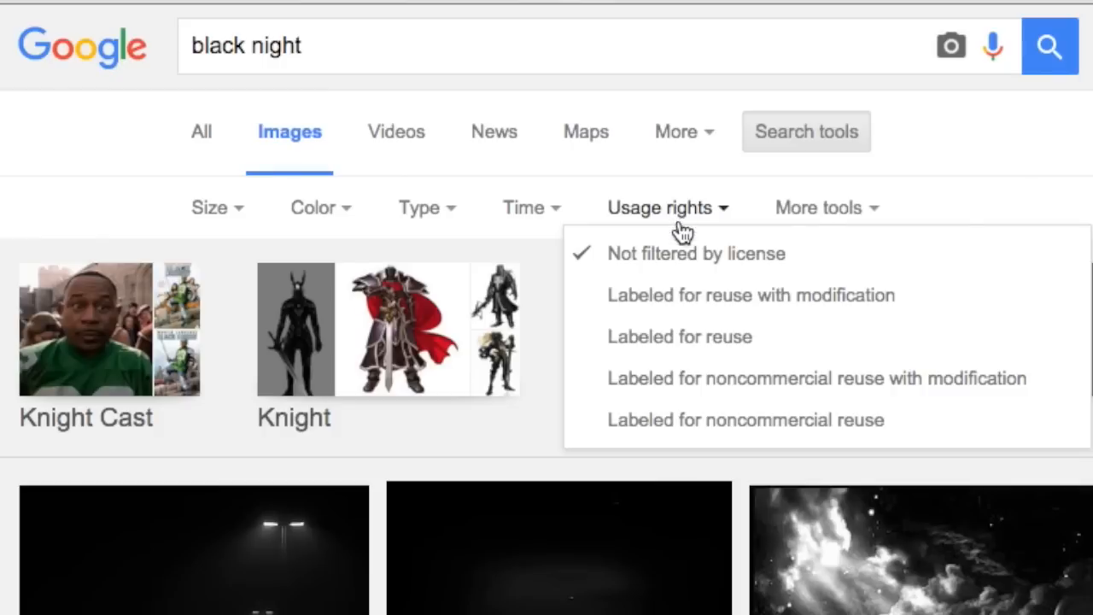
mouse_move(693, 345)
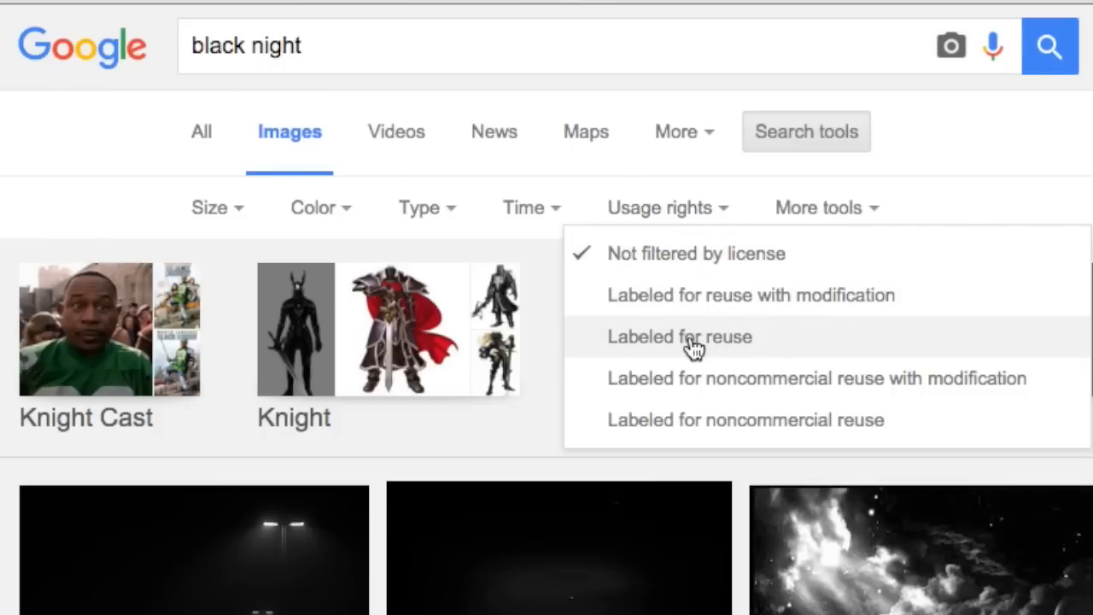
left_click(679, 337)
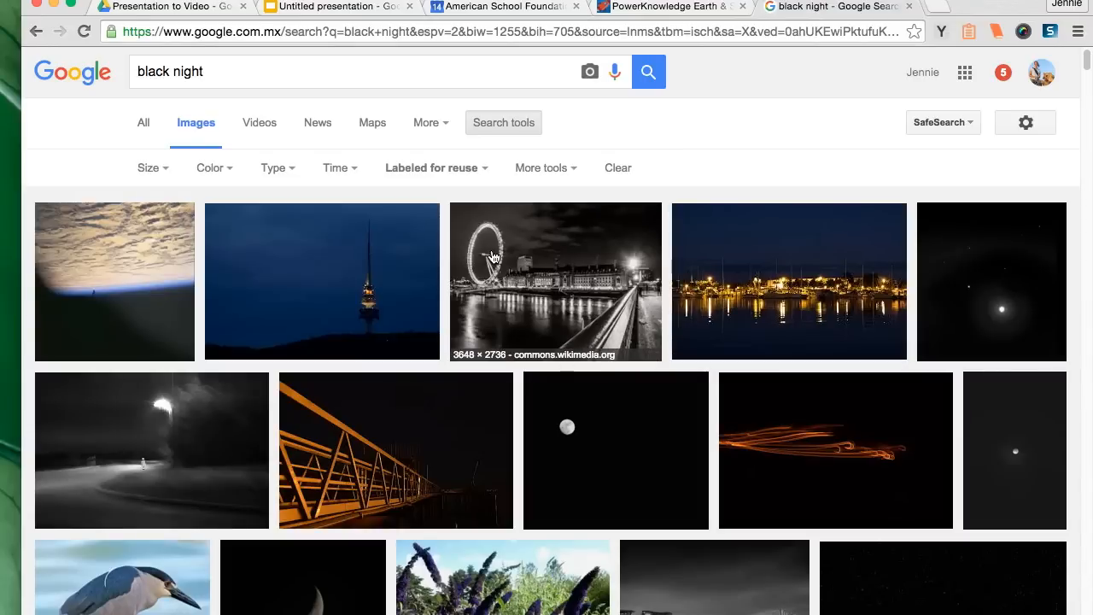
- Return from the presentation to the results and preview the orange night bridge photo
left_click(333, 7)
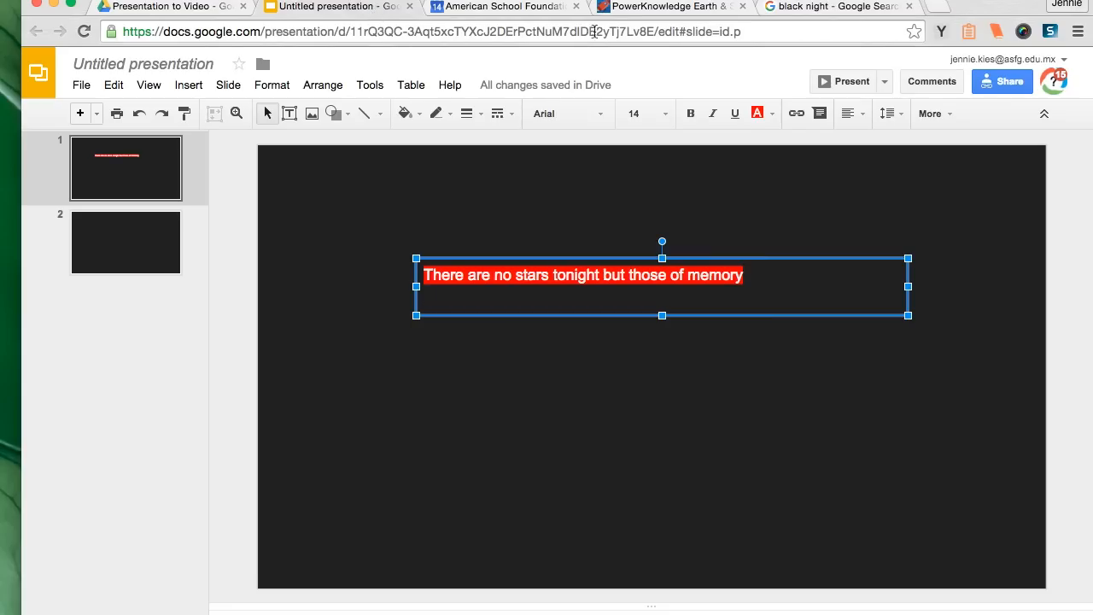
left_click(833, 7)
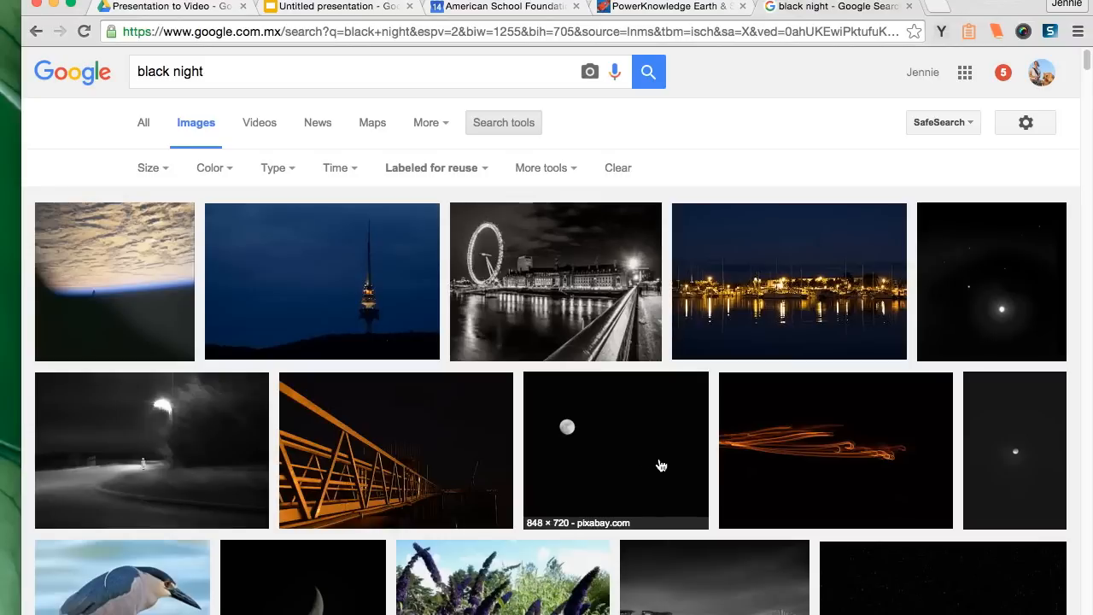
mouse_move(666, 461)
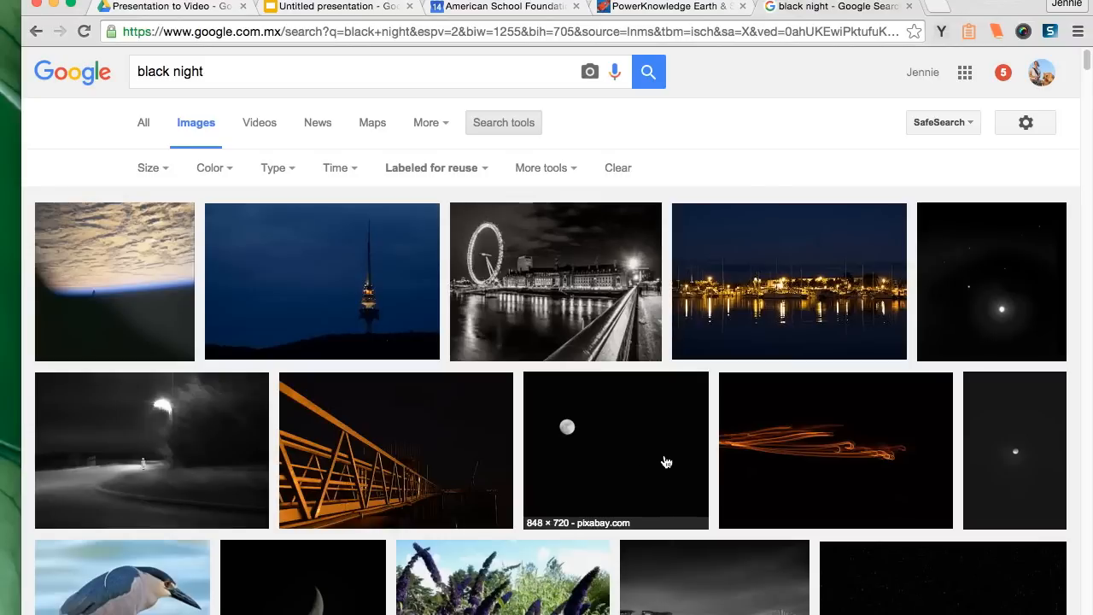
mouse_move(714, 467)
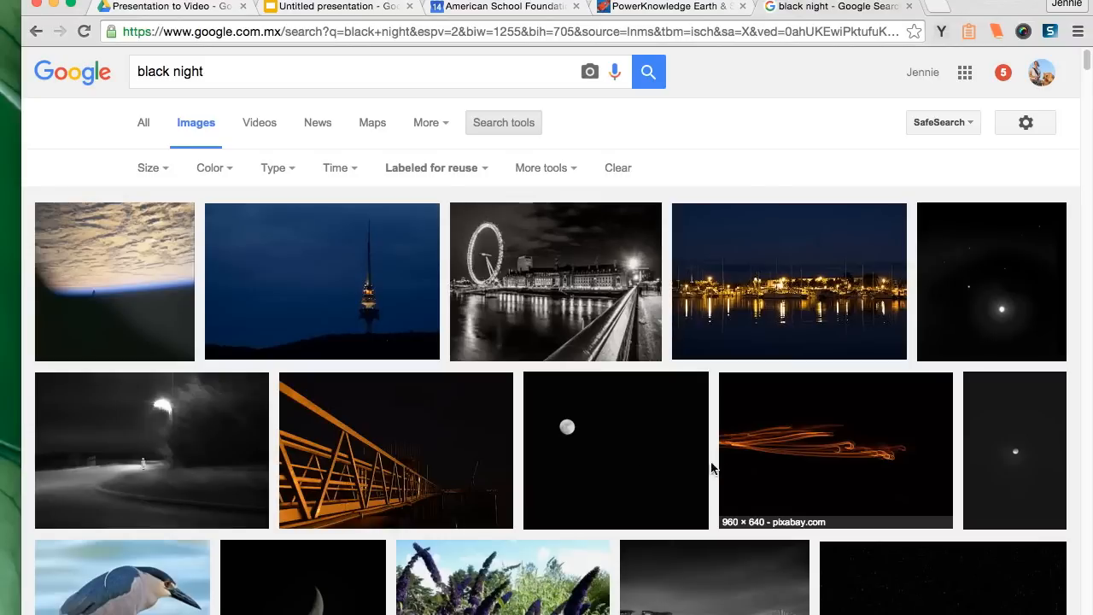
left_click(395, 451)
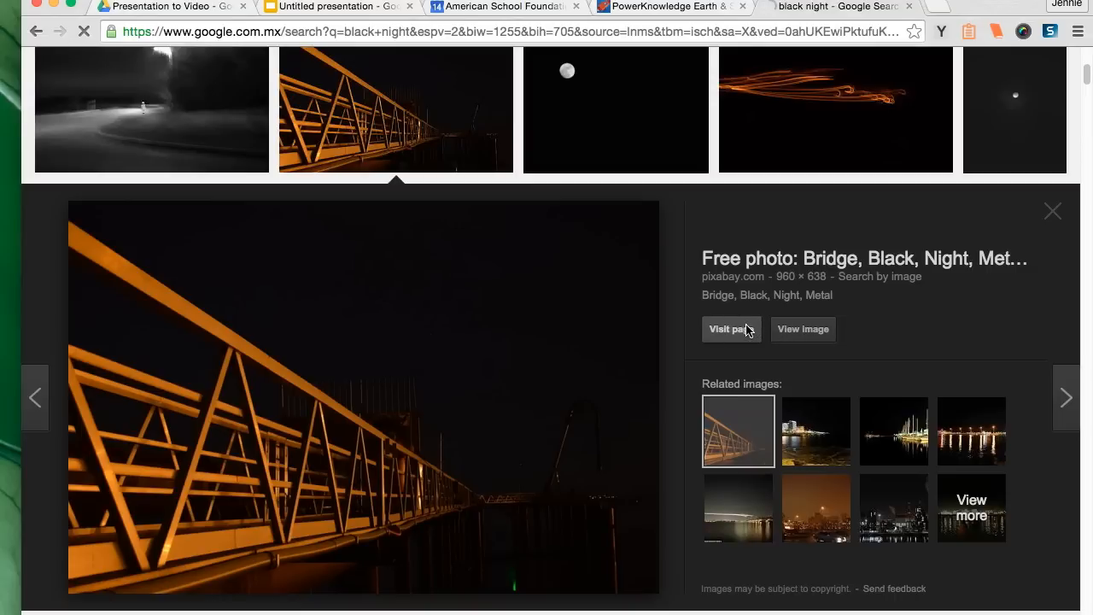
- Visit the bridge photo's Pixabay source page and start an EasyBib citation for it
left_click(724, 328)
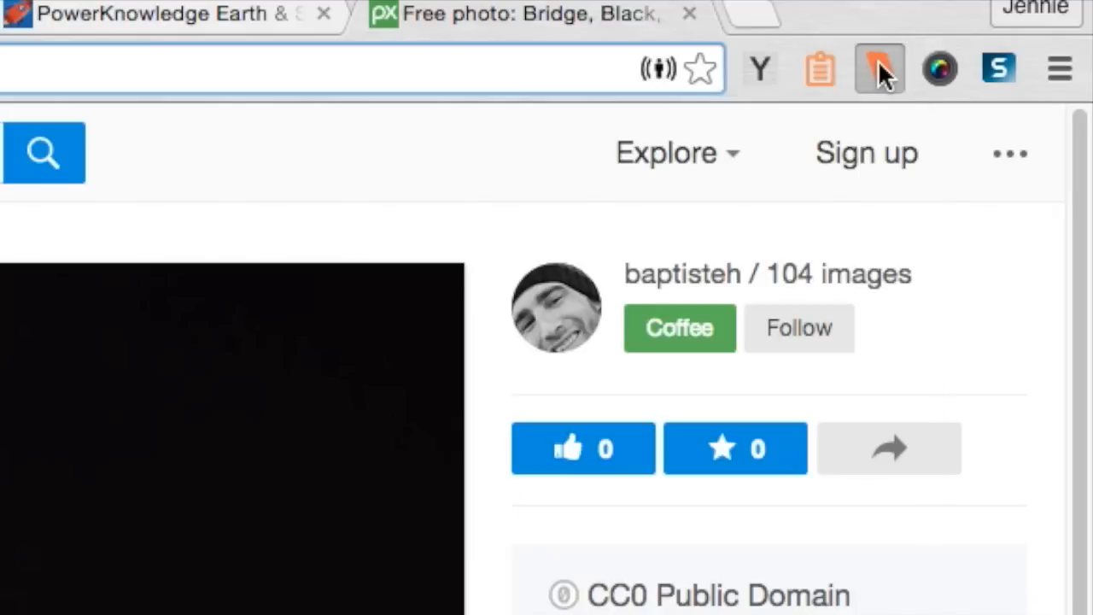
left_click(878, 69)
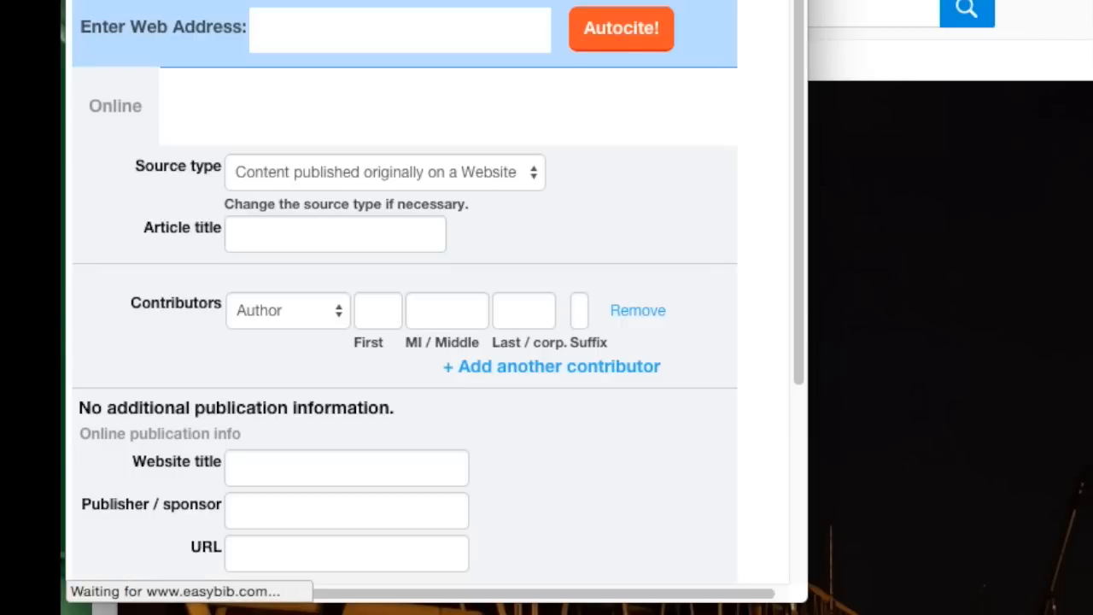
- Autocite the Pixabay page, add author baptisteh and publication day 3 July 2014, and create the citation
left_click(622, 27)
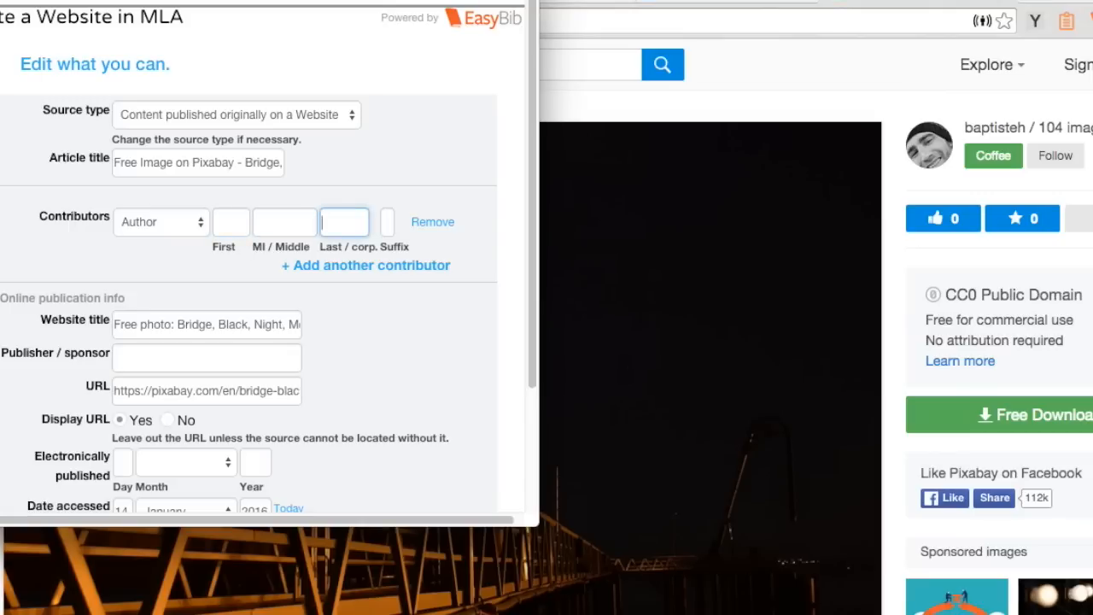
type("bapt")
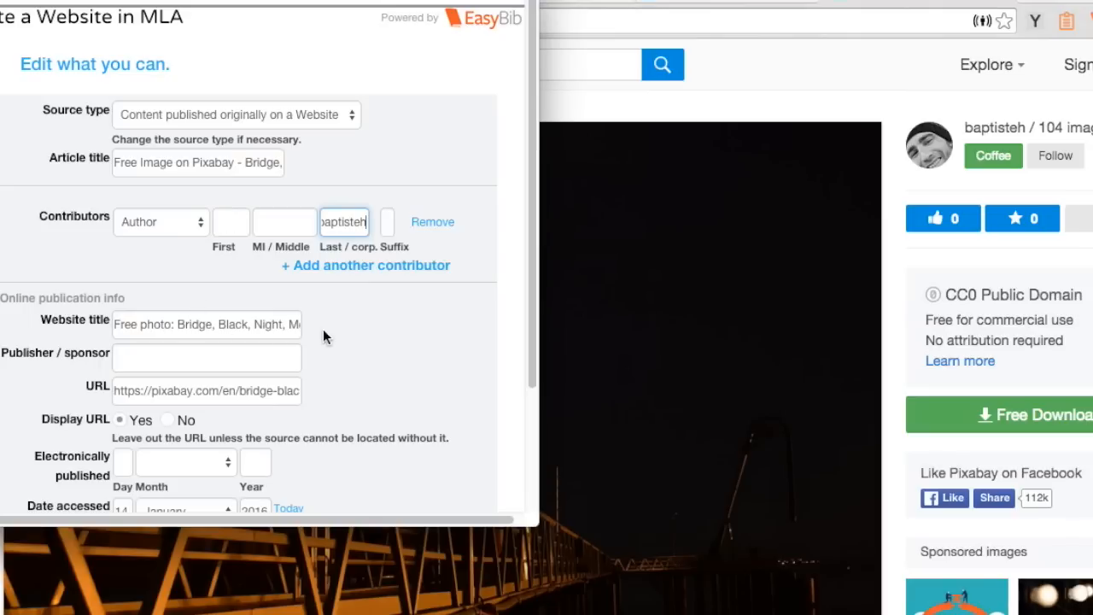
scroll("down", 3)
type("2014")
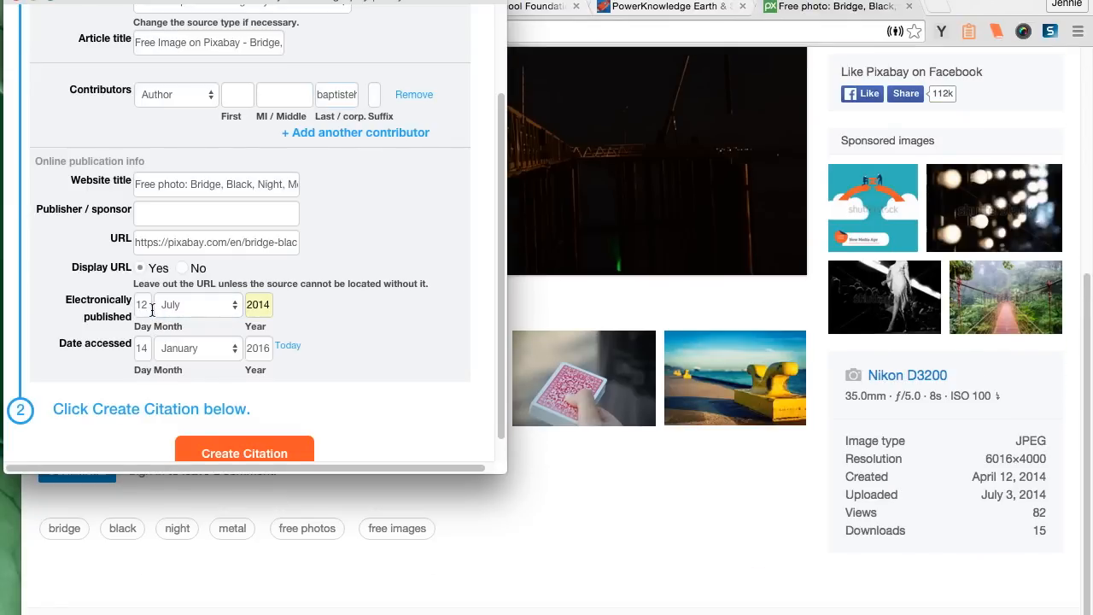
left_click(142, 303)
type("3")
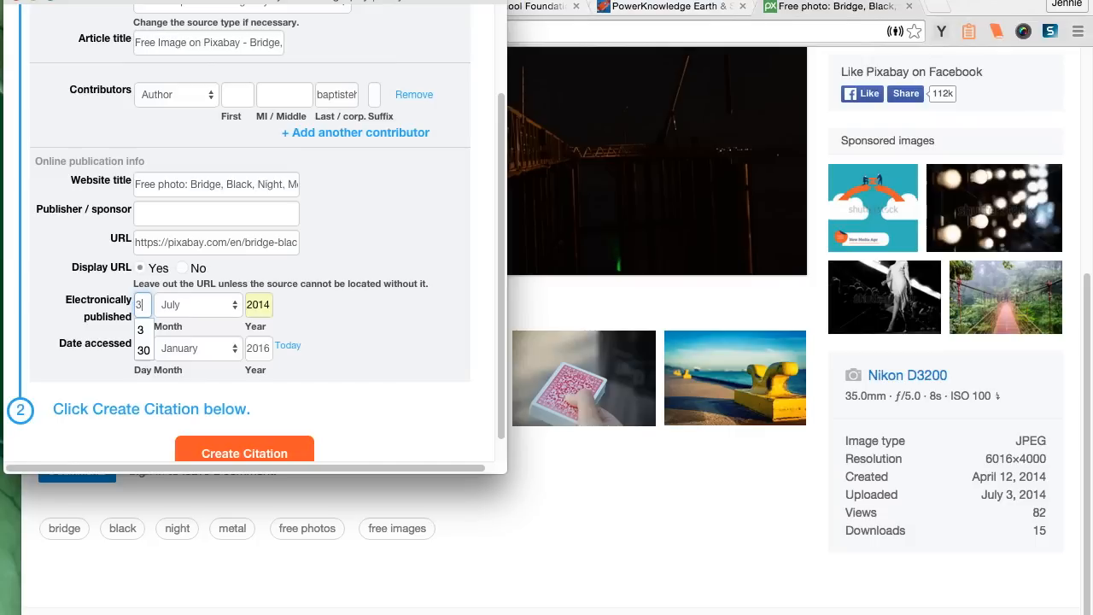
left_click(242, 452)
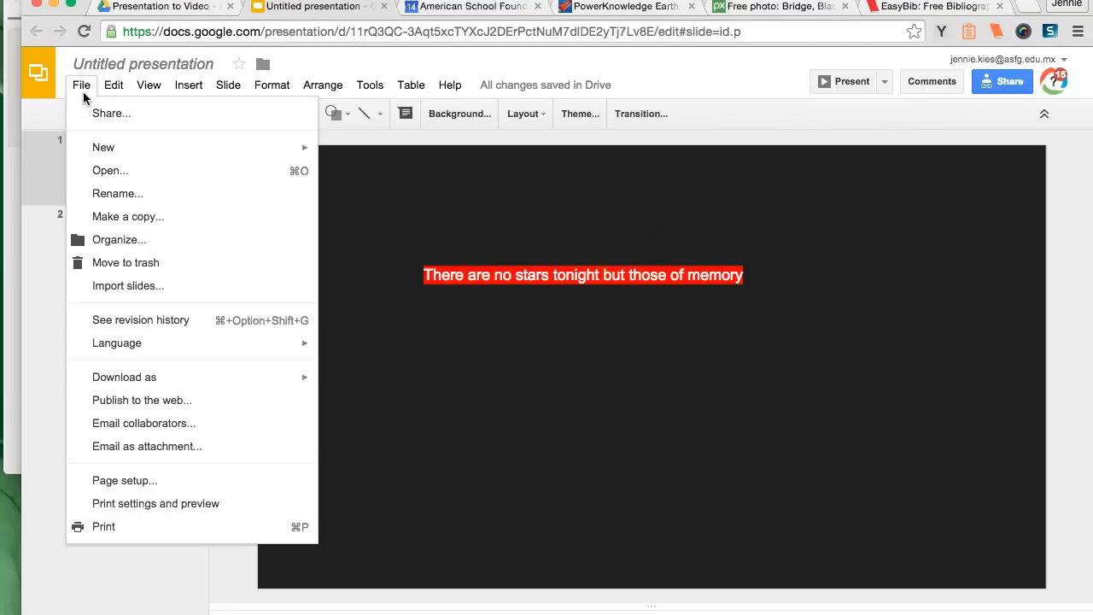
- Insert the bridge photo by URL onto slide 1 and send it behind the quote
left_click(188, 85)
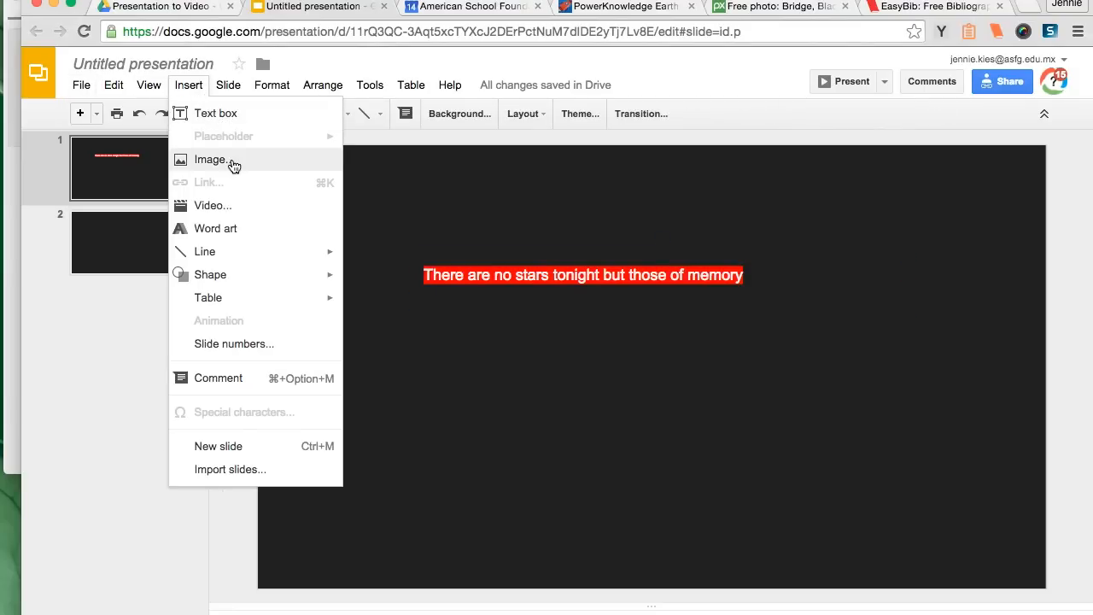
left_click(210, 160)
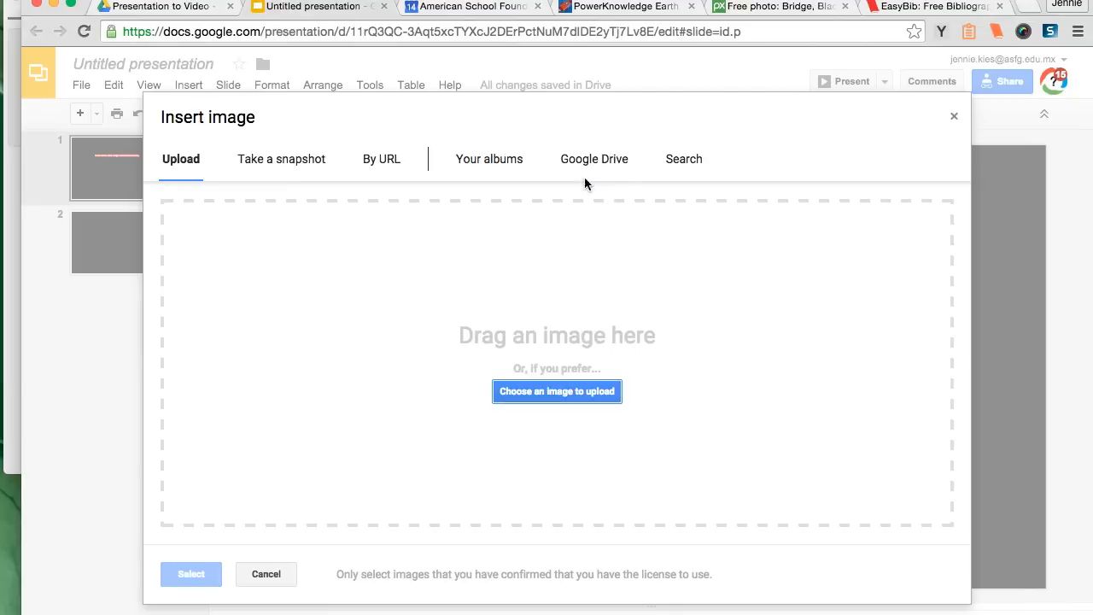
left_click(381, 159)
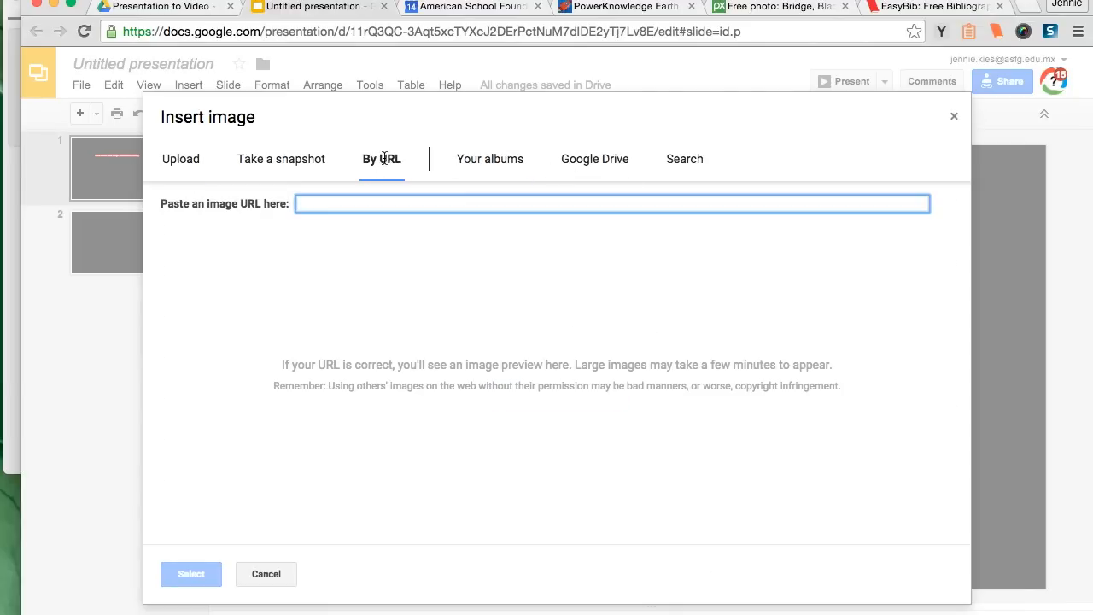
left_click(266, 574)
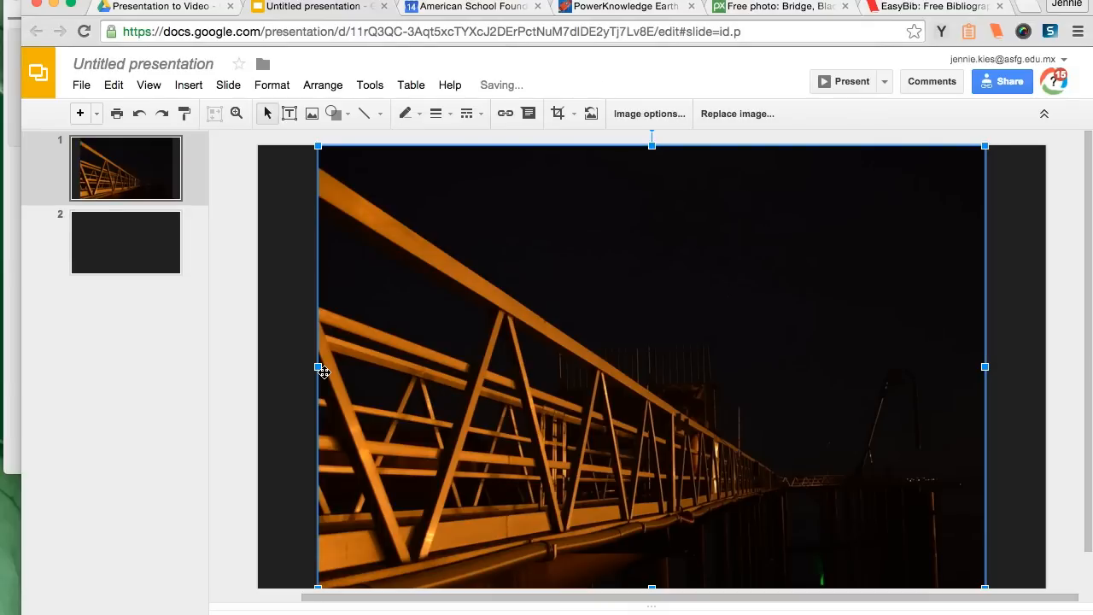
right_click(323, 370)
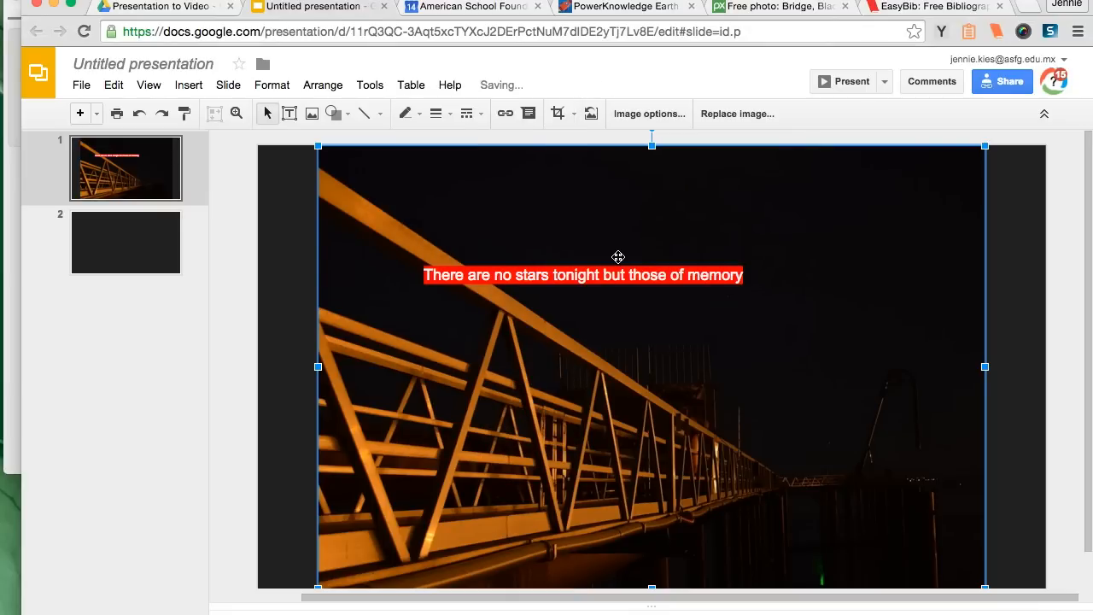
mouse_move(696, 287)
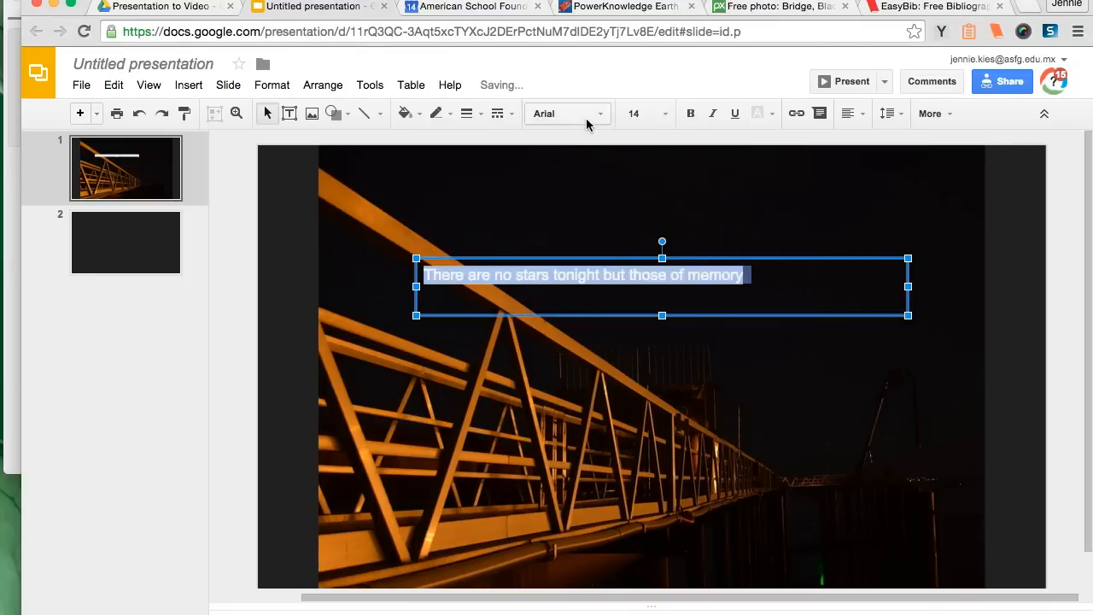
- Set the slide 1 poem line in the Shadows Into Light font
left_click(567, 113)
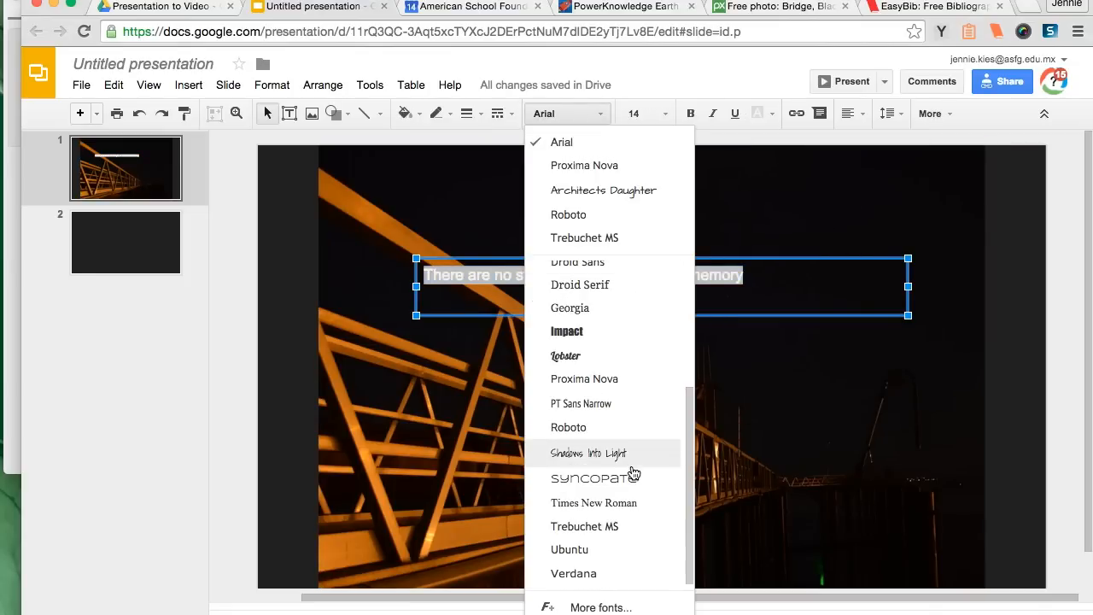
left_click(587, 452)
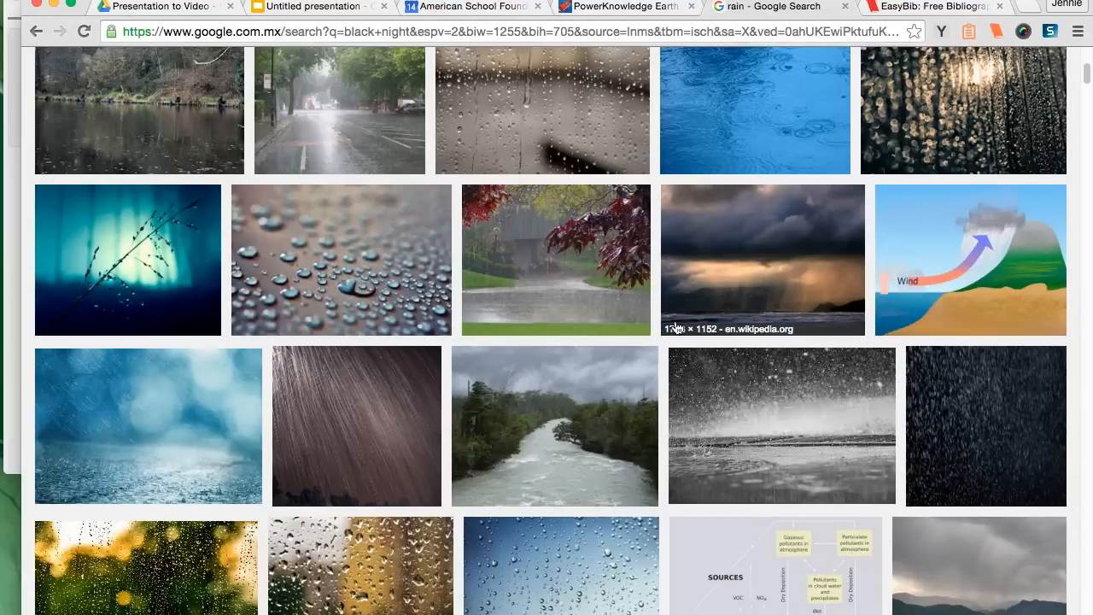
- Open the raindrops-on-glass photo's Pexels page from the rain results and start an EasyBib citation
scroll("down", 3)
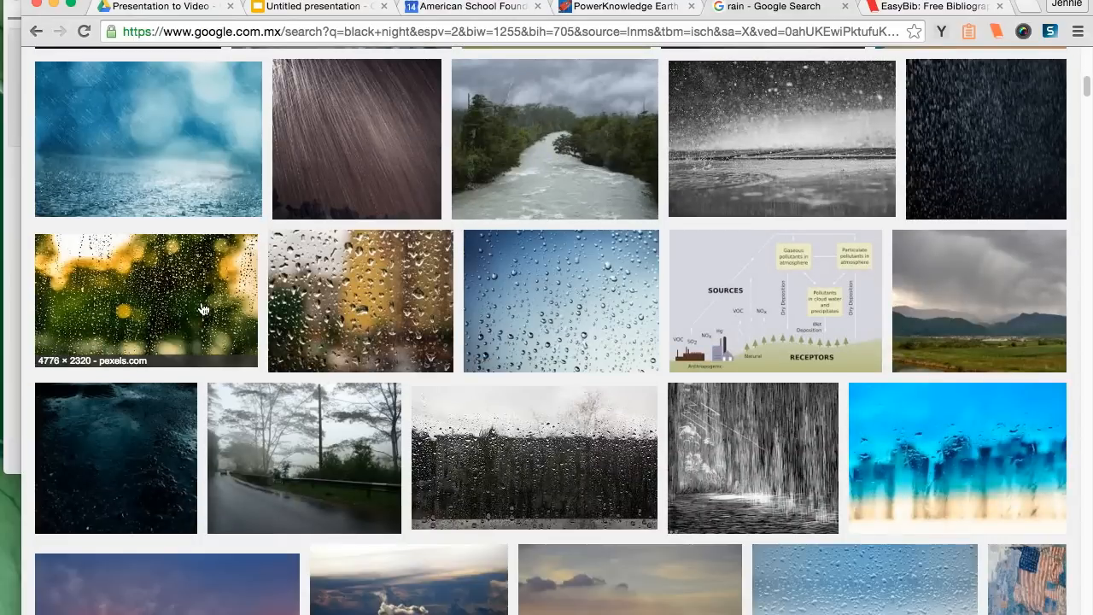
left_click(145, 301)
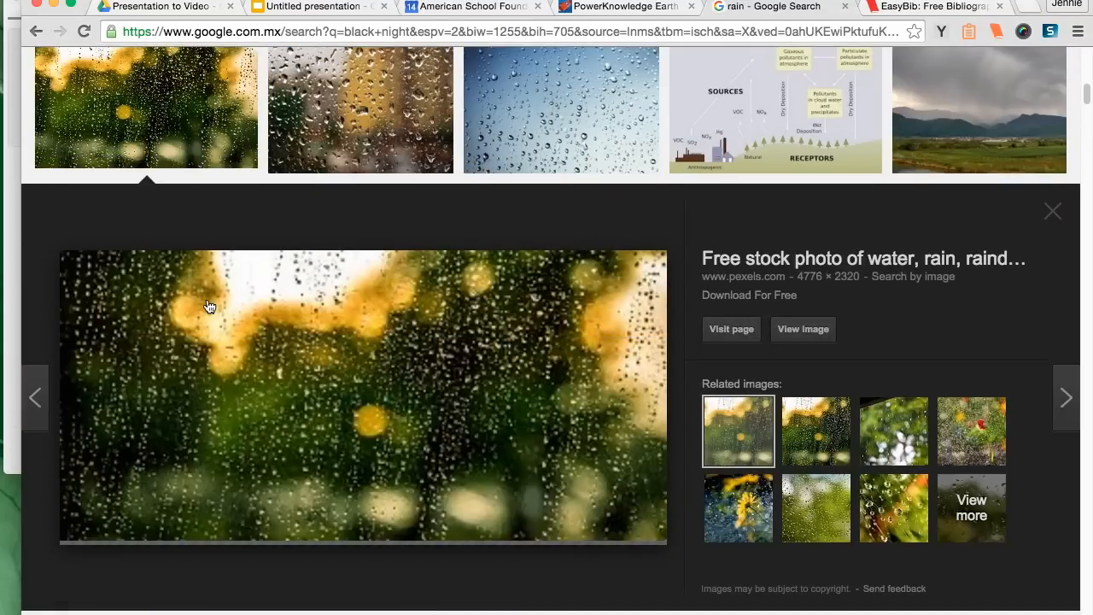
mouse_move(345, 25)
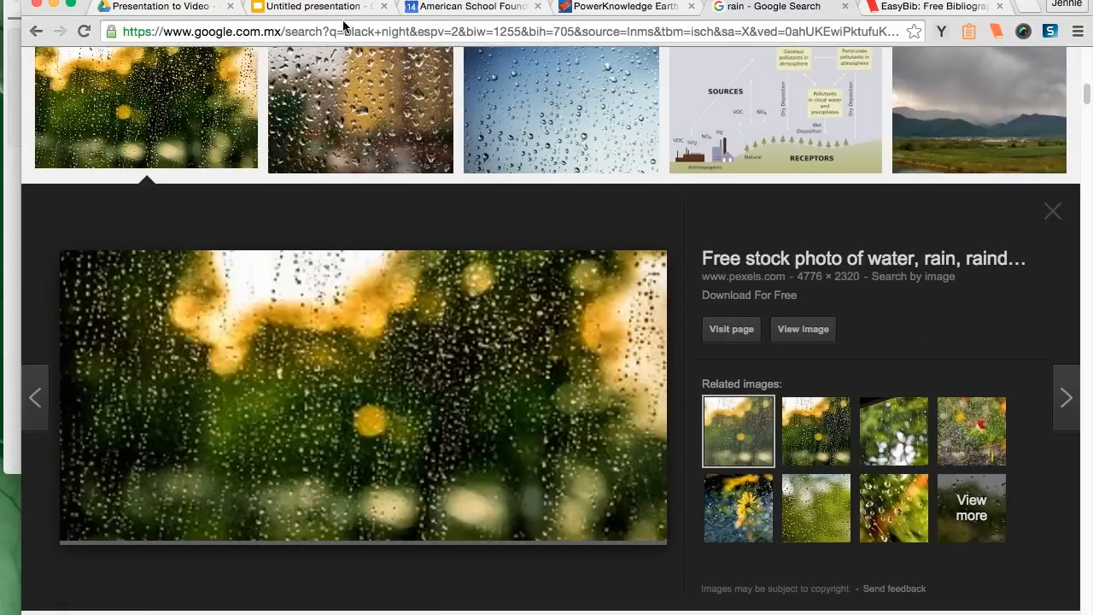
left_click(731, 328)
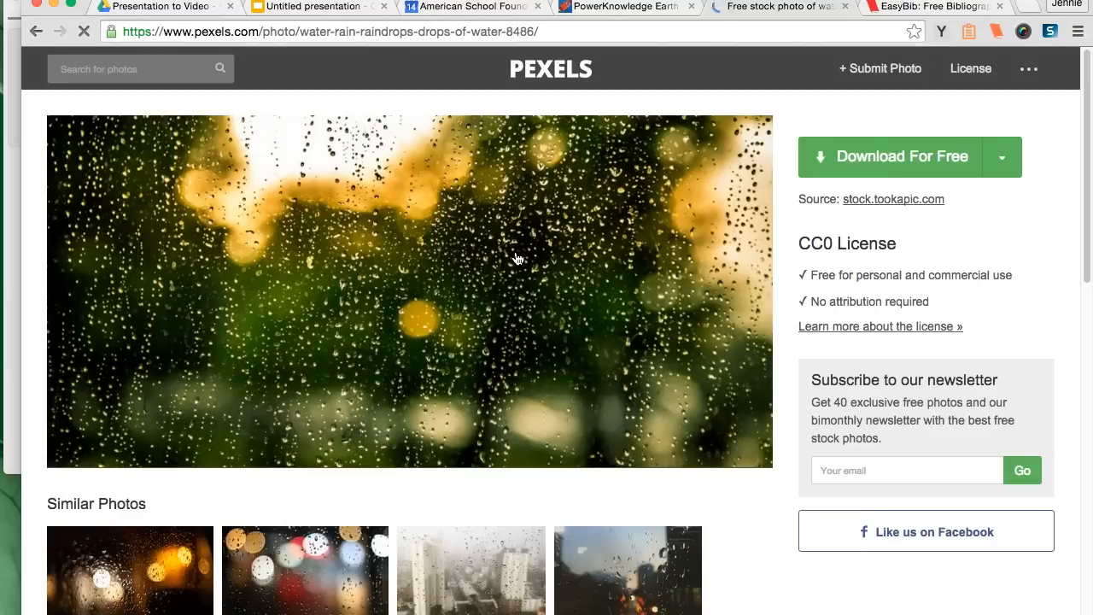
left_click(995, 30)
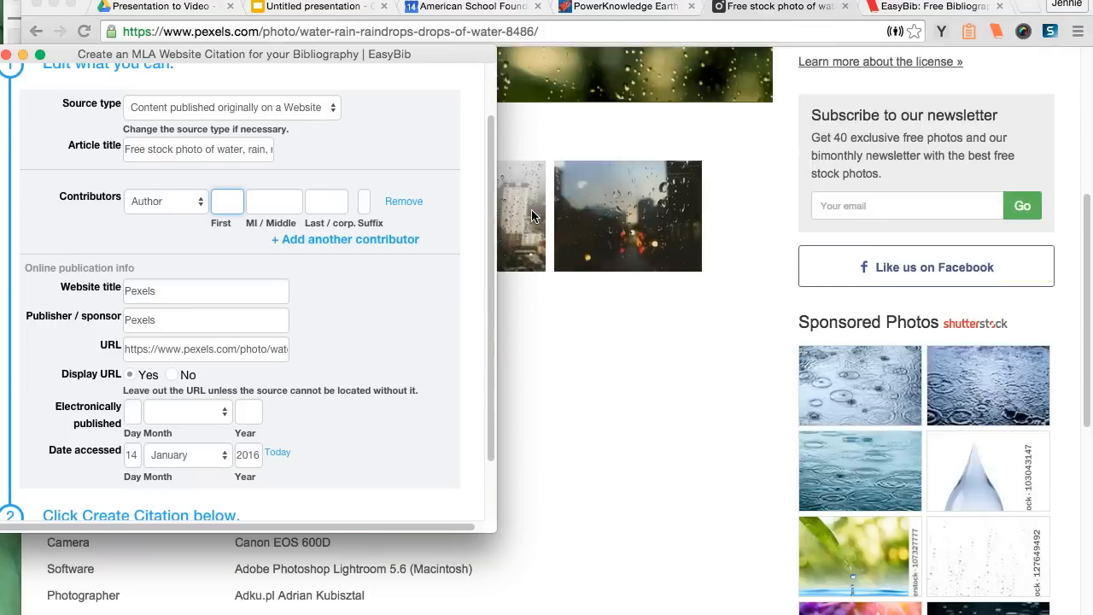
- Fill the citation with author Adrian Kubisztal and publication day 20, then create it
type("Adr")
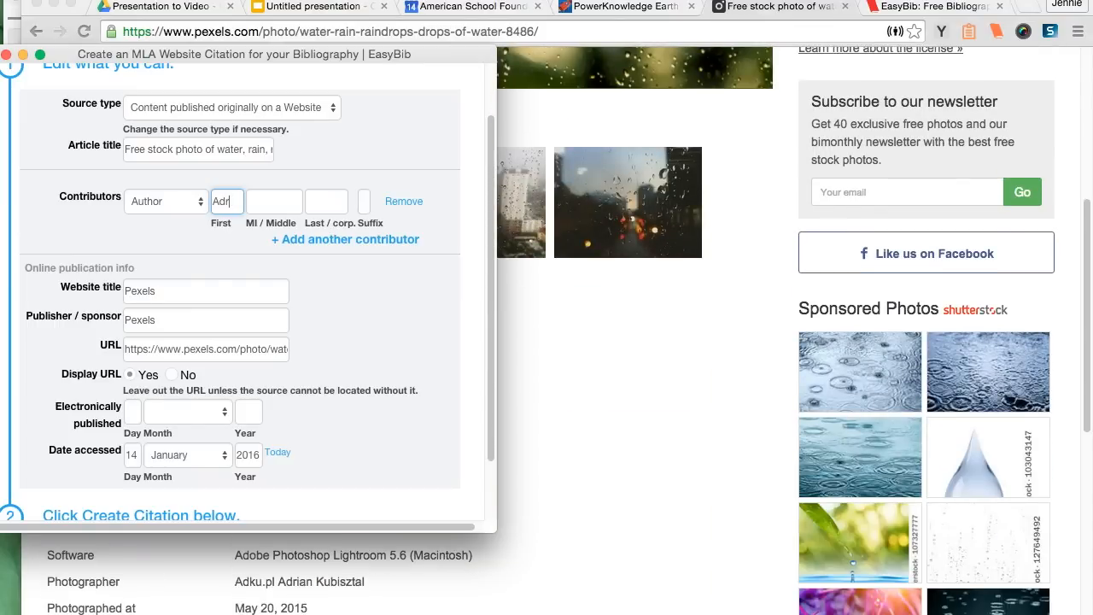
type("Kubisztal")
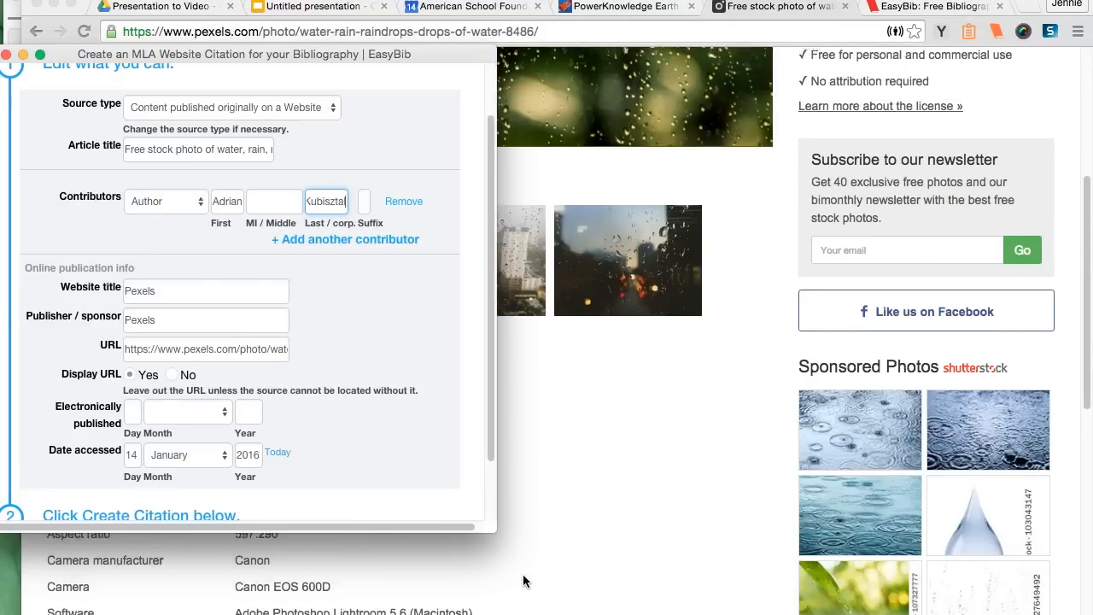
scroll("down", 3)
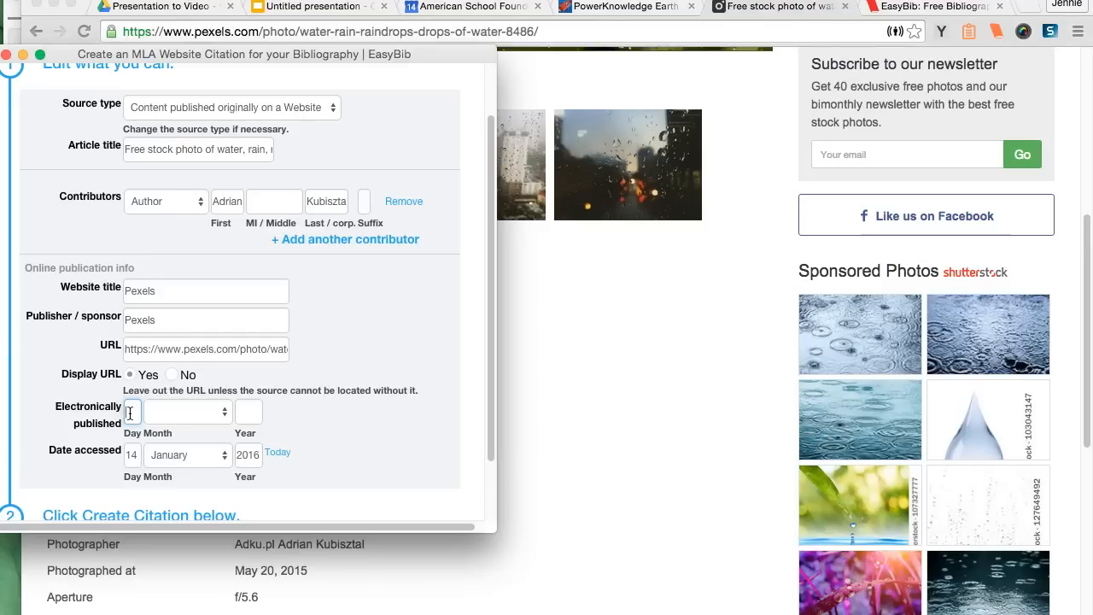
type("20")
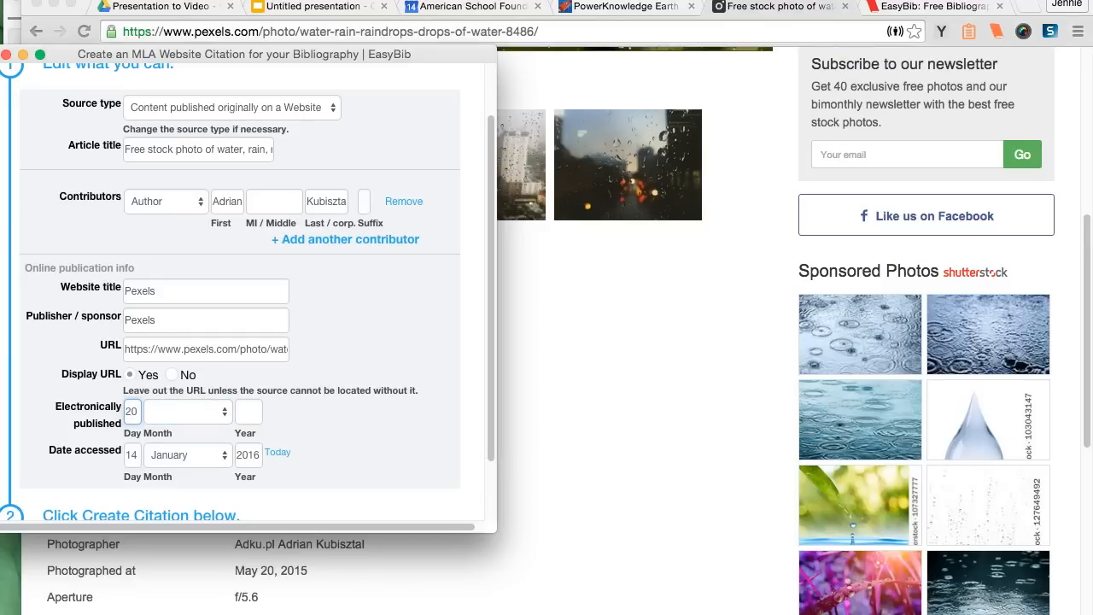
left_click(188, 411)
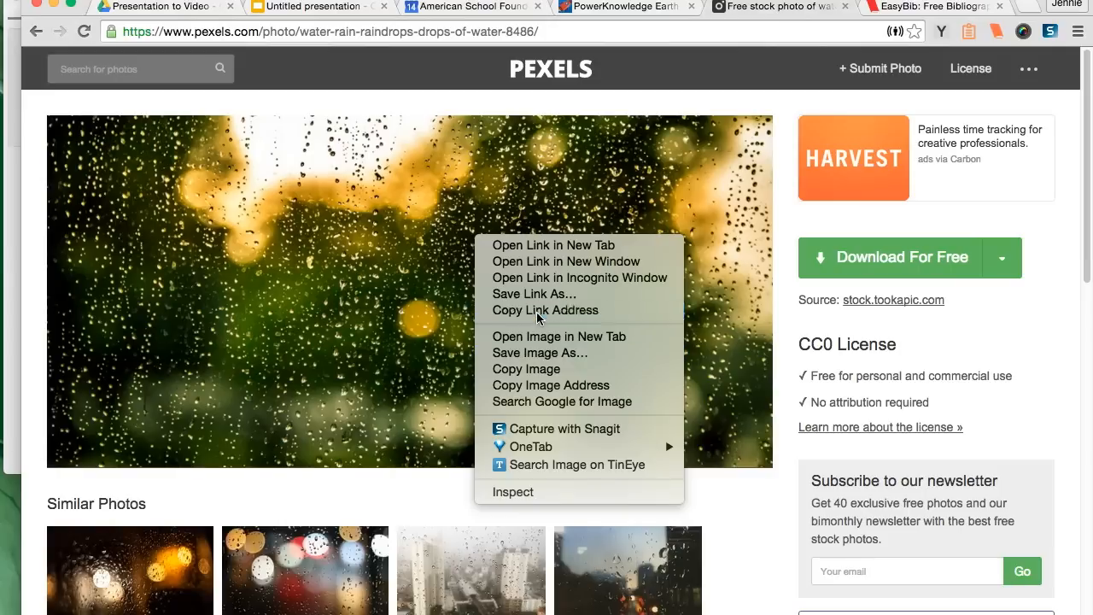
- Insert the Pexels raindrops photo by URL behind slide 2's text and title a new slide Bibliography
left_click(316, 7)
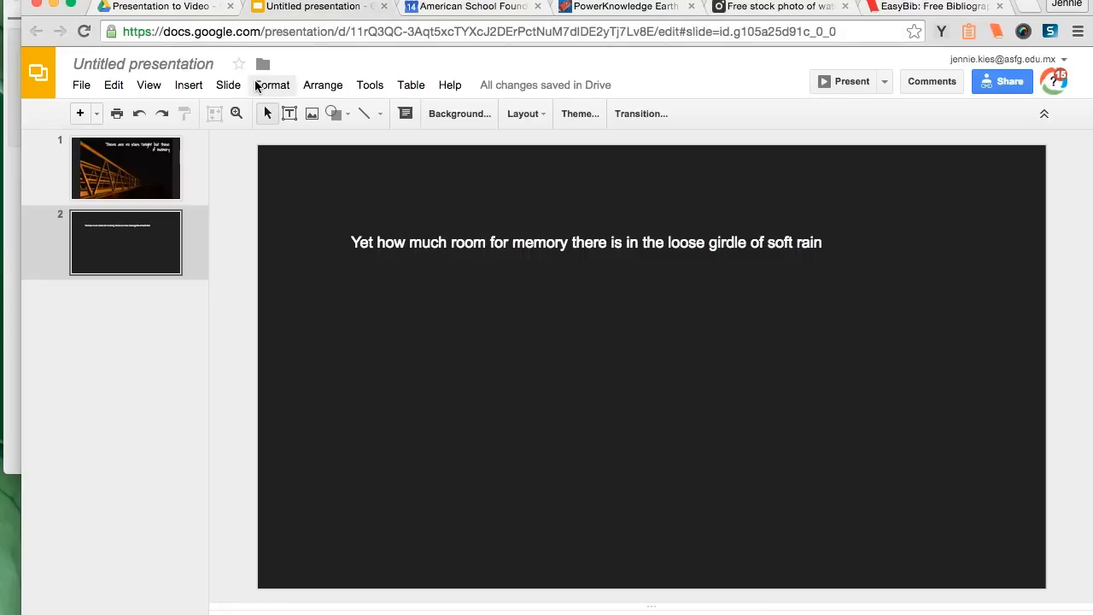
type("https://static.pexels.com/photos/8486/water-rain-raindrops-drops.jpg")
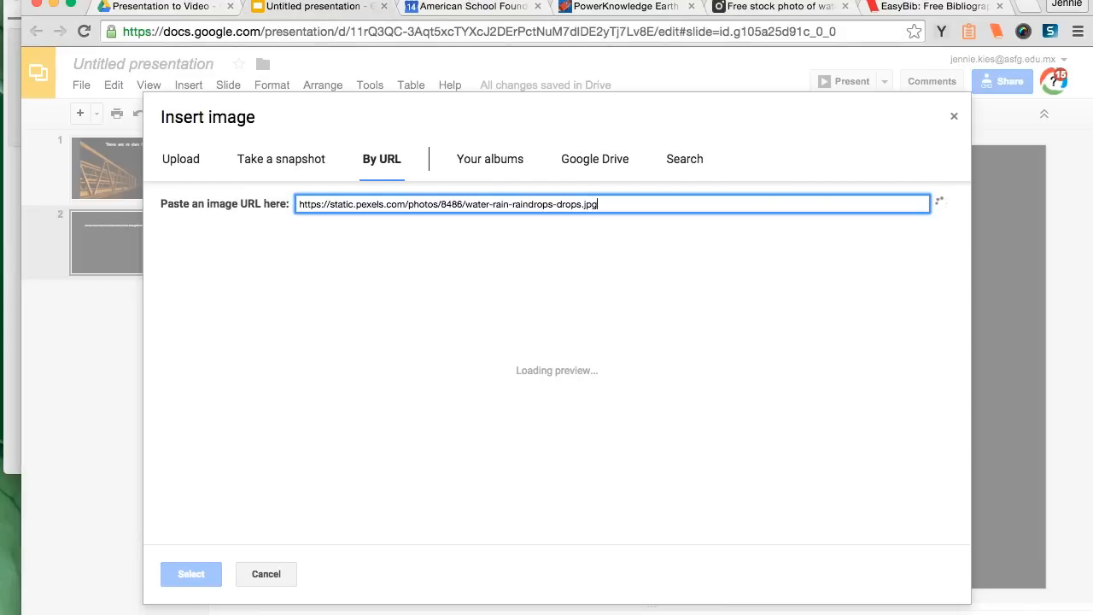
left_click(192, 574)
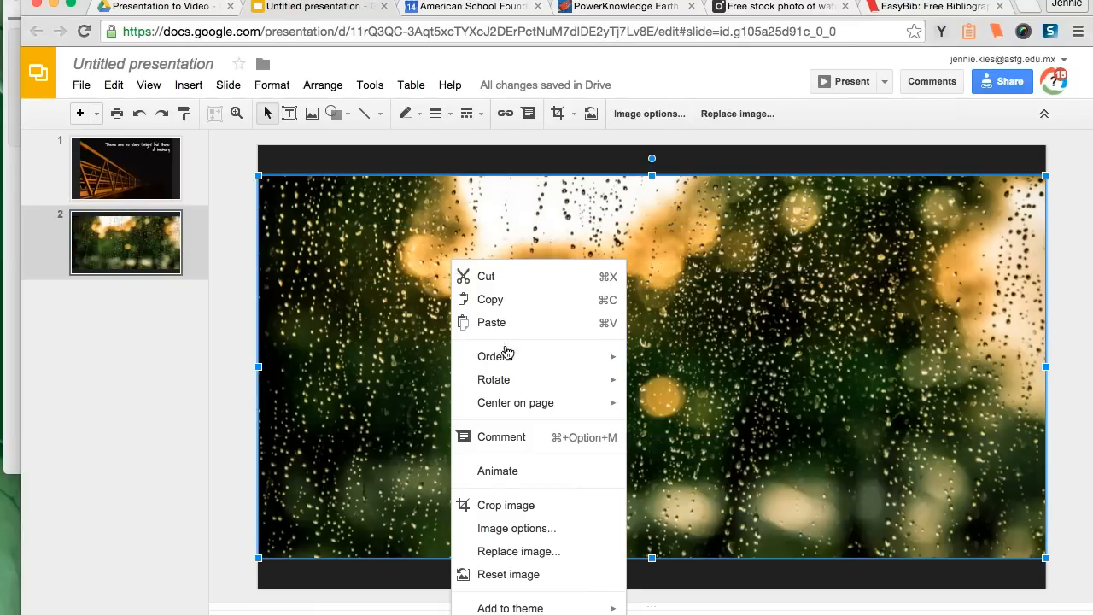
left_click(567, 113)
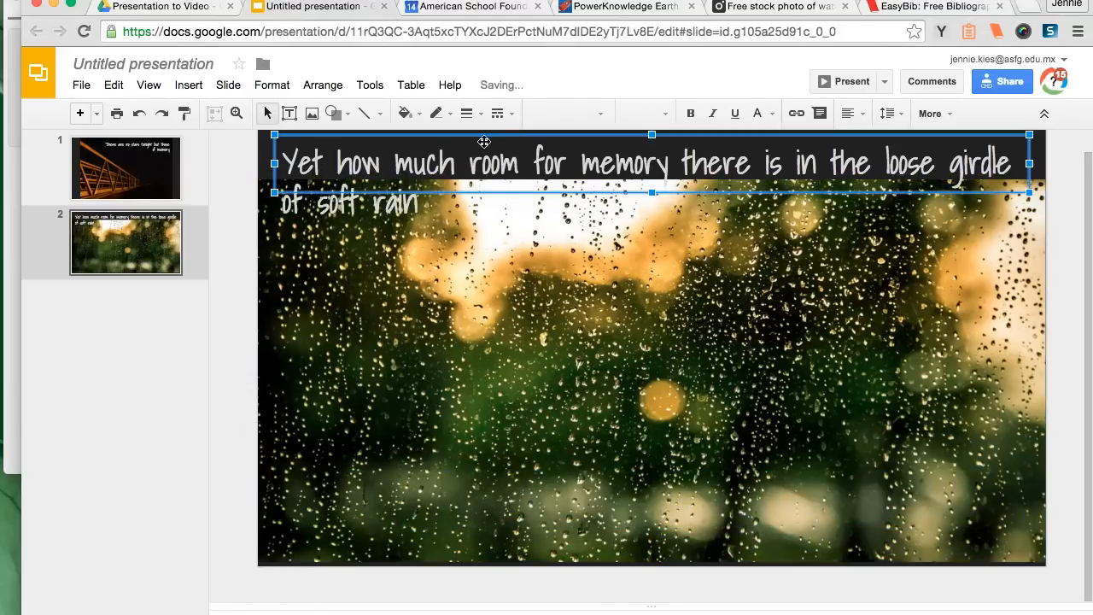
left_click(126, 389)
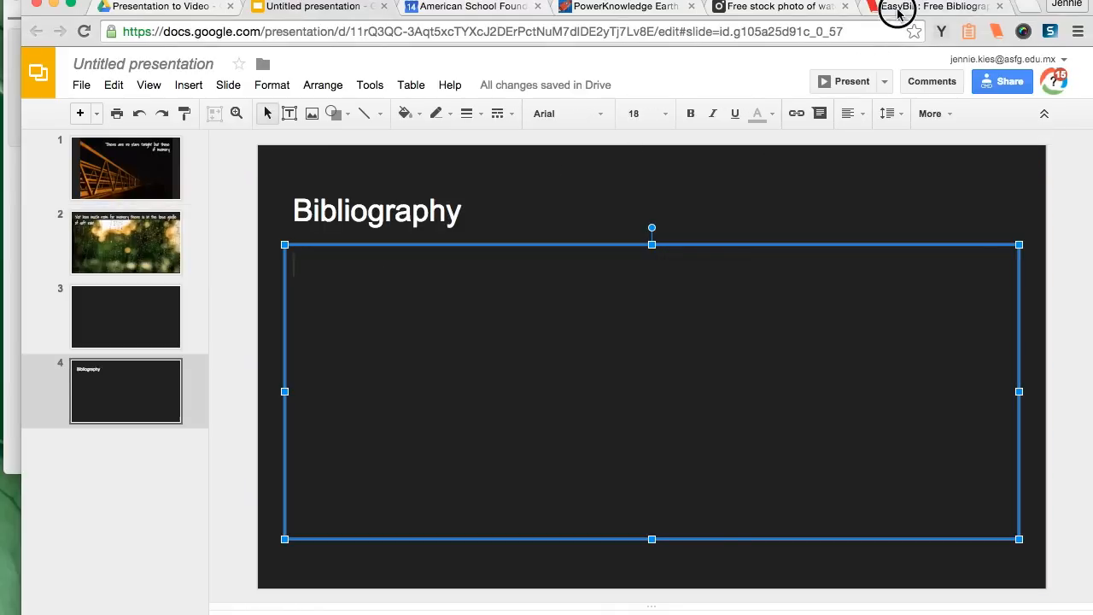
- Open the bibliography of the 2016-01-14 project from EasyBib's My Projects
left_click(939, 7)
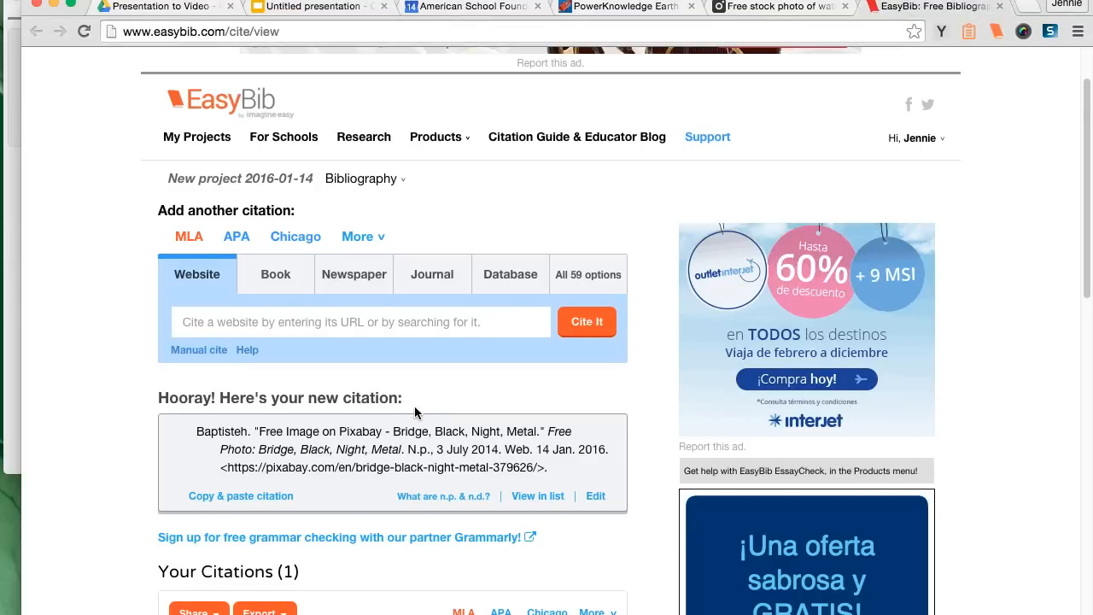
scroll("down", 3)
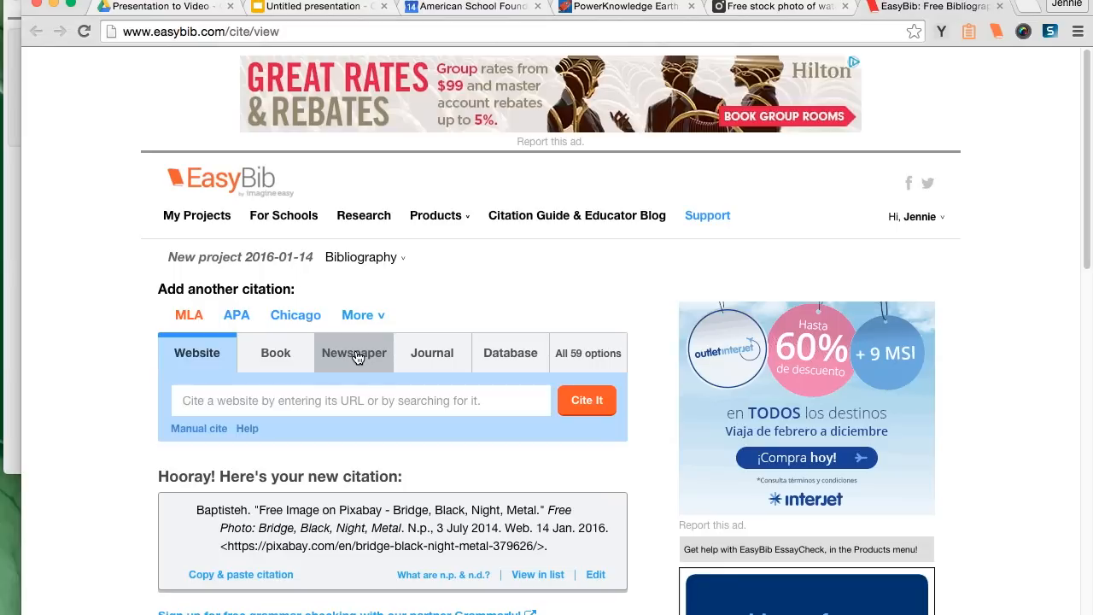
mouse_move(430, 215)
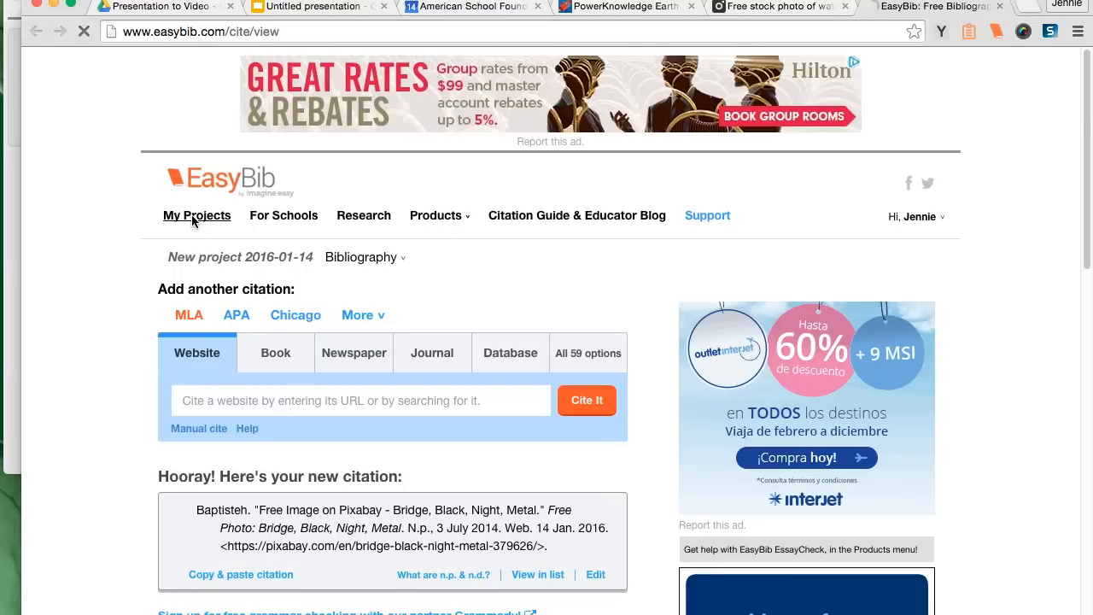
left_click(197, 215)
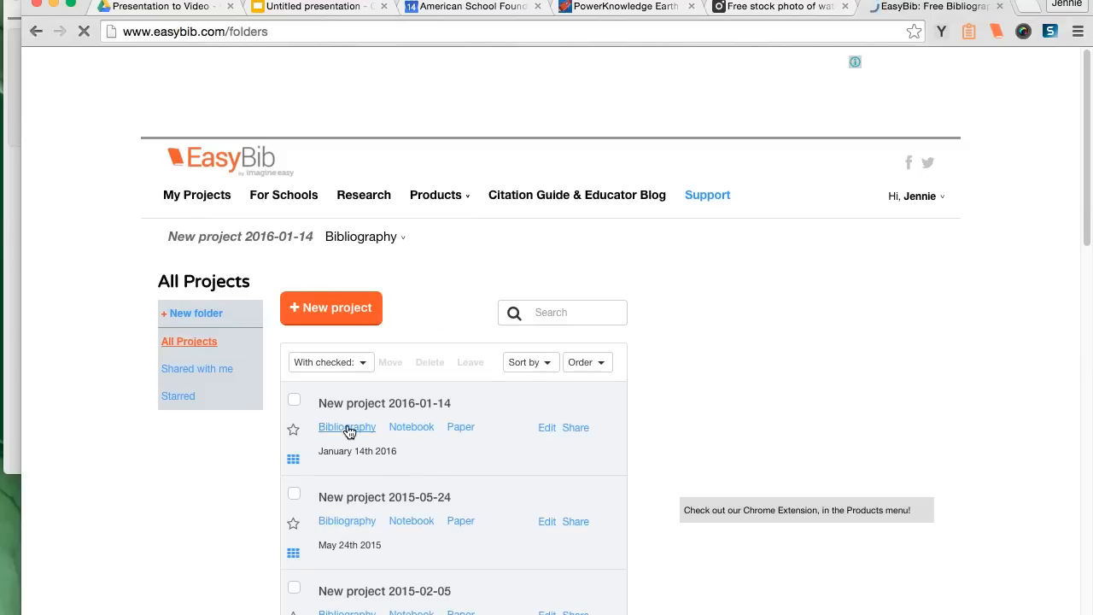
left_click(347, 427)
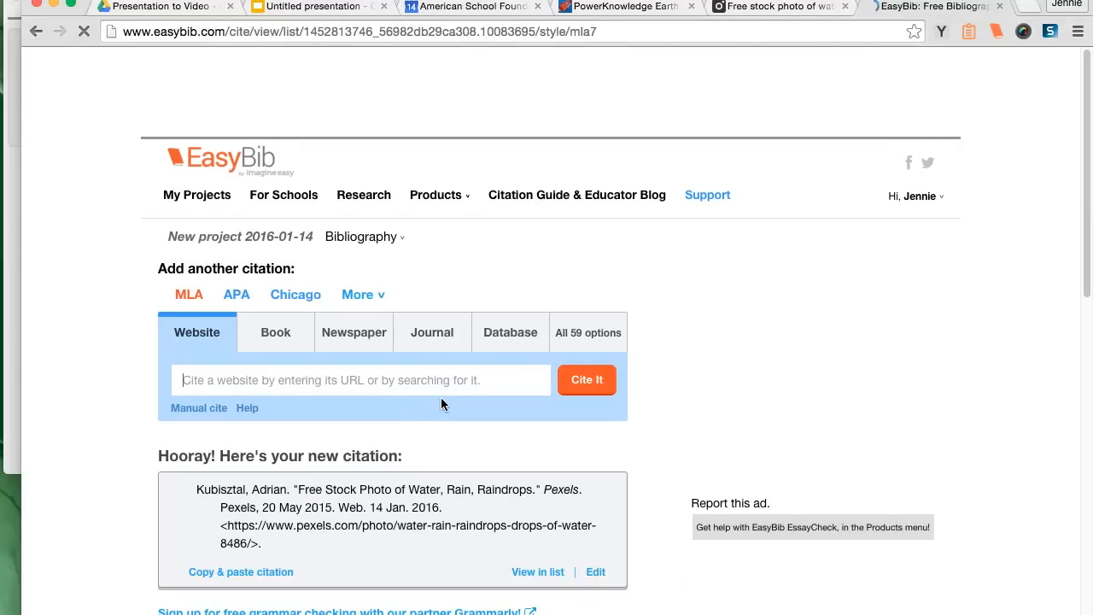
- Check both photo citations and share them as a Word-document Works Cited page
scroll("down", 3)
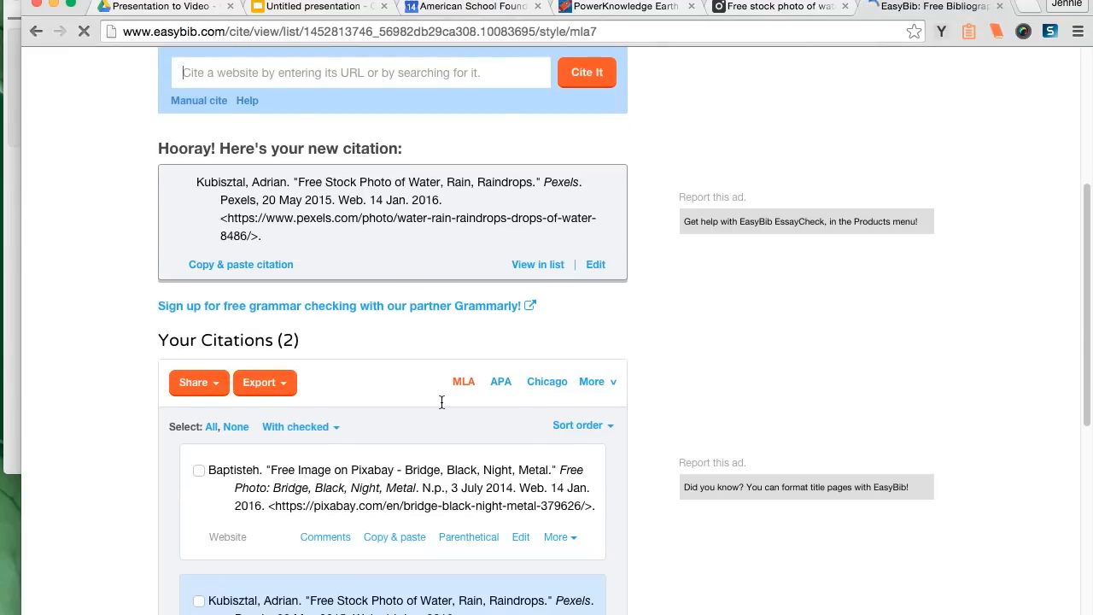
scroll("down", 3)
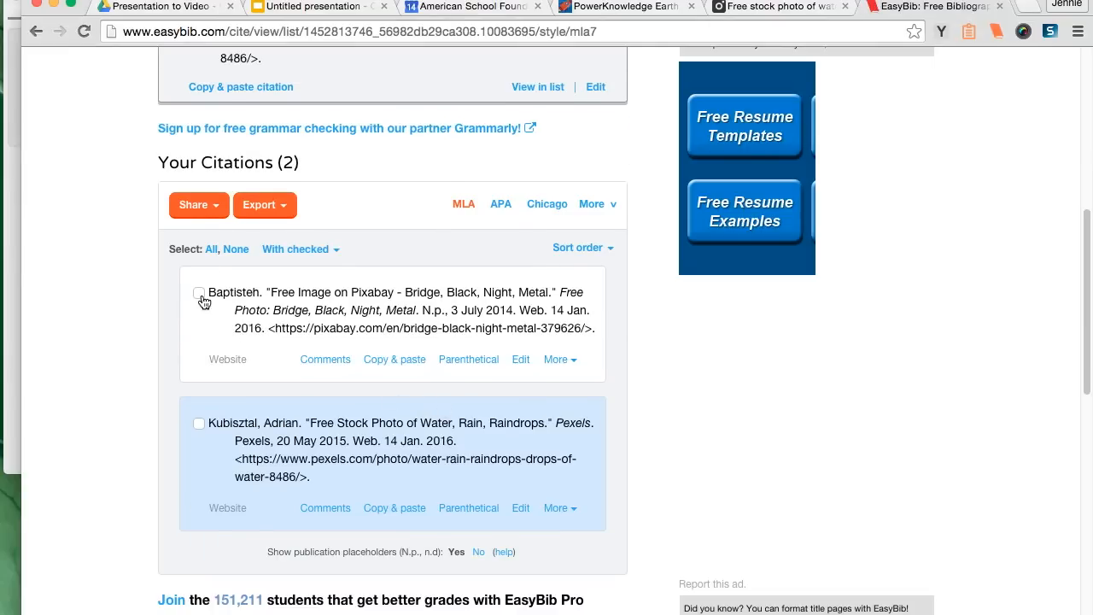
left_click(198, 294)
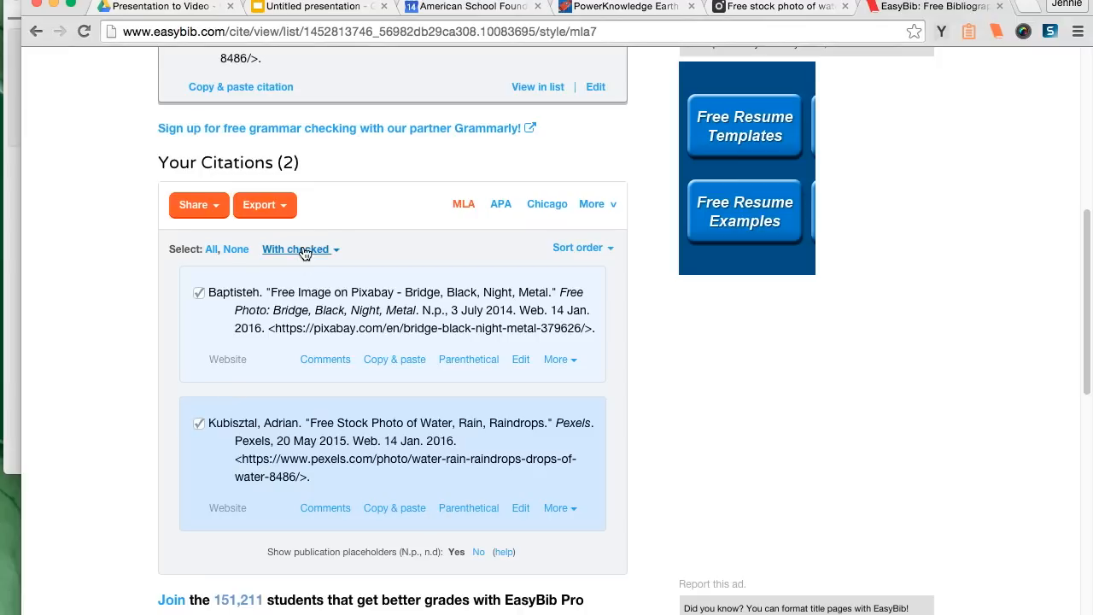
left_click(264, 205)
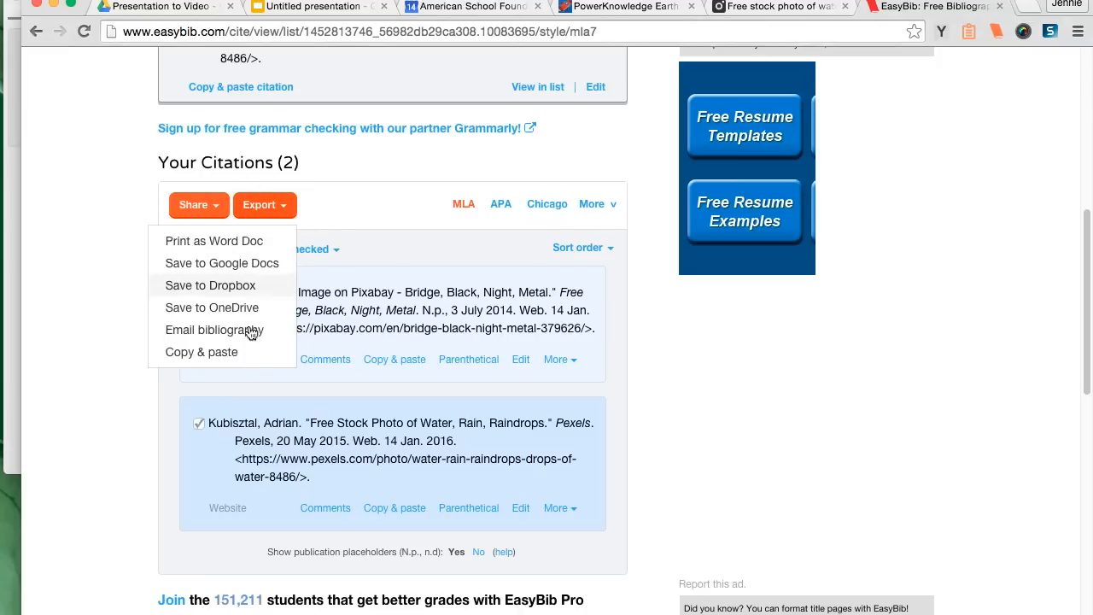
left_click(212, 239)
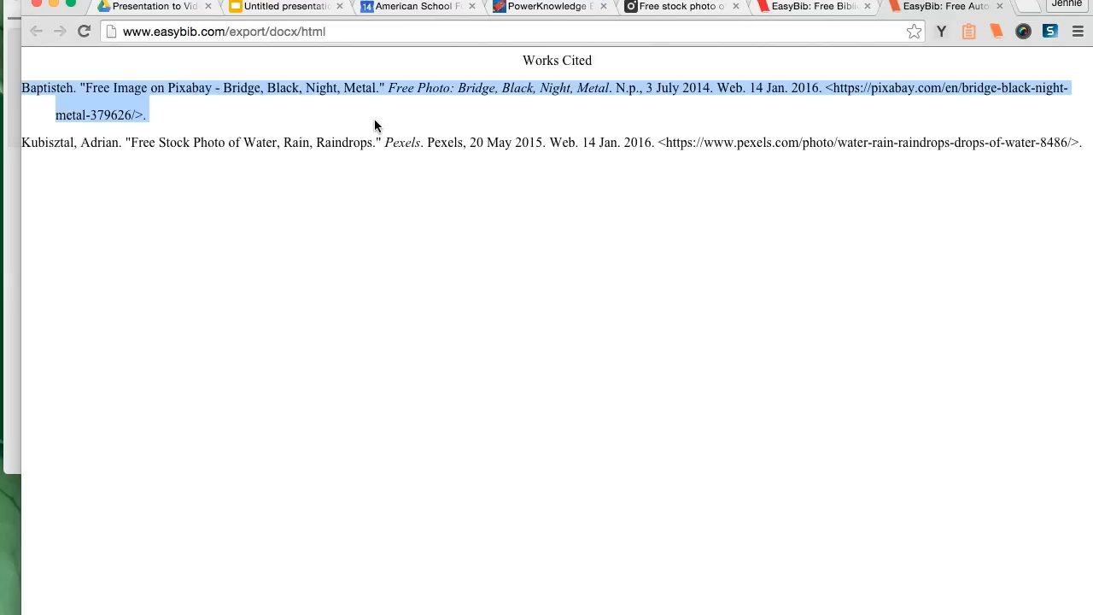
- Copy the Works Cited entries and paste them onto the Bibliography slide
left_click(287, 7)
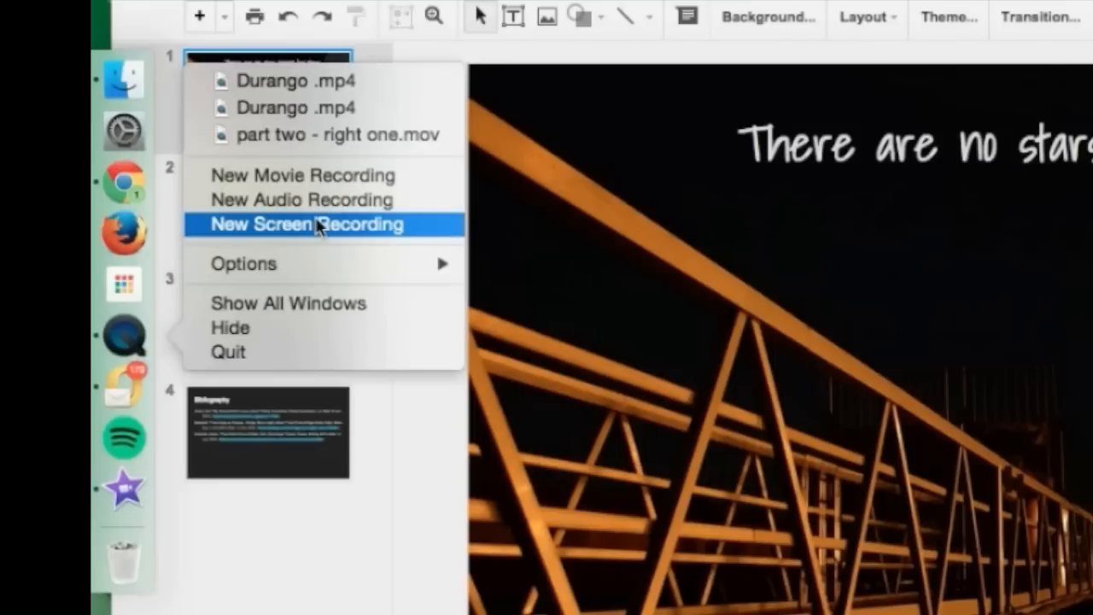
- Start a new QuickTime screen recording of the presentation after checking its options
left_click(305, 225)
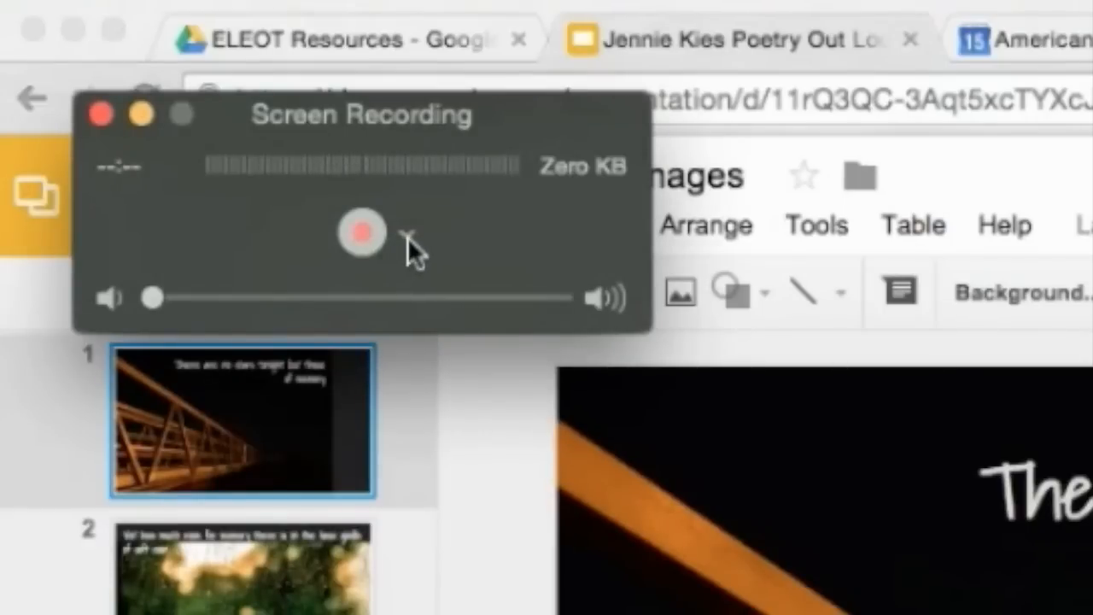
left_click(406, 232)
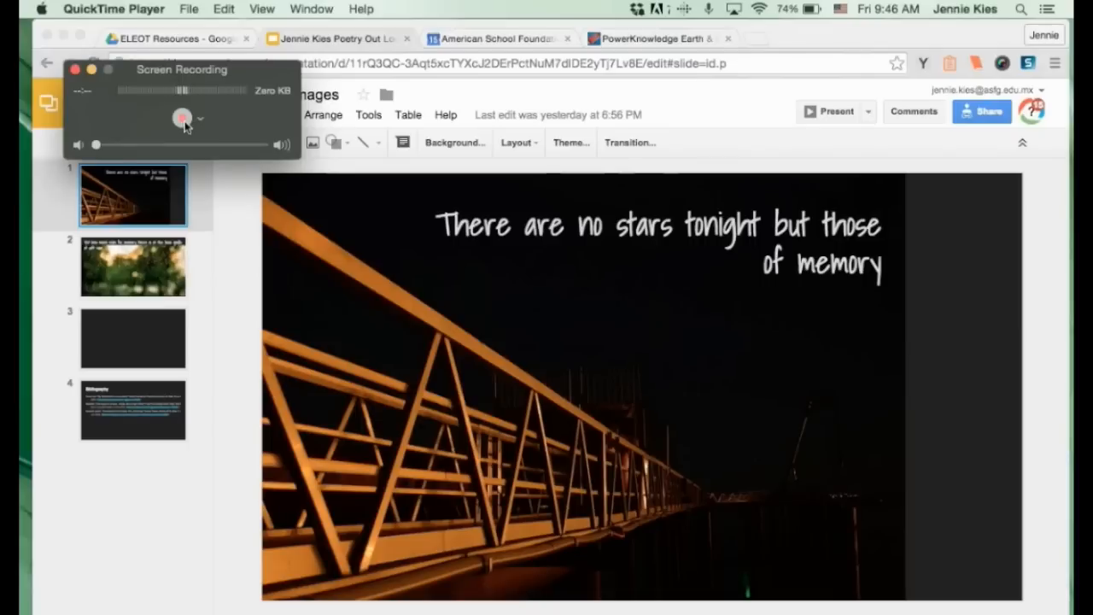
left_click(181, 116)
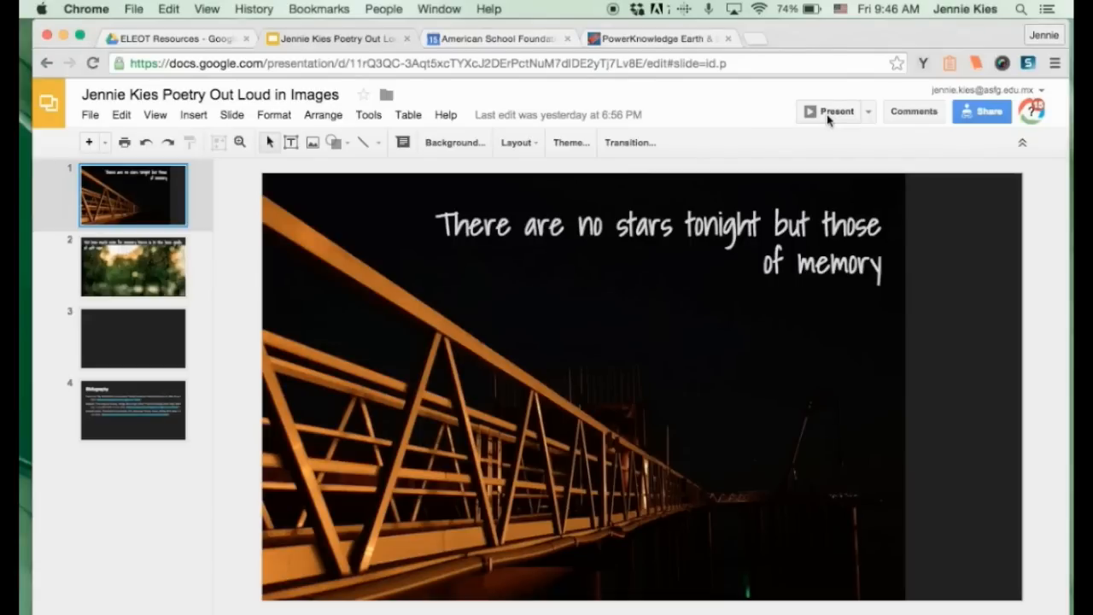
mouse_move(829, 116)
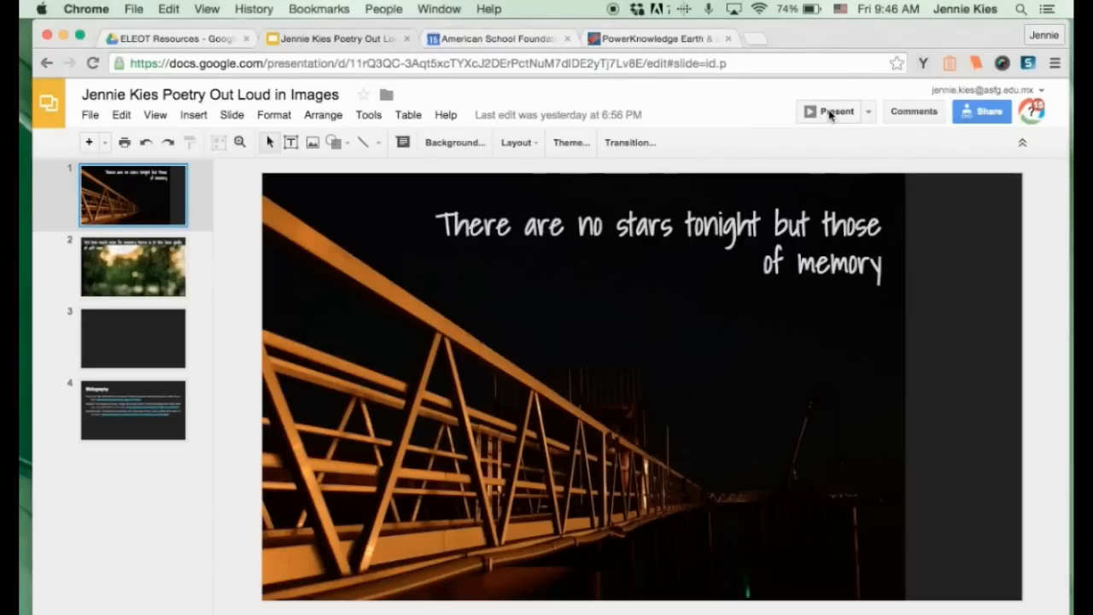
- Present the slideshow full screen for the recording and name the saved file
left_click(835, 111)
type("part 2 -")
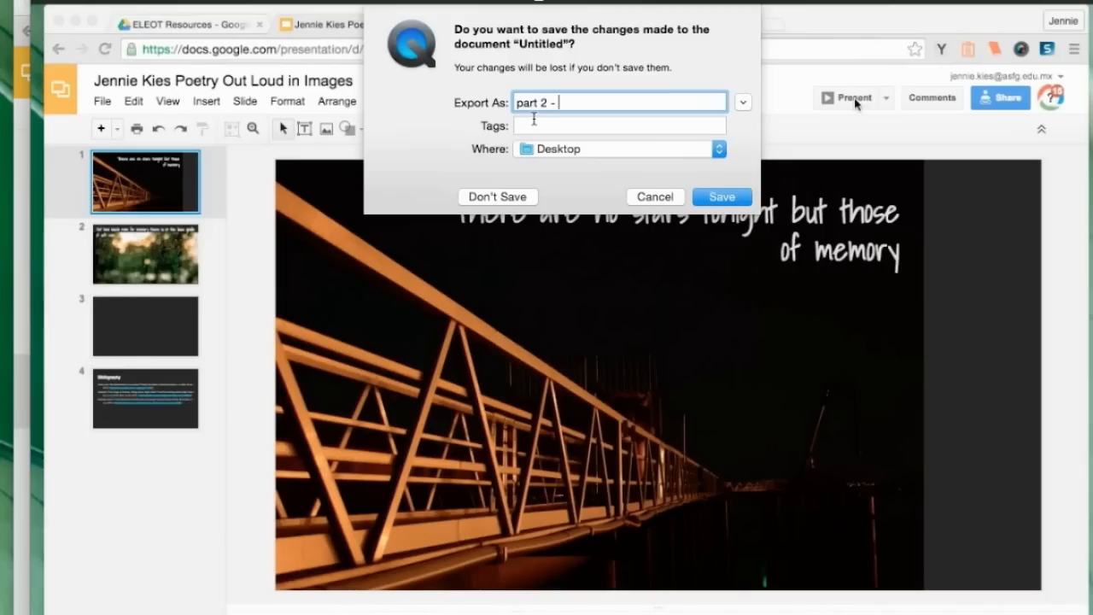
type("right one")
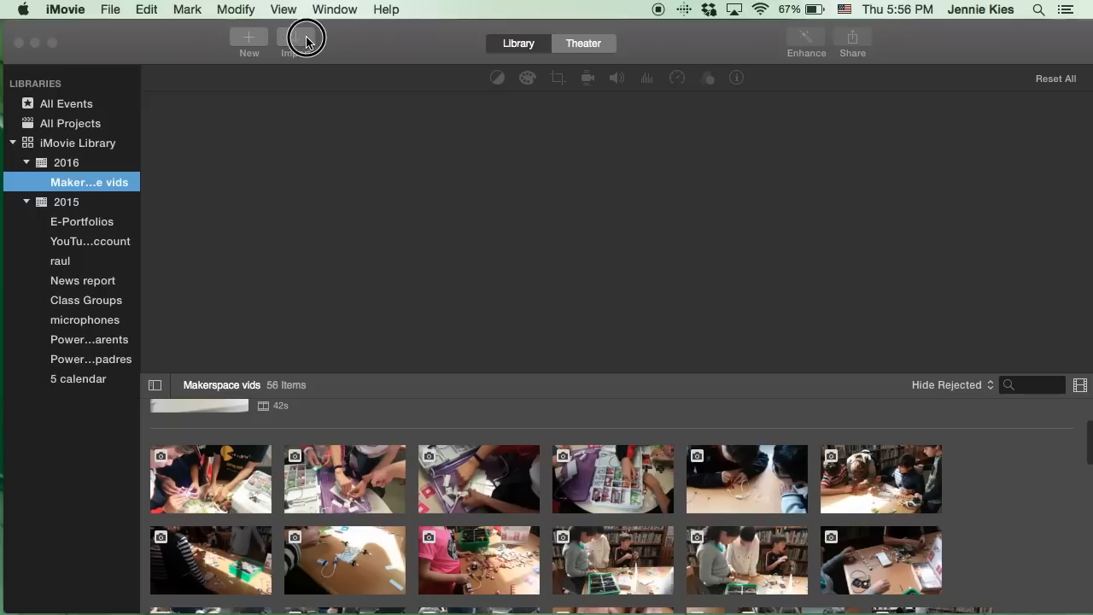
- Start an iMovie import into a new event named POL
left_click(294, 41)
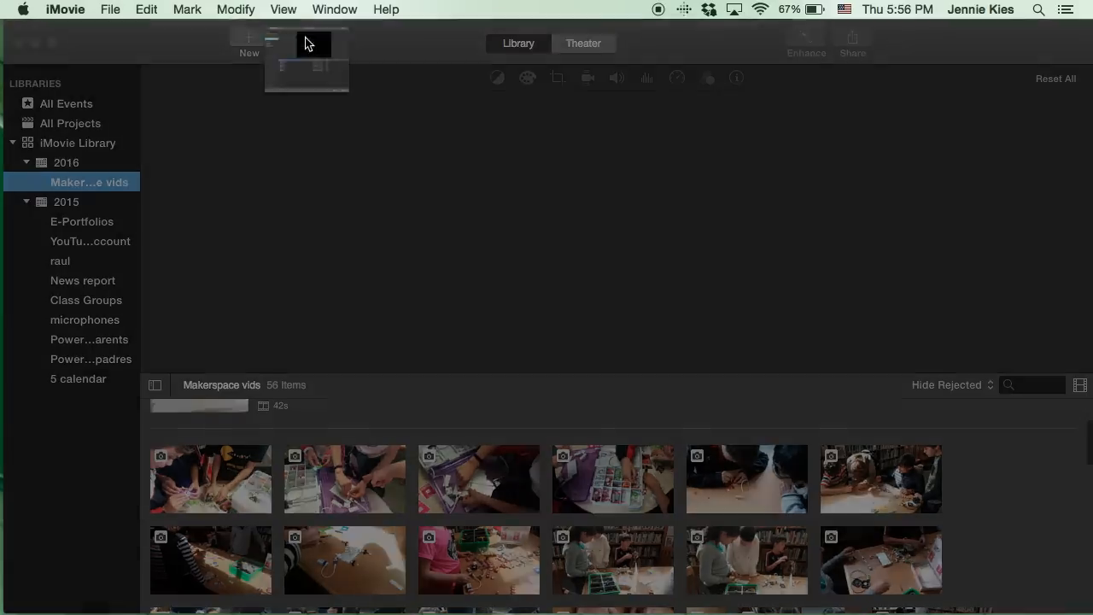
left_click(305, 38)
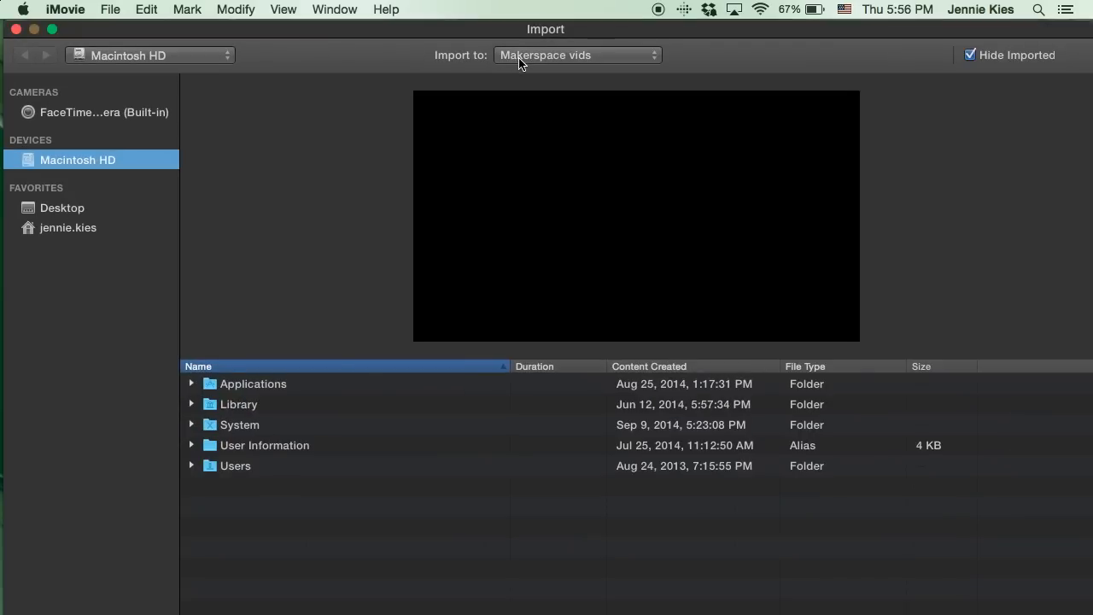
left_click(577, 55)
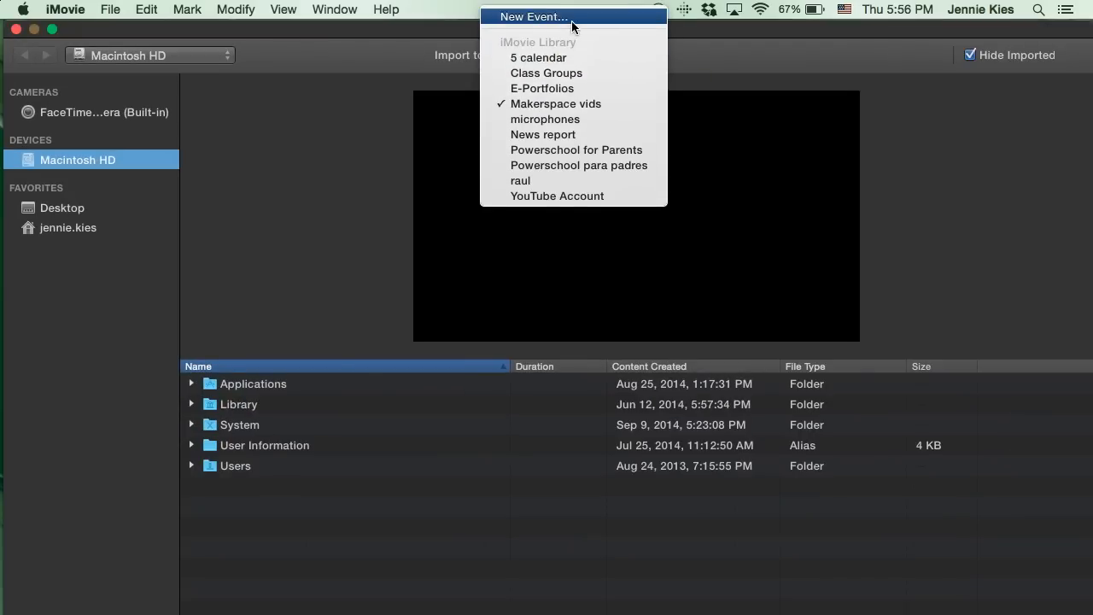
left_click(533, 17)
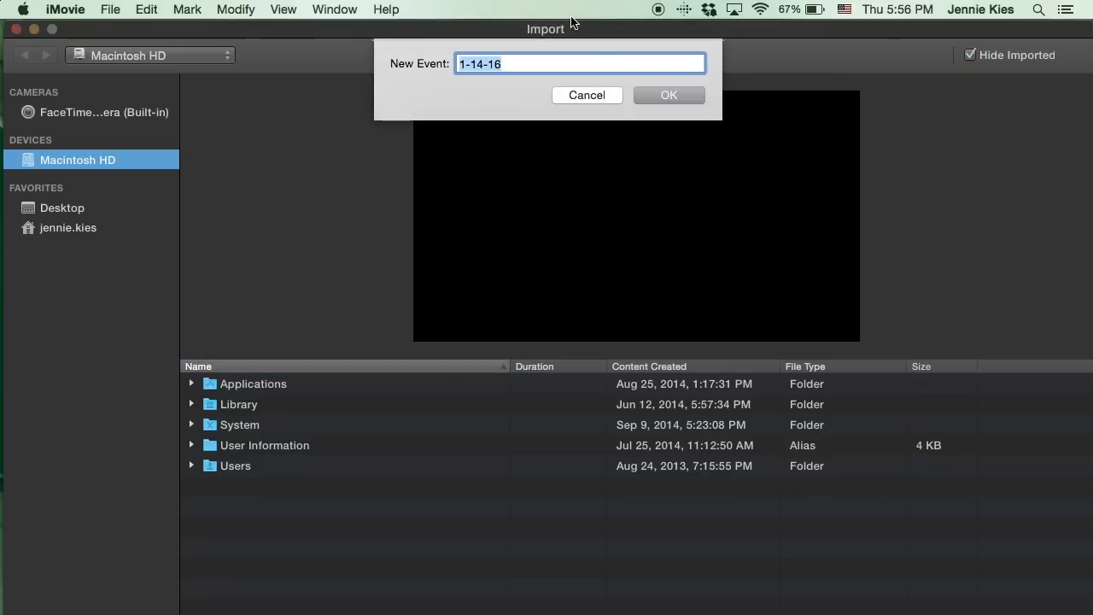
type("POL")
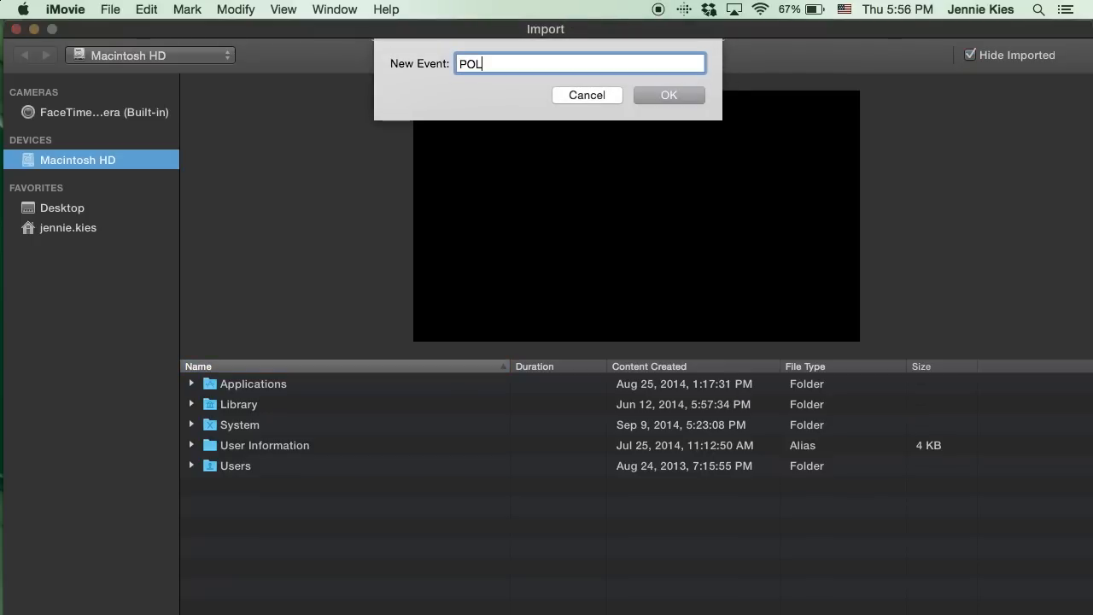
left_click(669, 96)
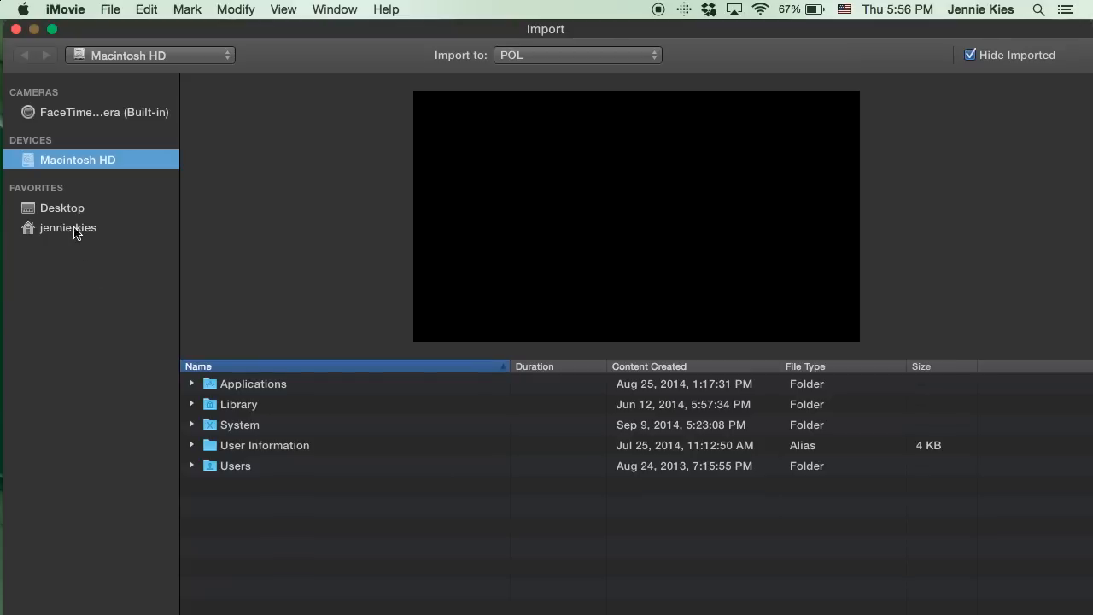
- Browse the Desktop for the screen recordings to import
left_click(61, 209)
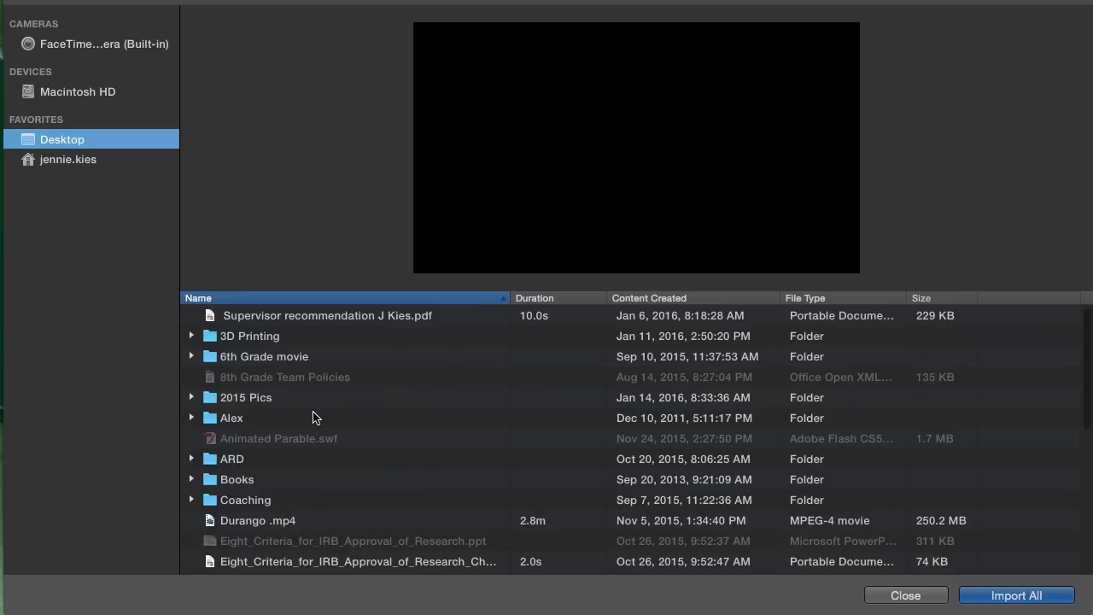
scroll("down", 3)
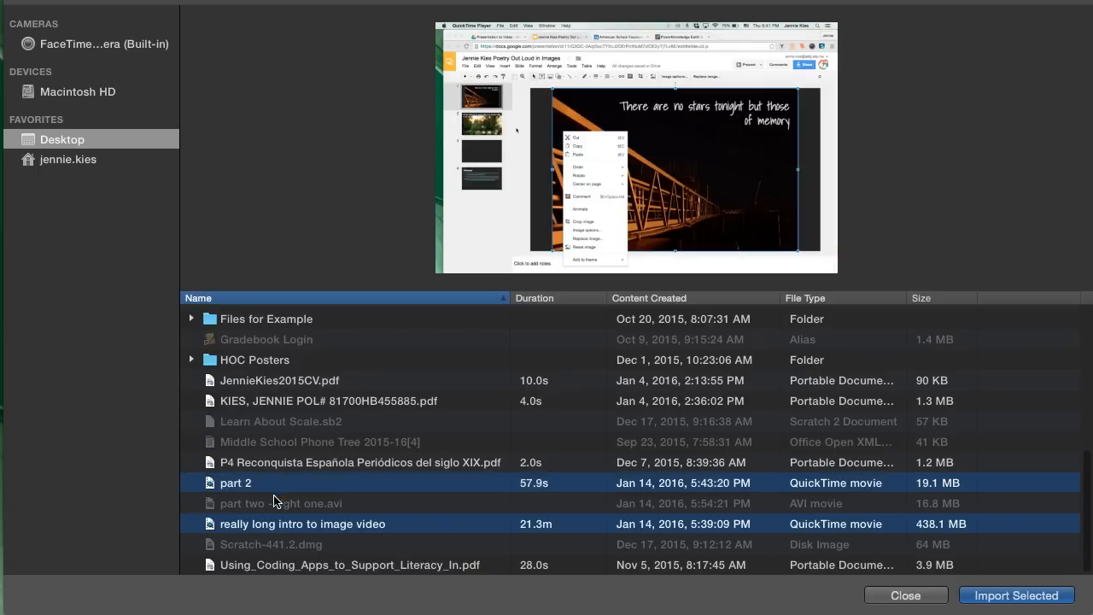
mouse_move(323, 509)
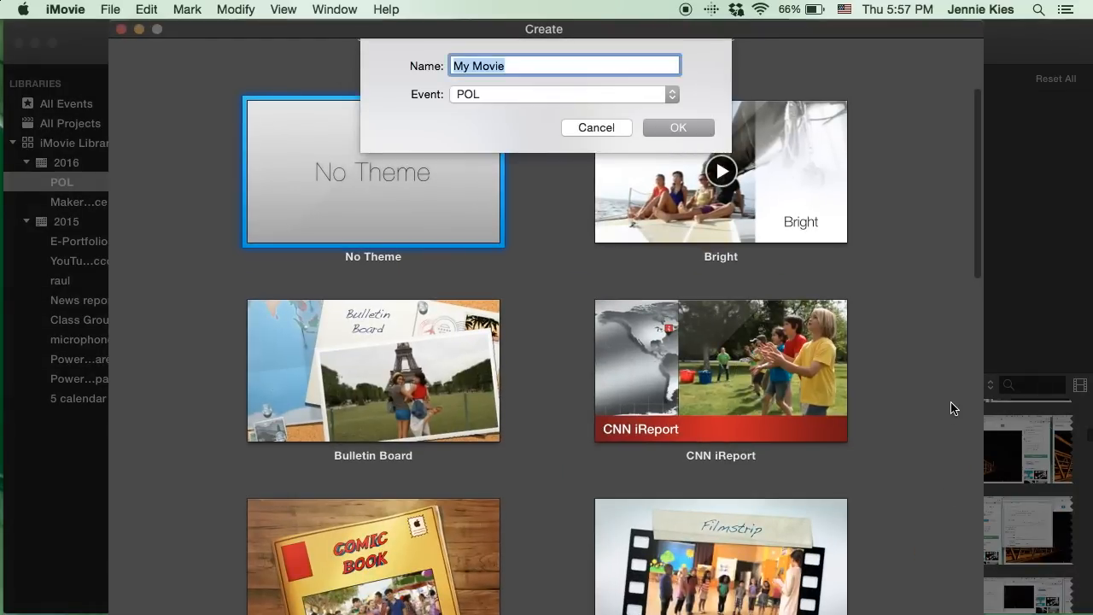
mouse_move(836, 205)
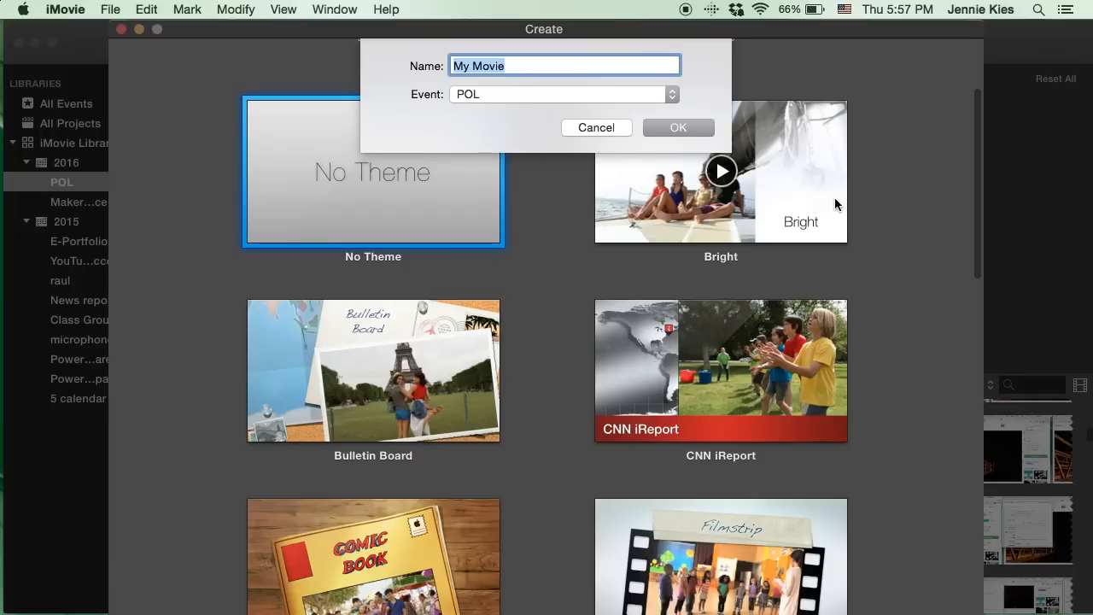
type("Jennie")
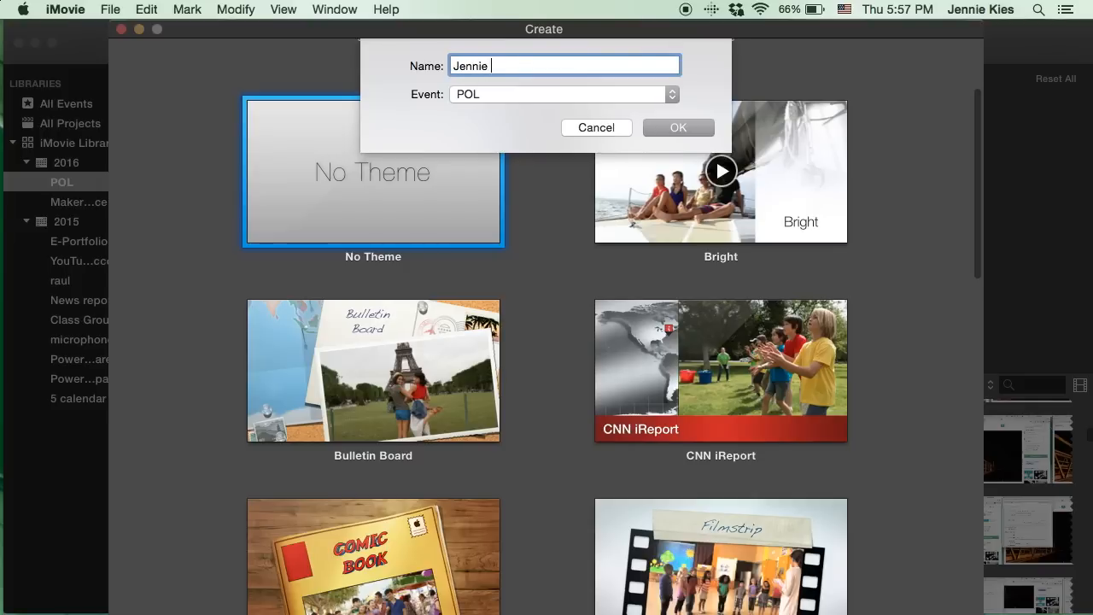
type("Kies Po")
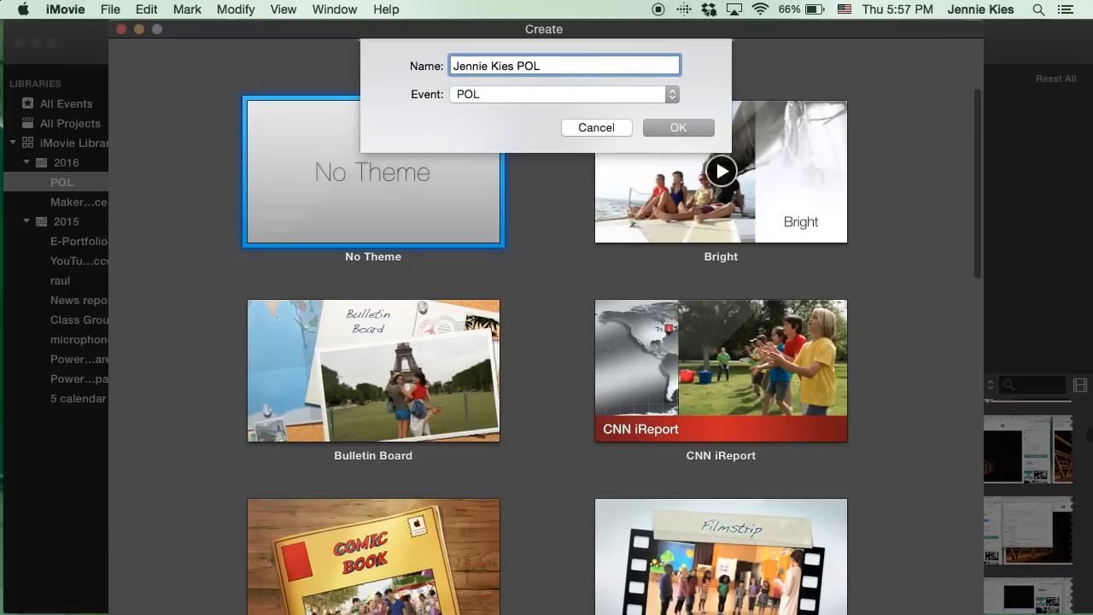
type("lm")
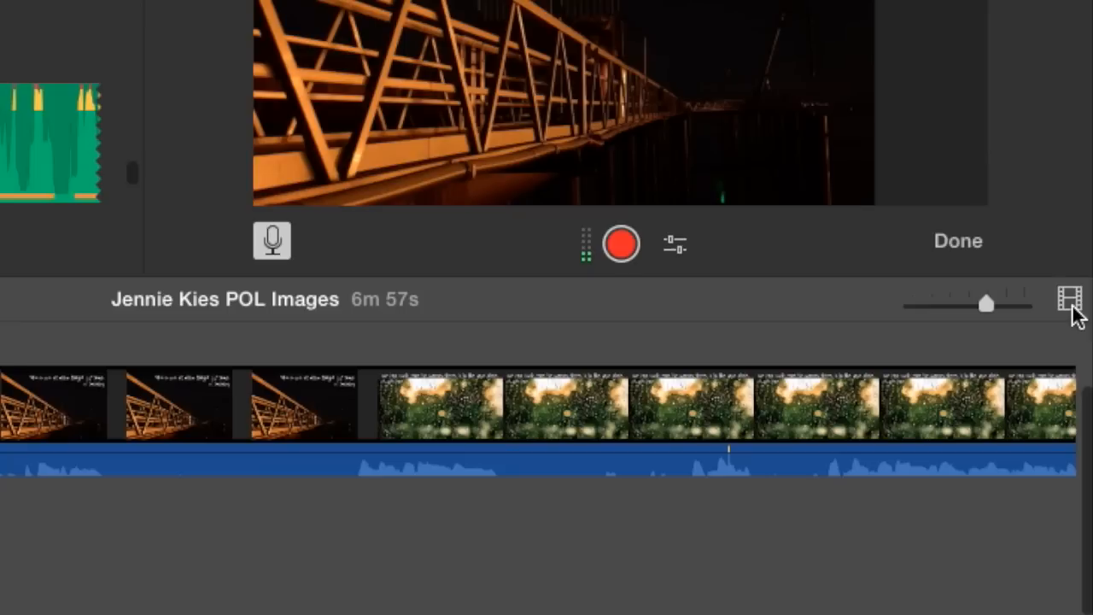
- Show the timeline with audio waveforms via the clip-size display settings
left_click(1065, 297)
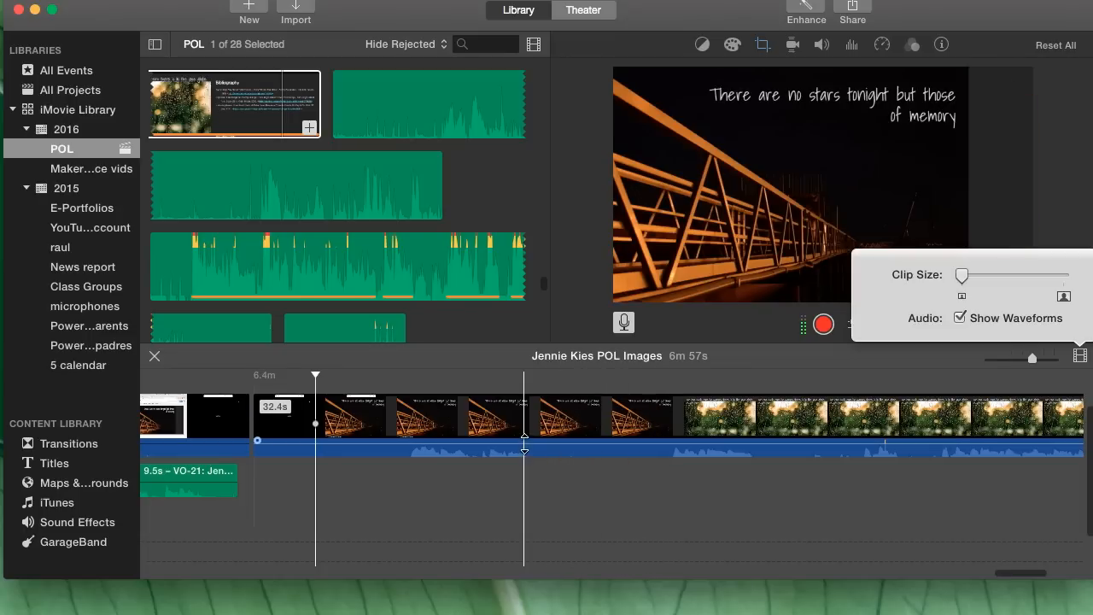
left_click(538, 415)
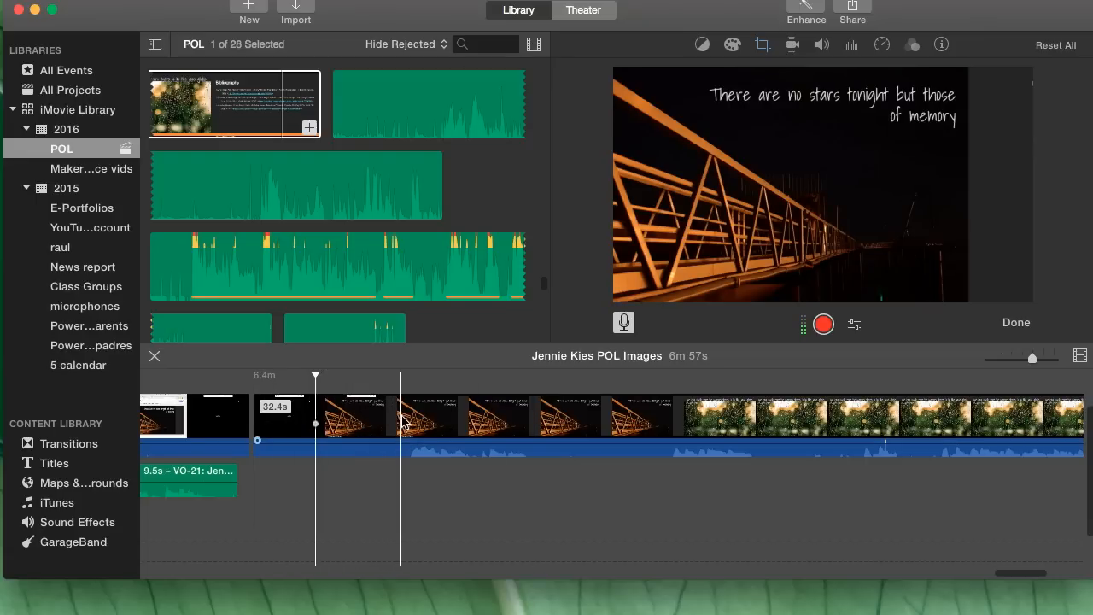
- Split the recording near the start and delete the short piece, leaving 6m 53s
left_click(401, 418)
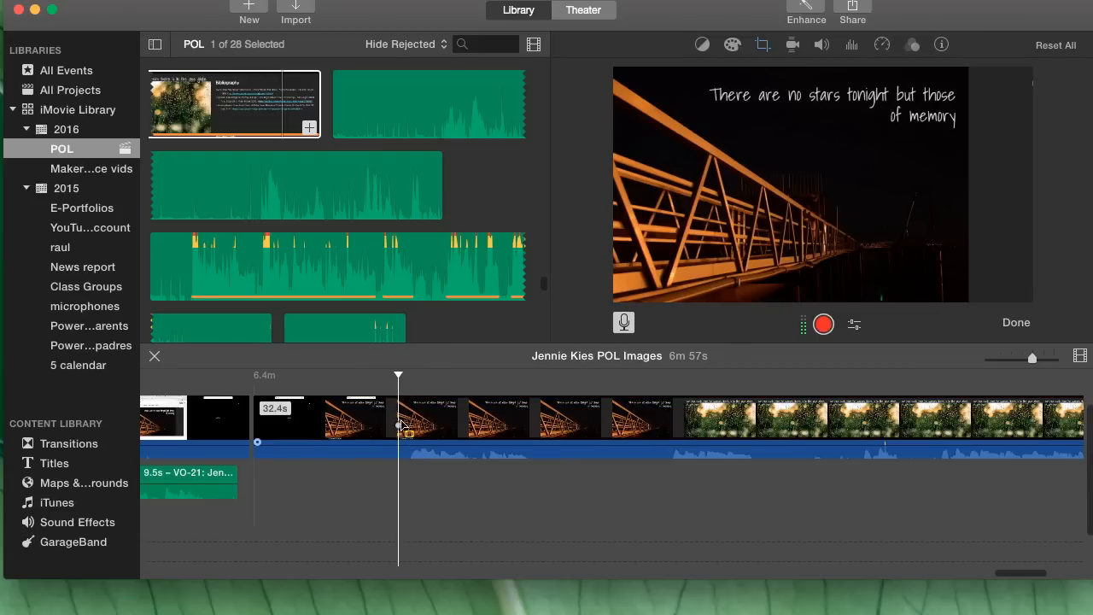
right_click(400, 423)
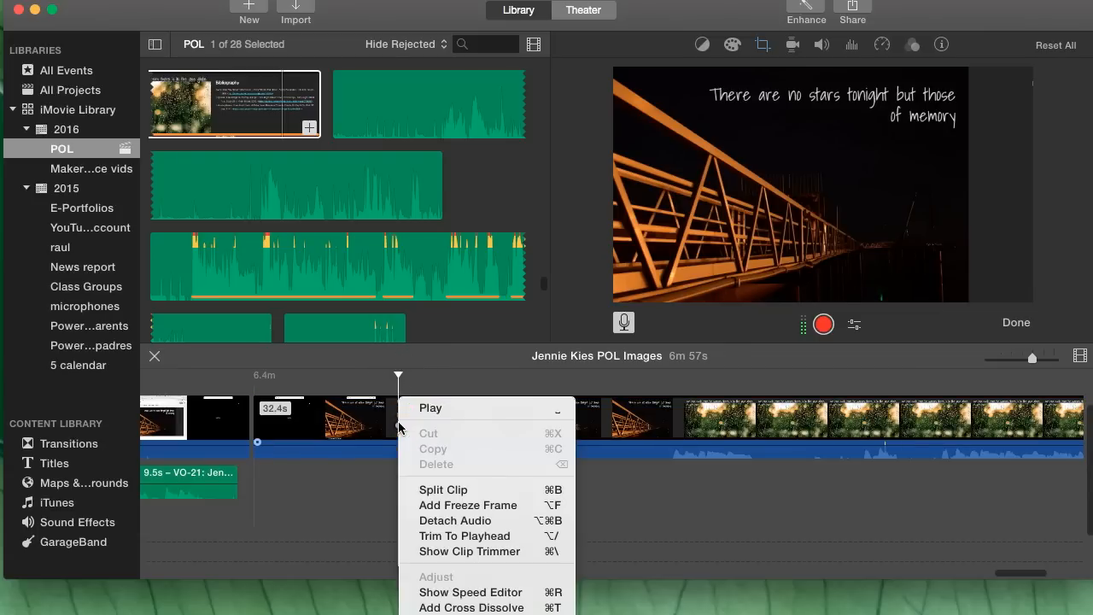
mouse_move(444, 489)
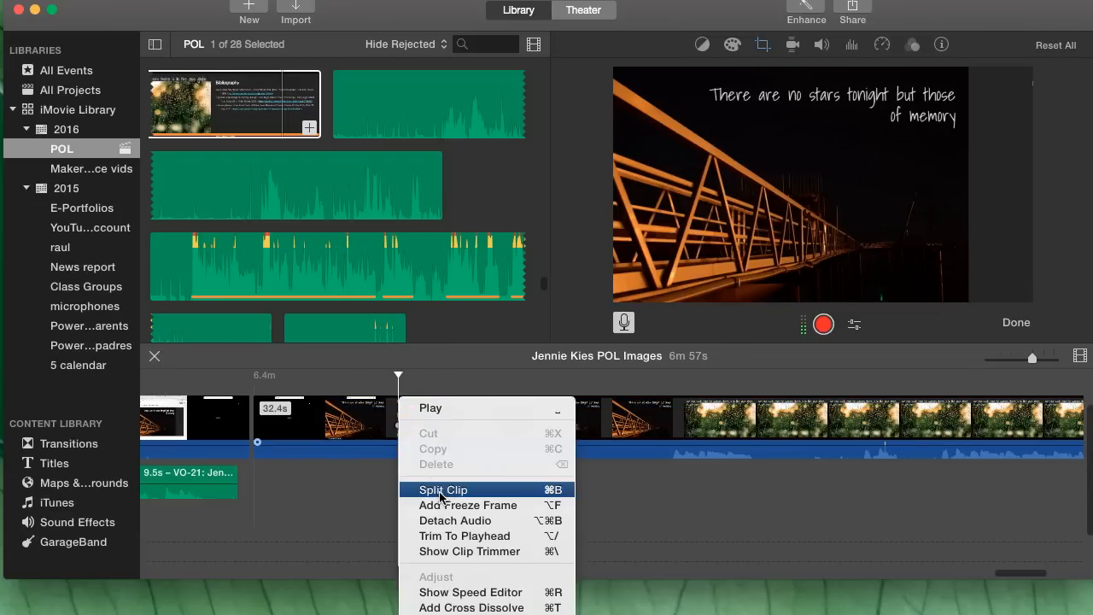
left_click(442, 489)
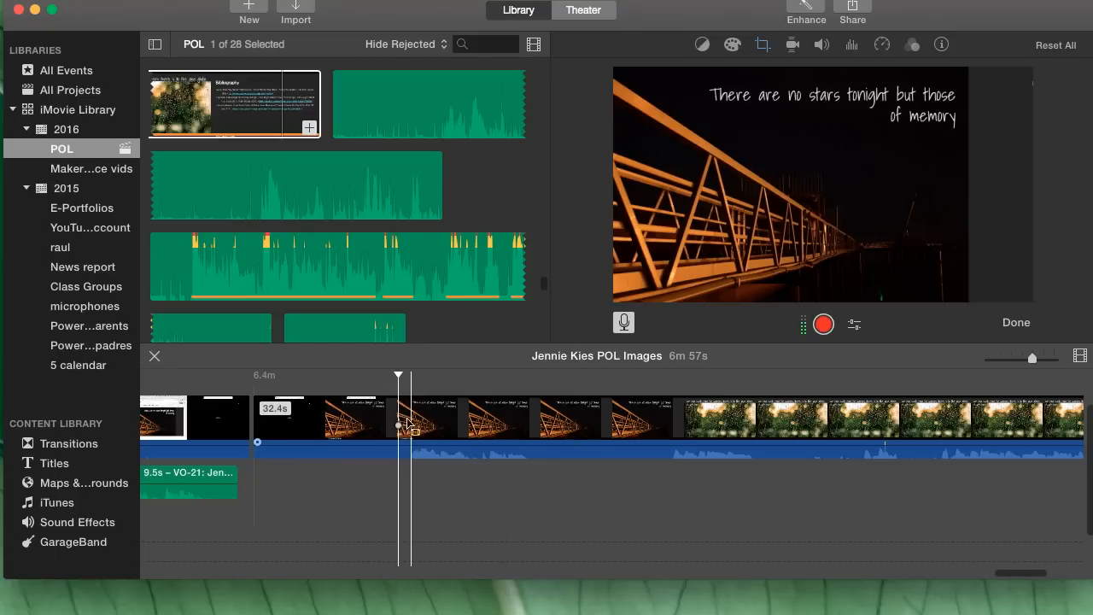
left_click(324, 419)
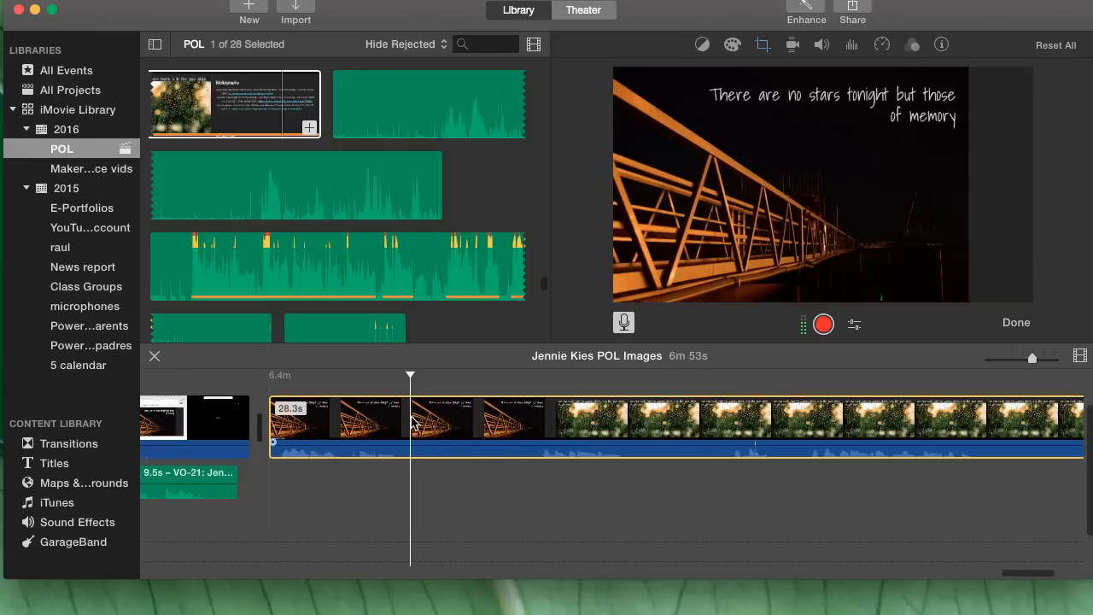
- Split off and delete another unwanted stretch, shortening the movie further
left_click(339, 427)
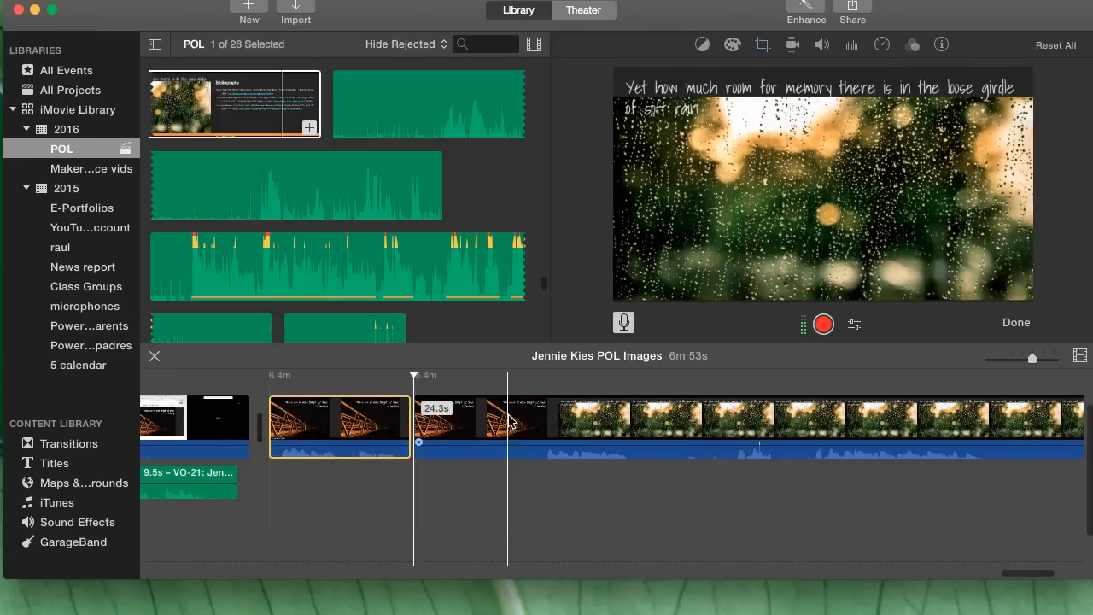
left_click(538, 418)
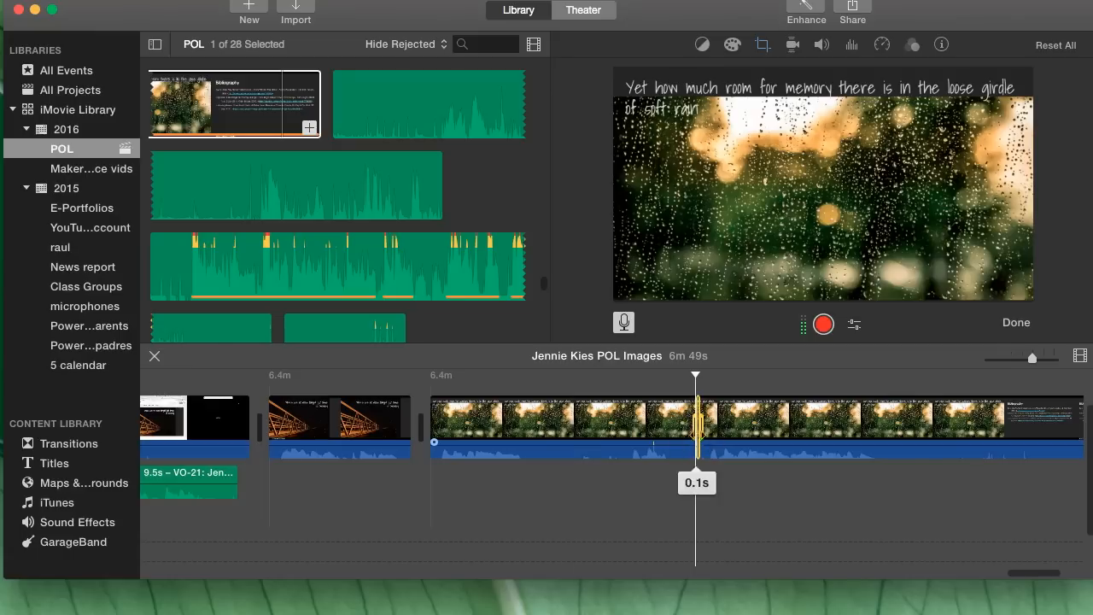
left_click(769, 427)
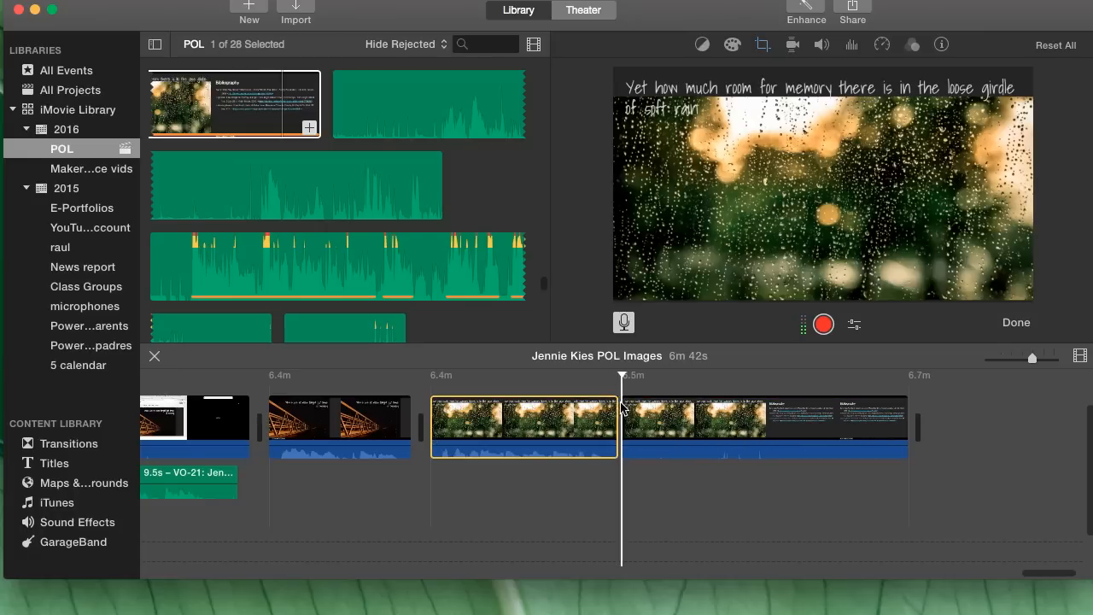
- Detach the audio of the final bibliography clip from its video
left_click(765, 427)
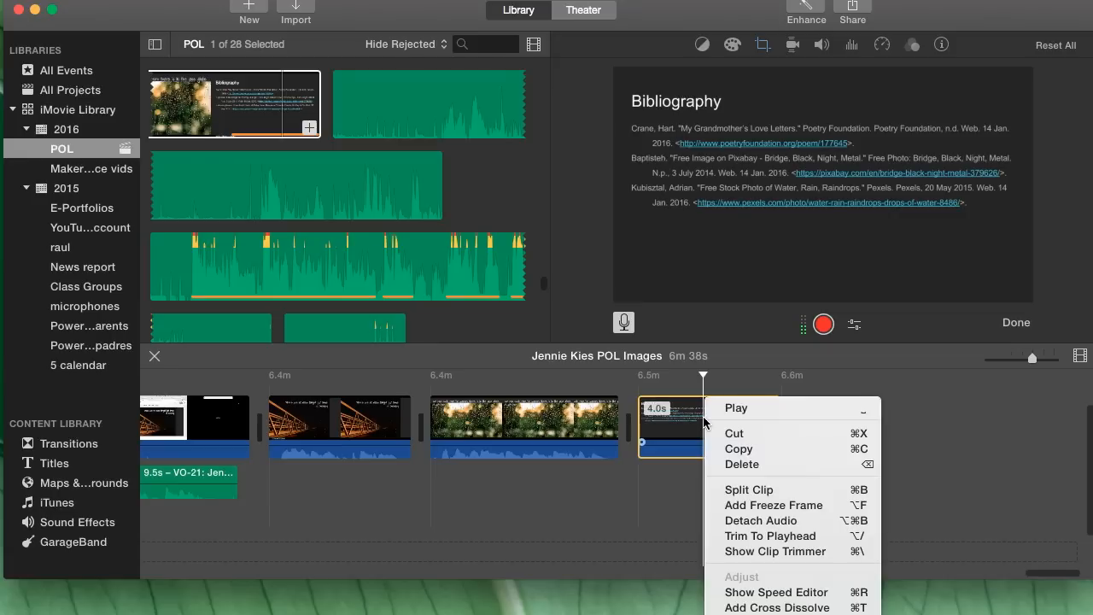
mouse_move(760, 520)
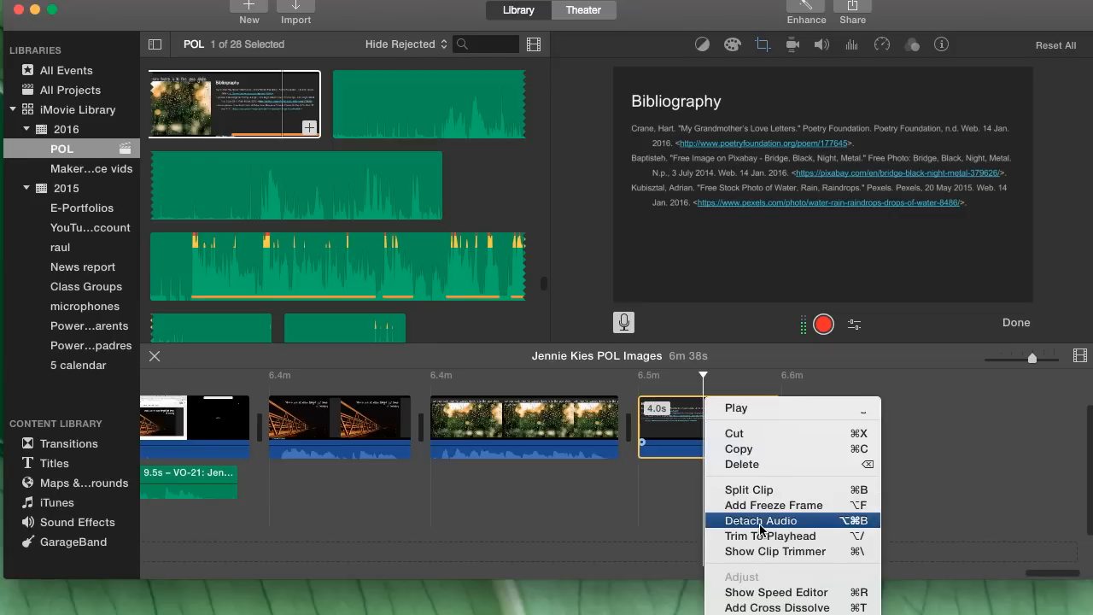
left_click(760, 519)
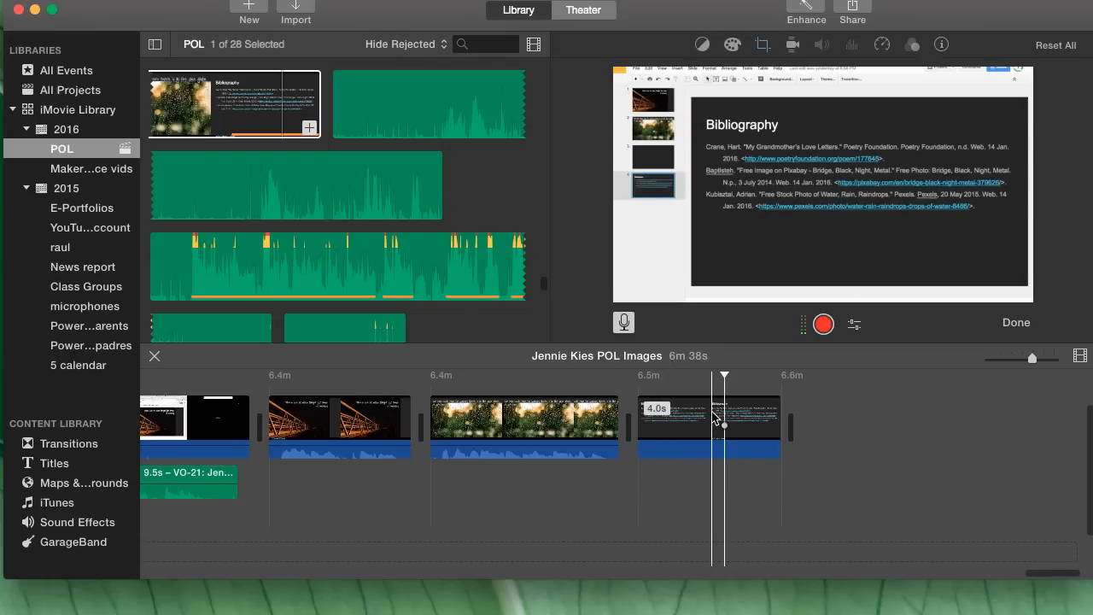
left_click(709, 427)
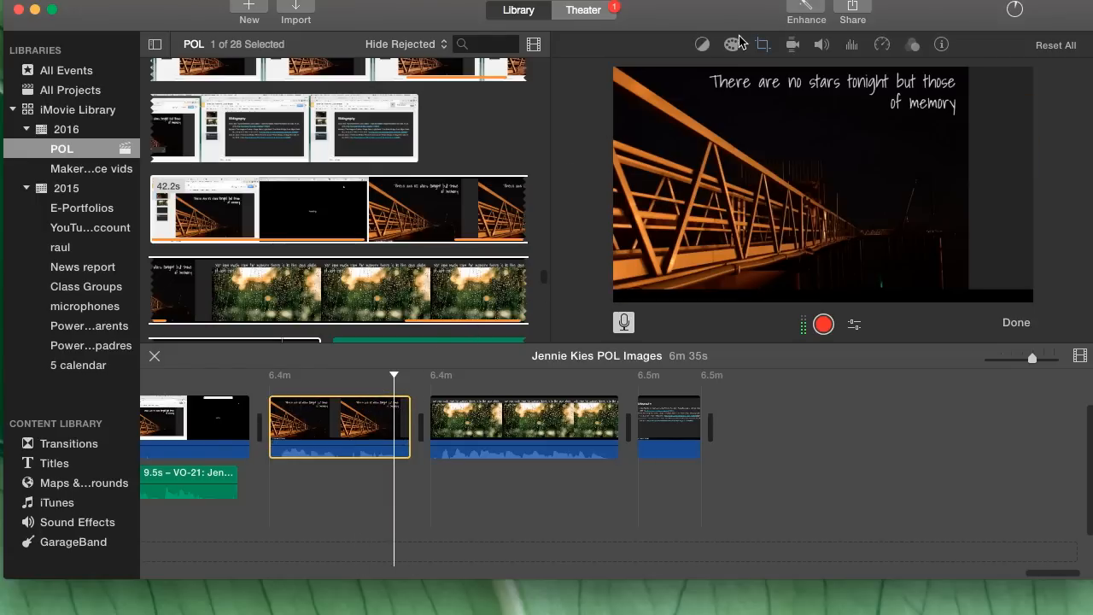
- Crop the bridge clip to fill the frame and begin cropping the rain-on-glass clip
left_click(762, 44)
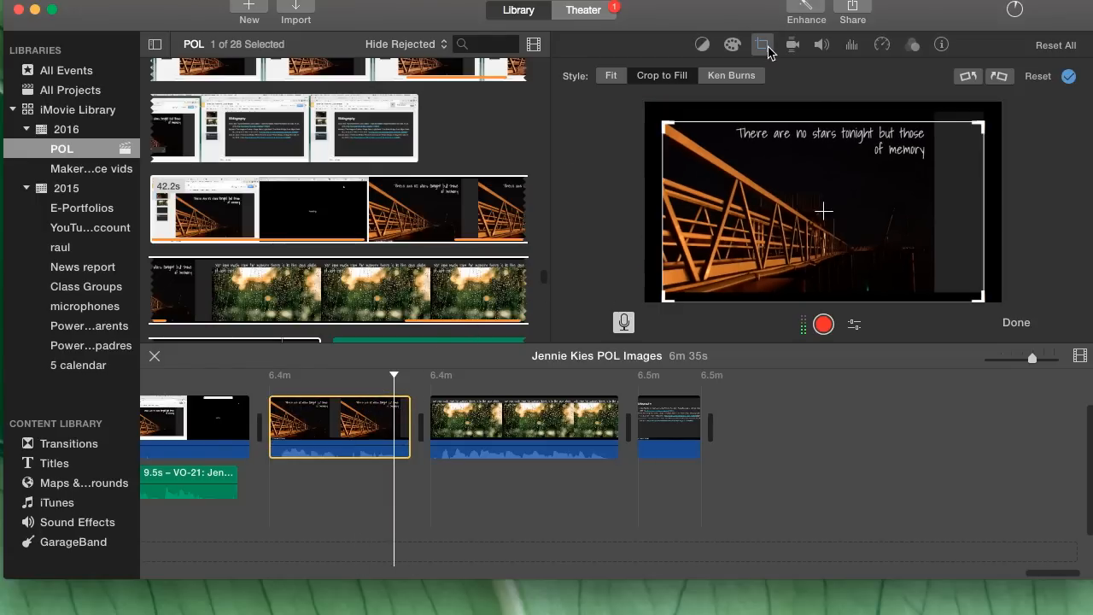
mouse_move(991, 309)
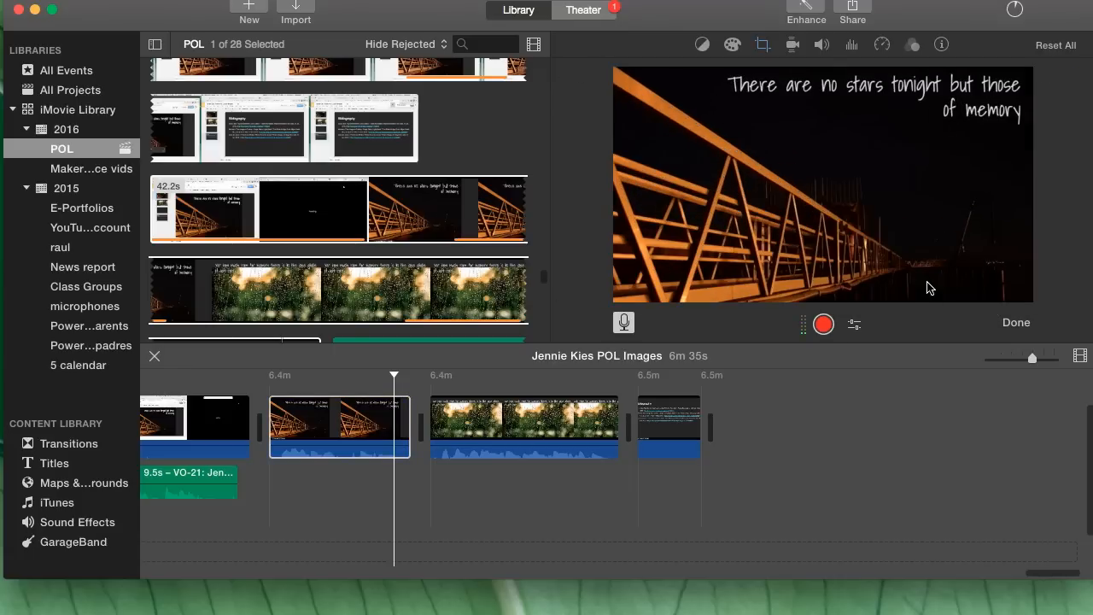
left_click(524, 427)
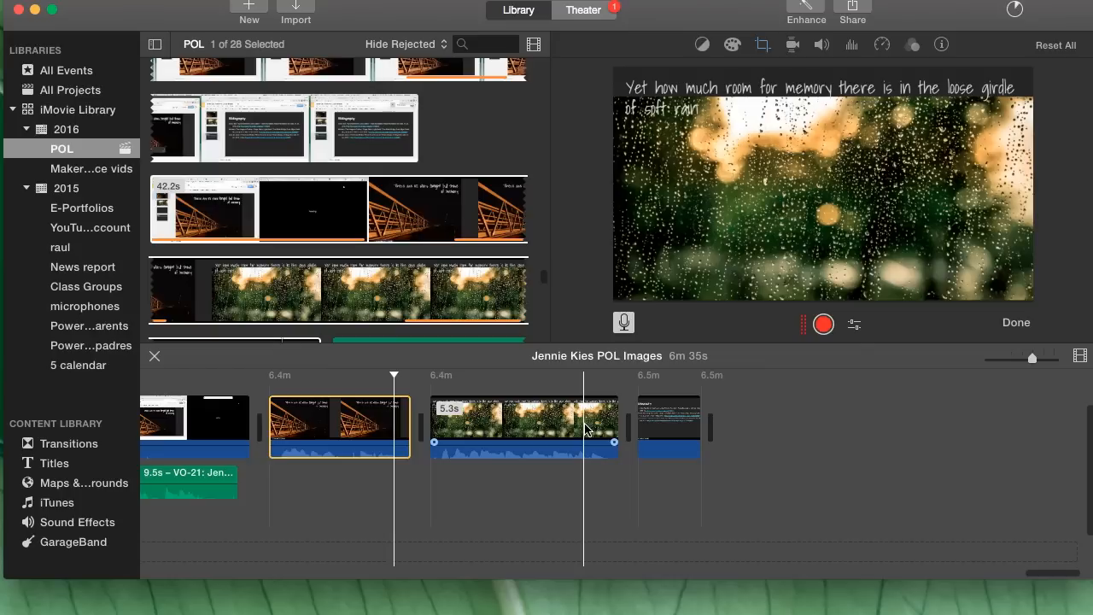
left_click(524, 427)
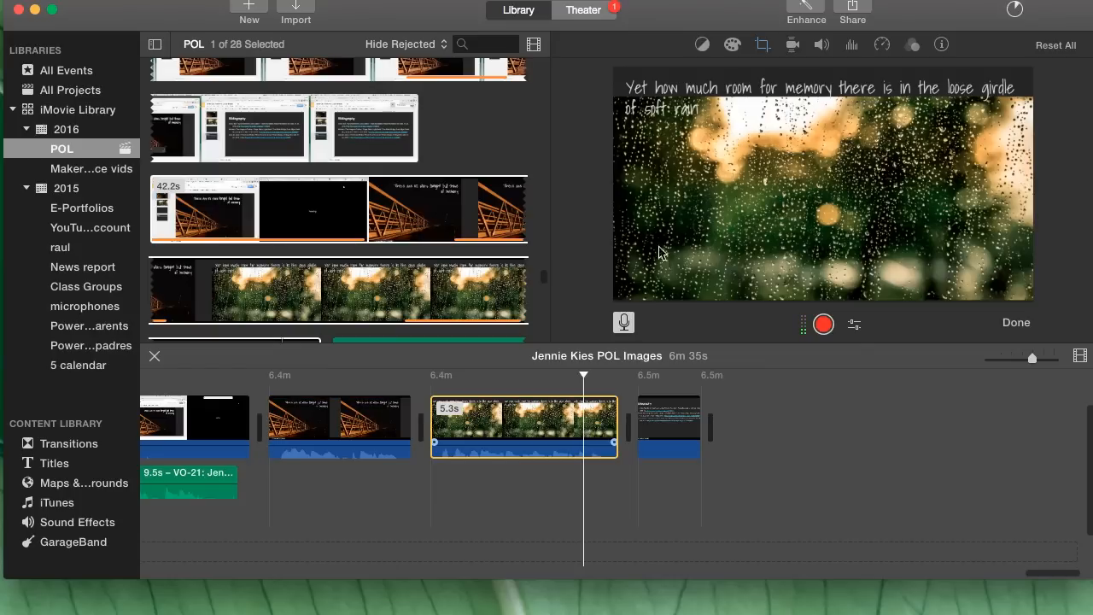
left_click(761, 44)
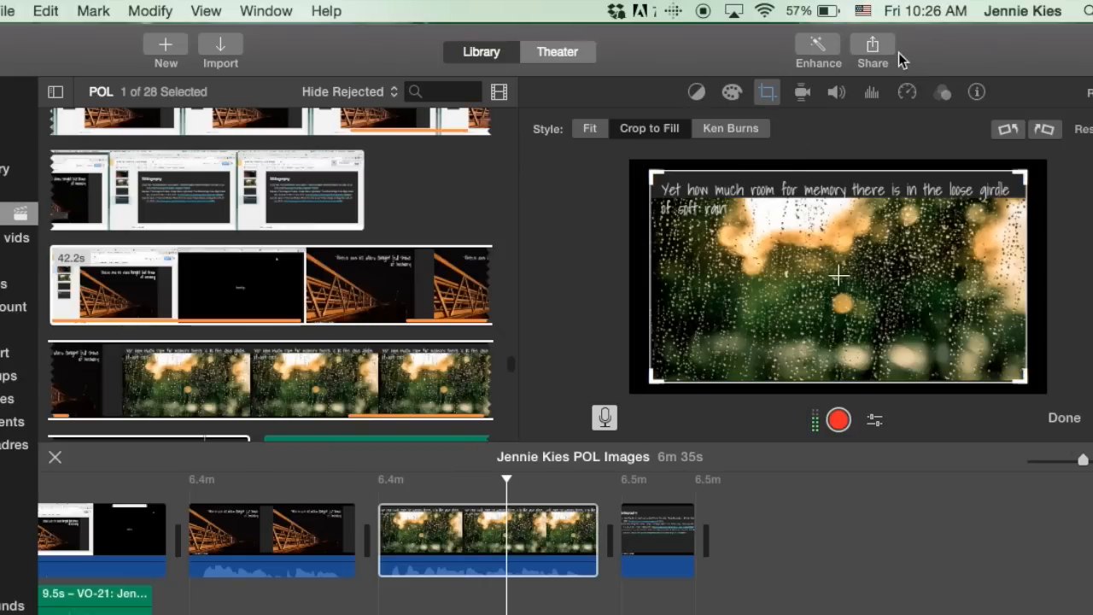
- Share the project to YouTube with the title replaced by 'Poetry Out Loud Jennie'
left_click(871, 48)
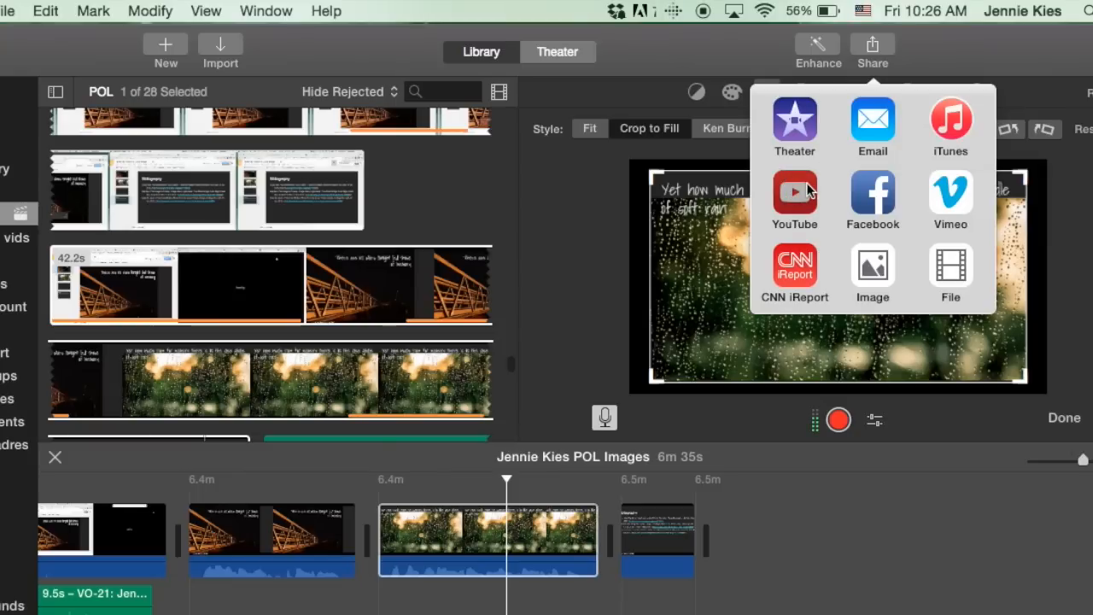
left_click(794, 202)
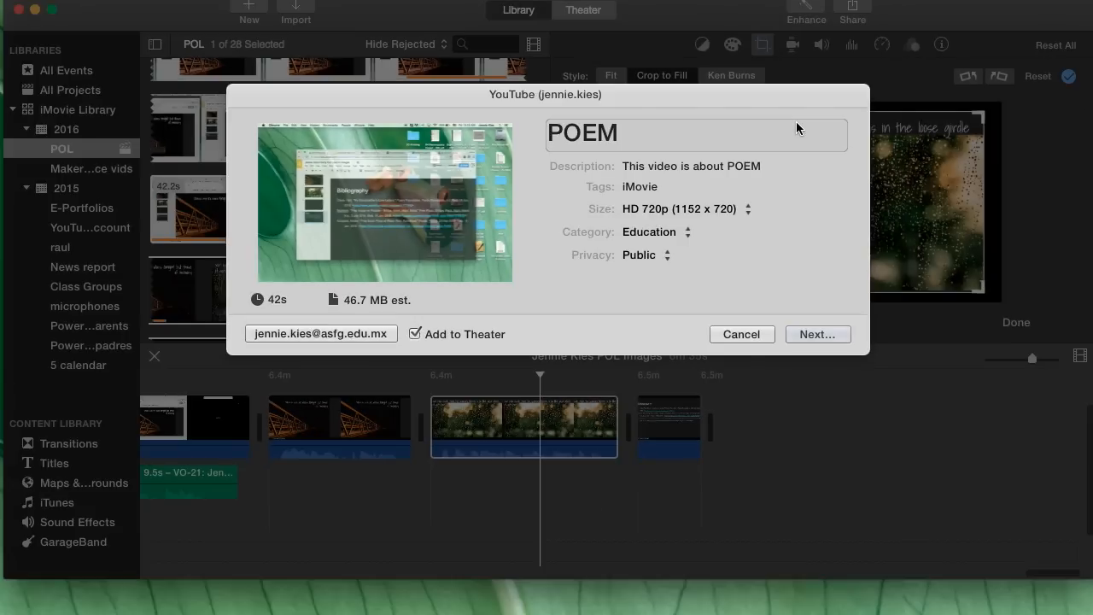
left_click(692, 133)
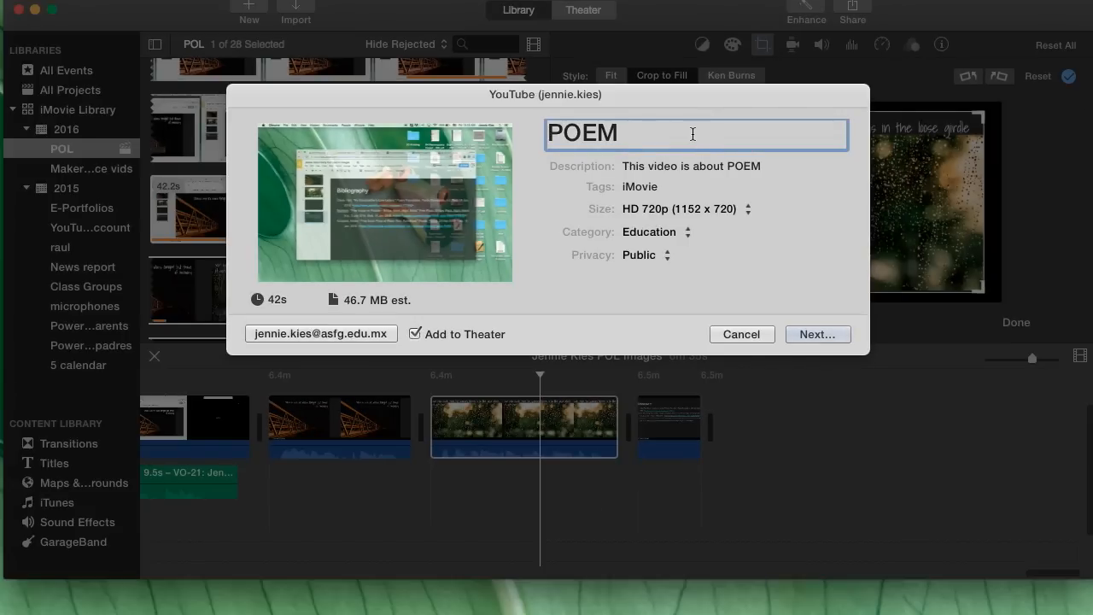
double_click(584, 134)
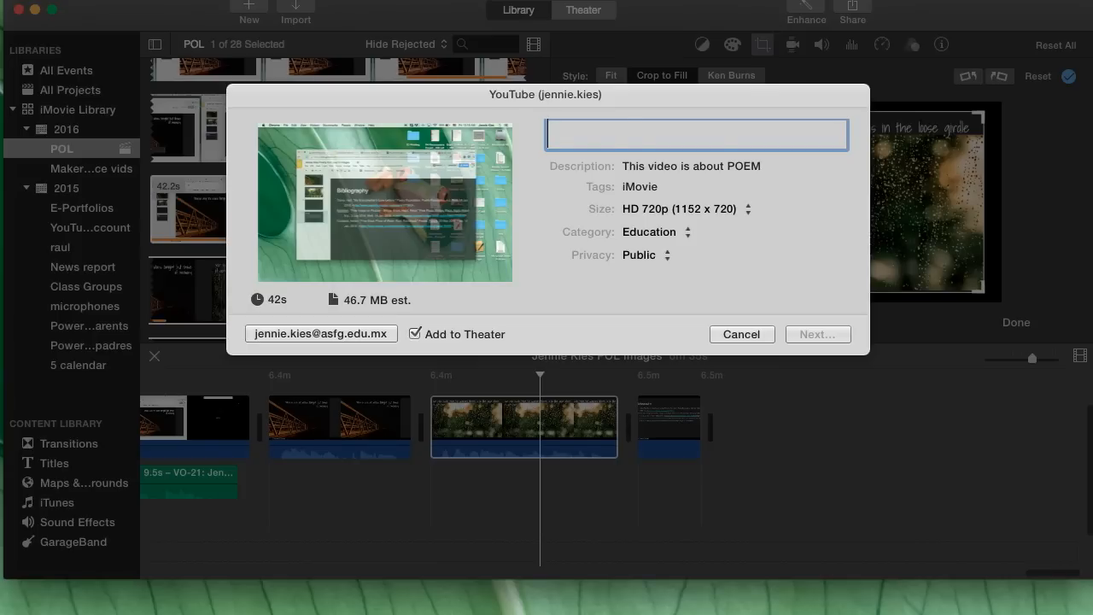
type("Poetry Out Loud")
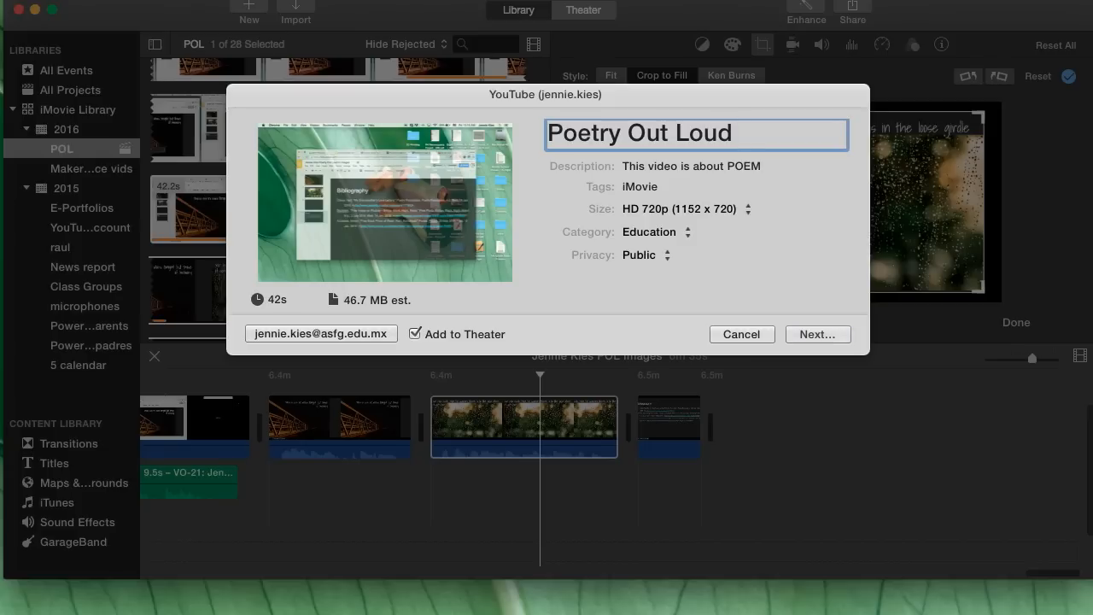
type("Jennie")
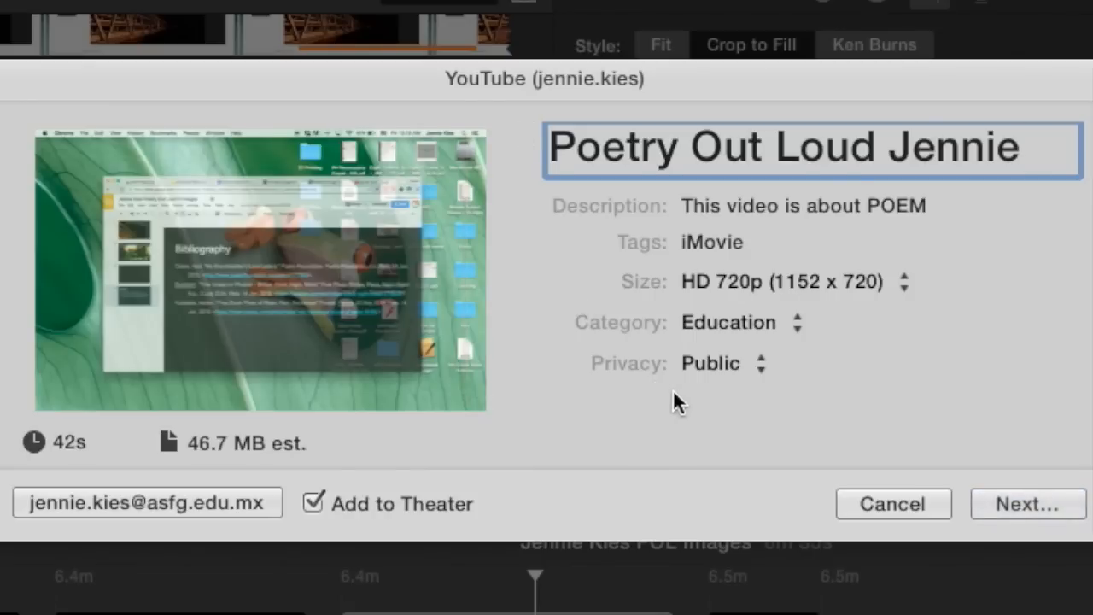
mouse_move(744, 379)
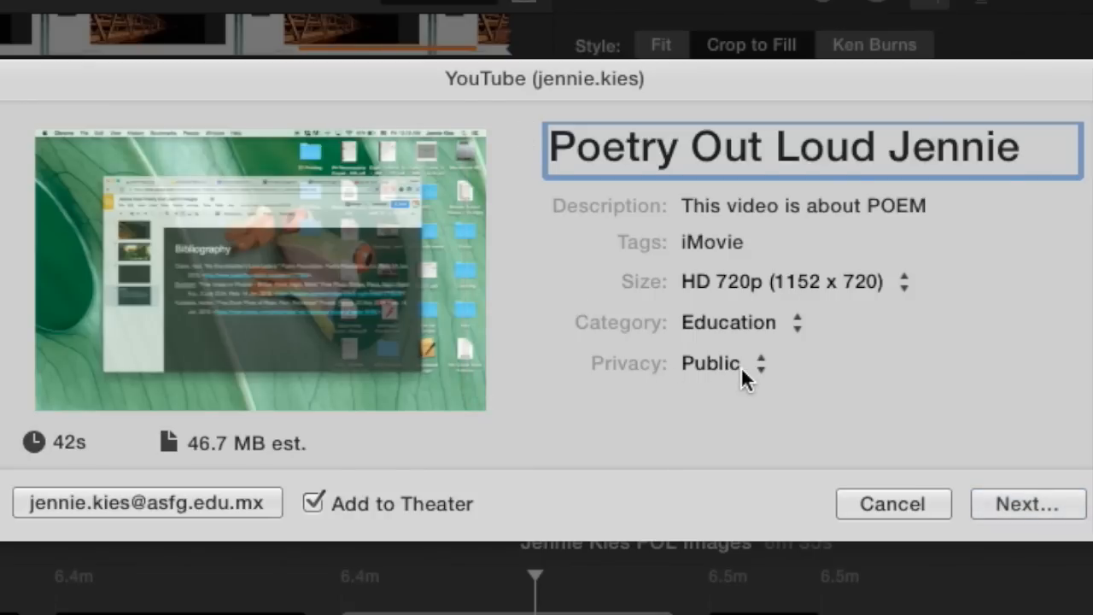
mouse_move(741, 376)
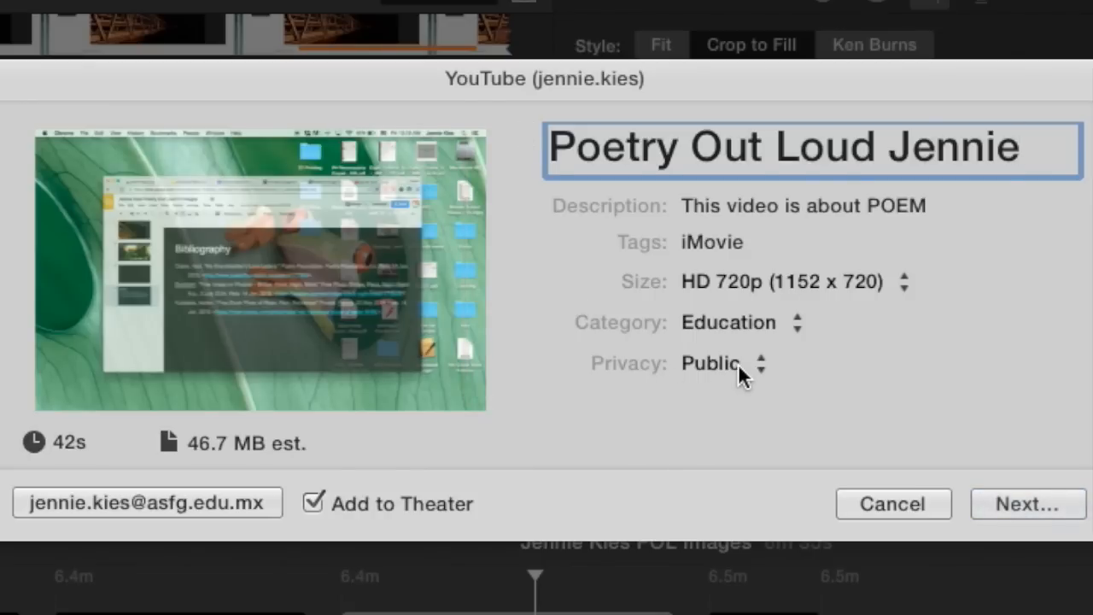
- Keep privacy Public, accept the YouTube terms and publish the video
left_click(714, 362)
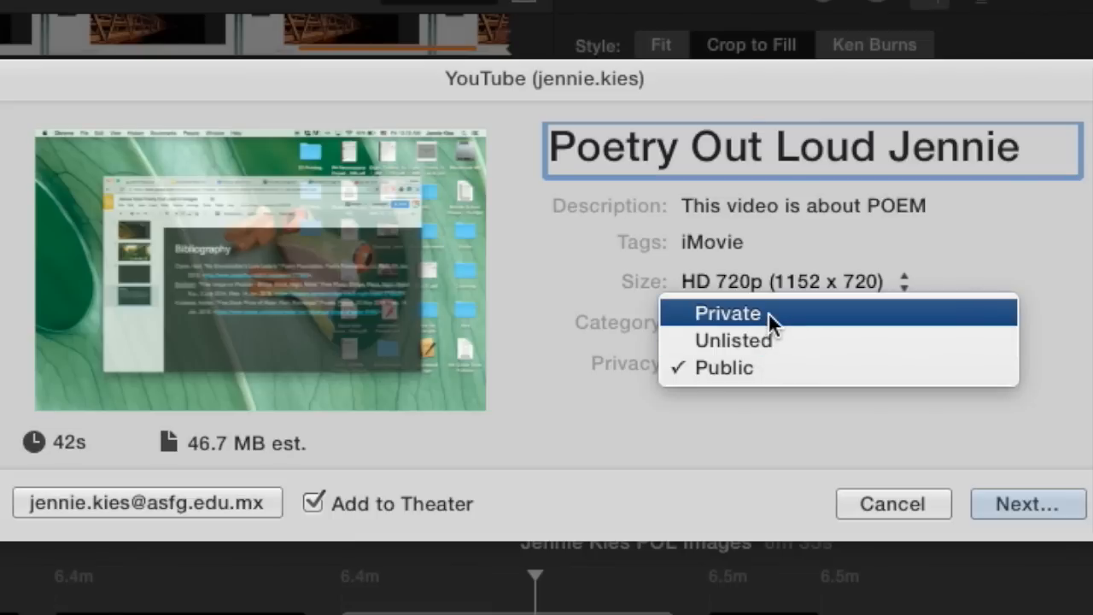
mouse_move(783, 368)
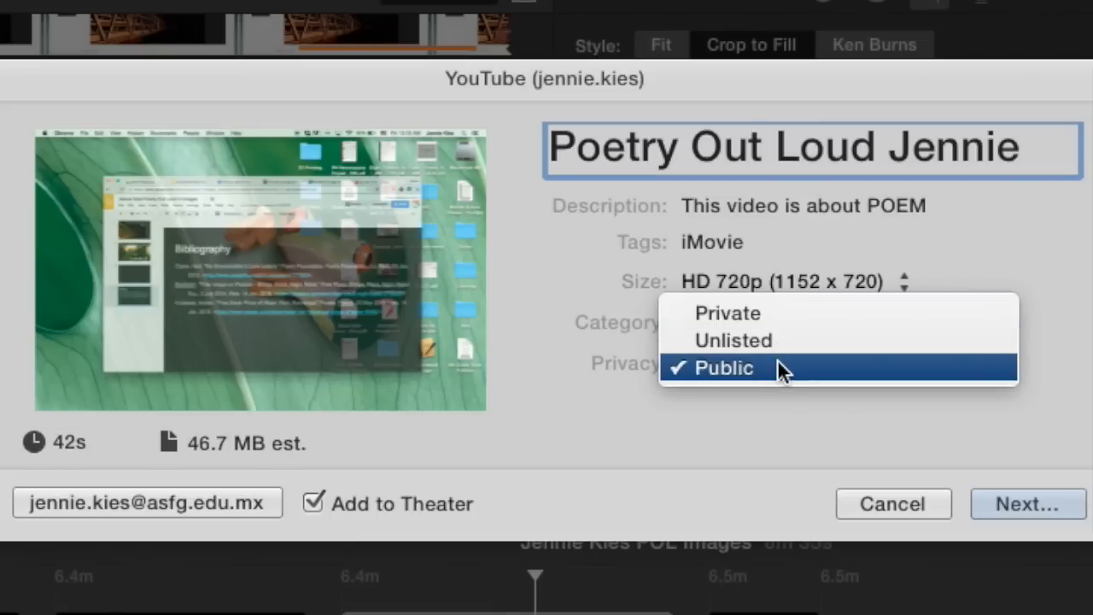
left_click(778, 369)
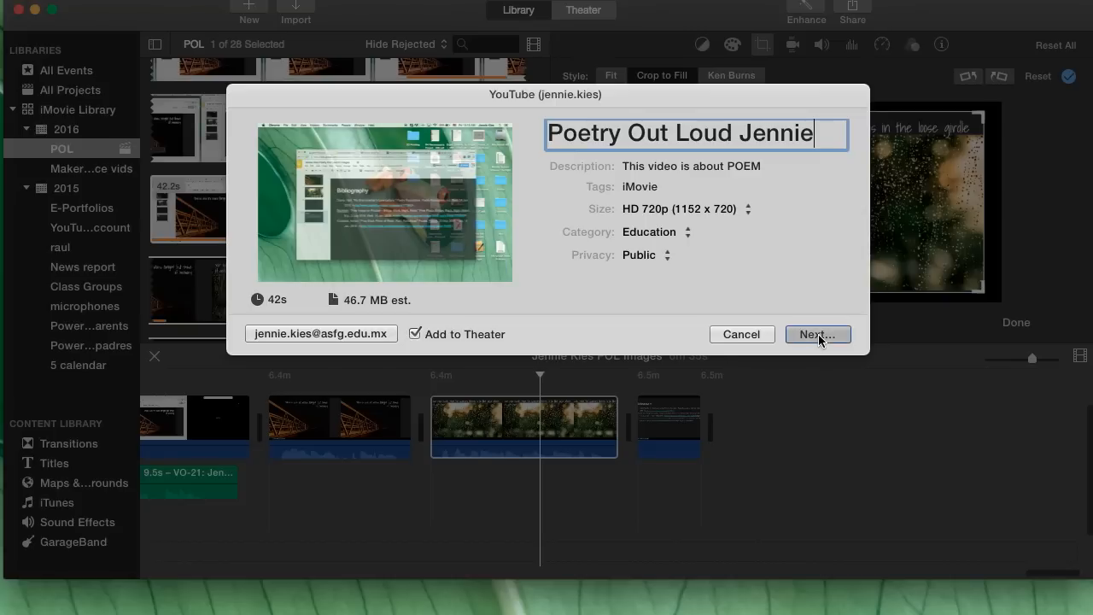
left_click(816, 333)
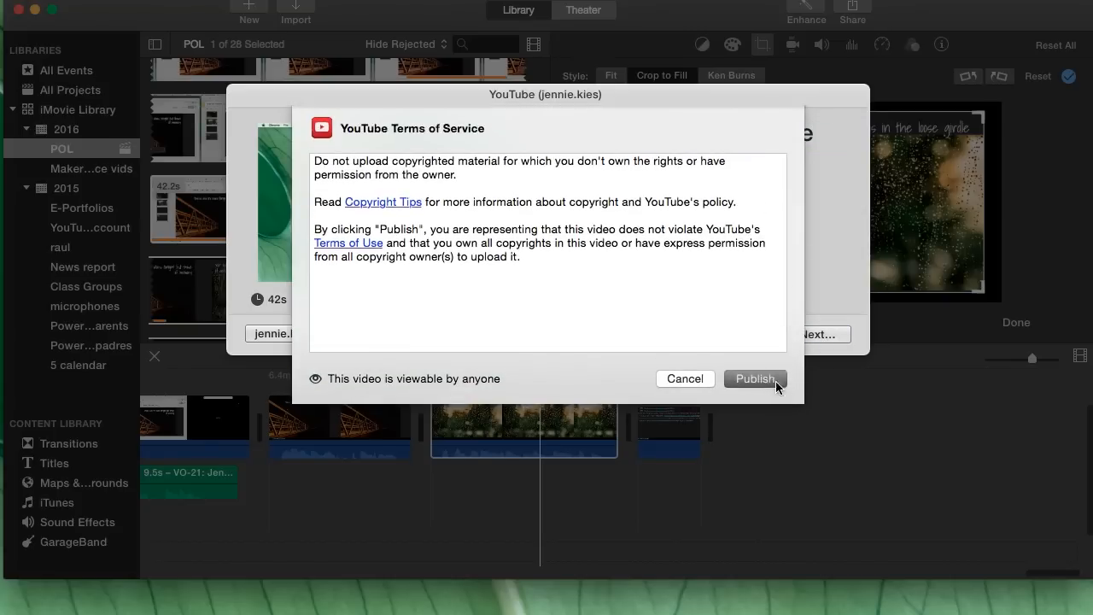
left_click(753, 379)
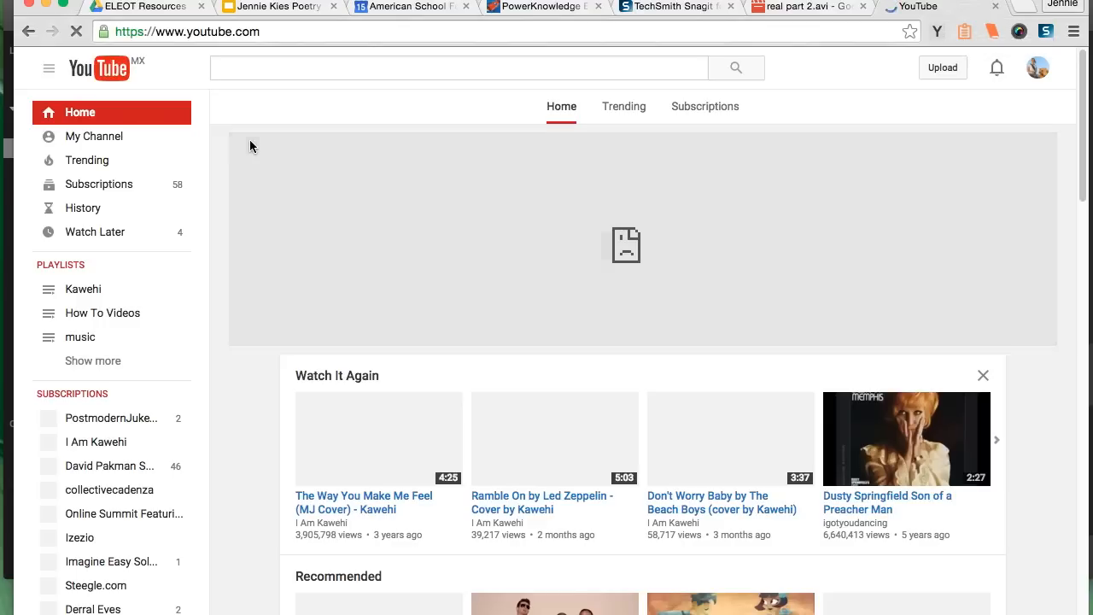
- Show the channel's uploaded Videos list on YouTube, newest first
left_click(94, 137)
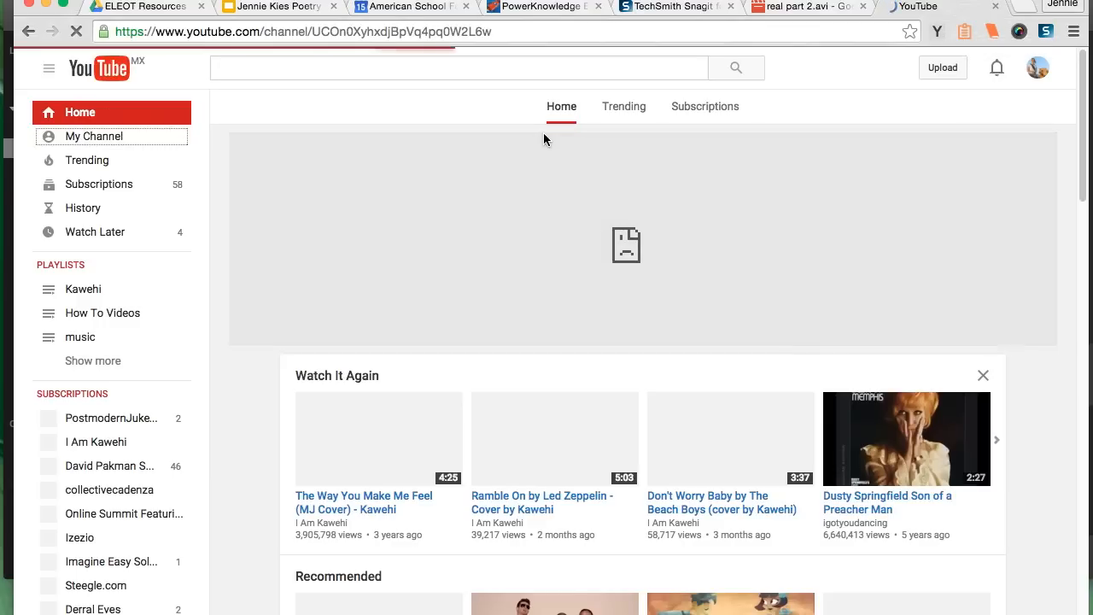
left_click(93, 136)
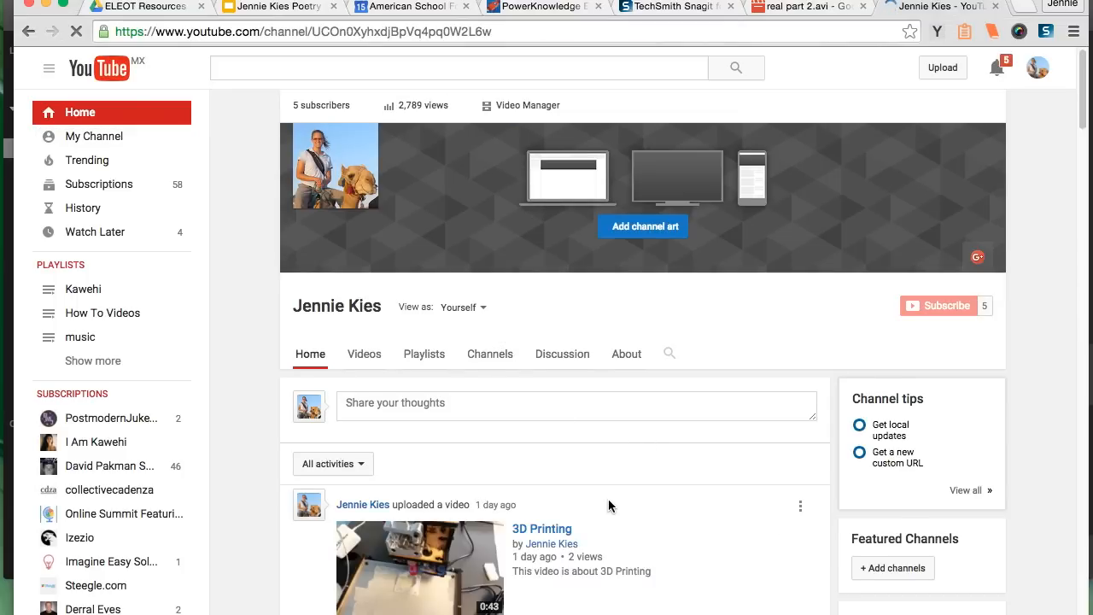
left_click(364, 353)
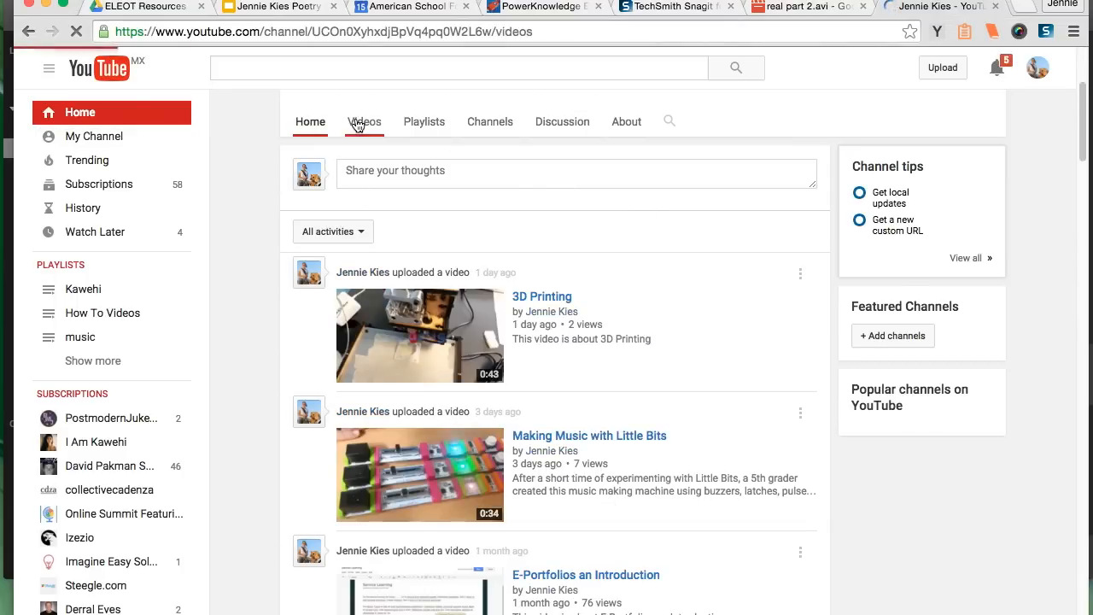
left_click(364, 122)
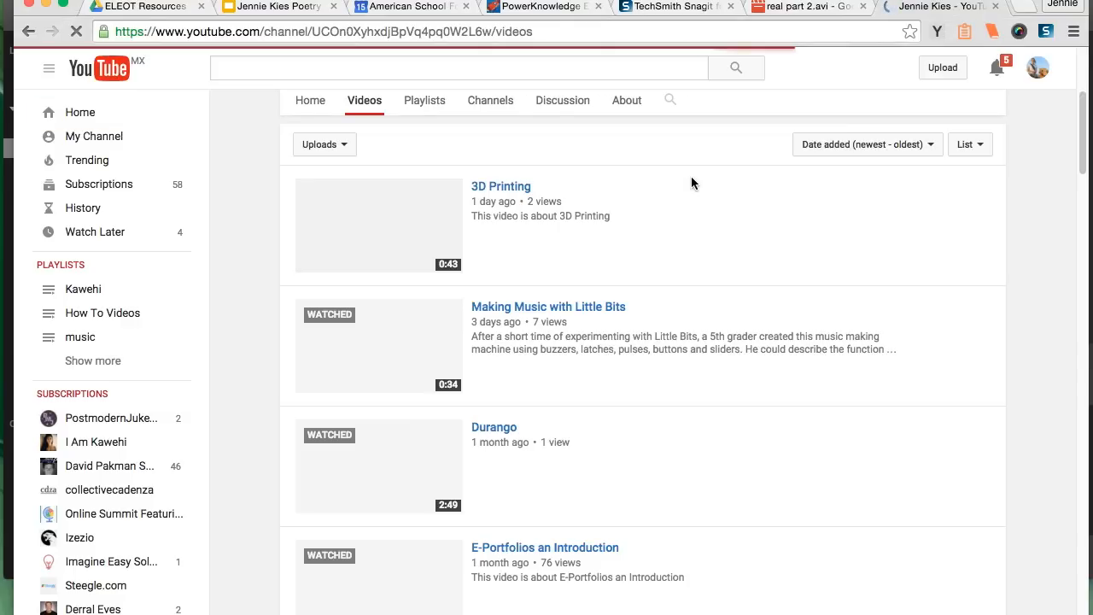